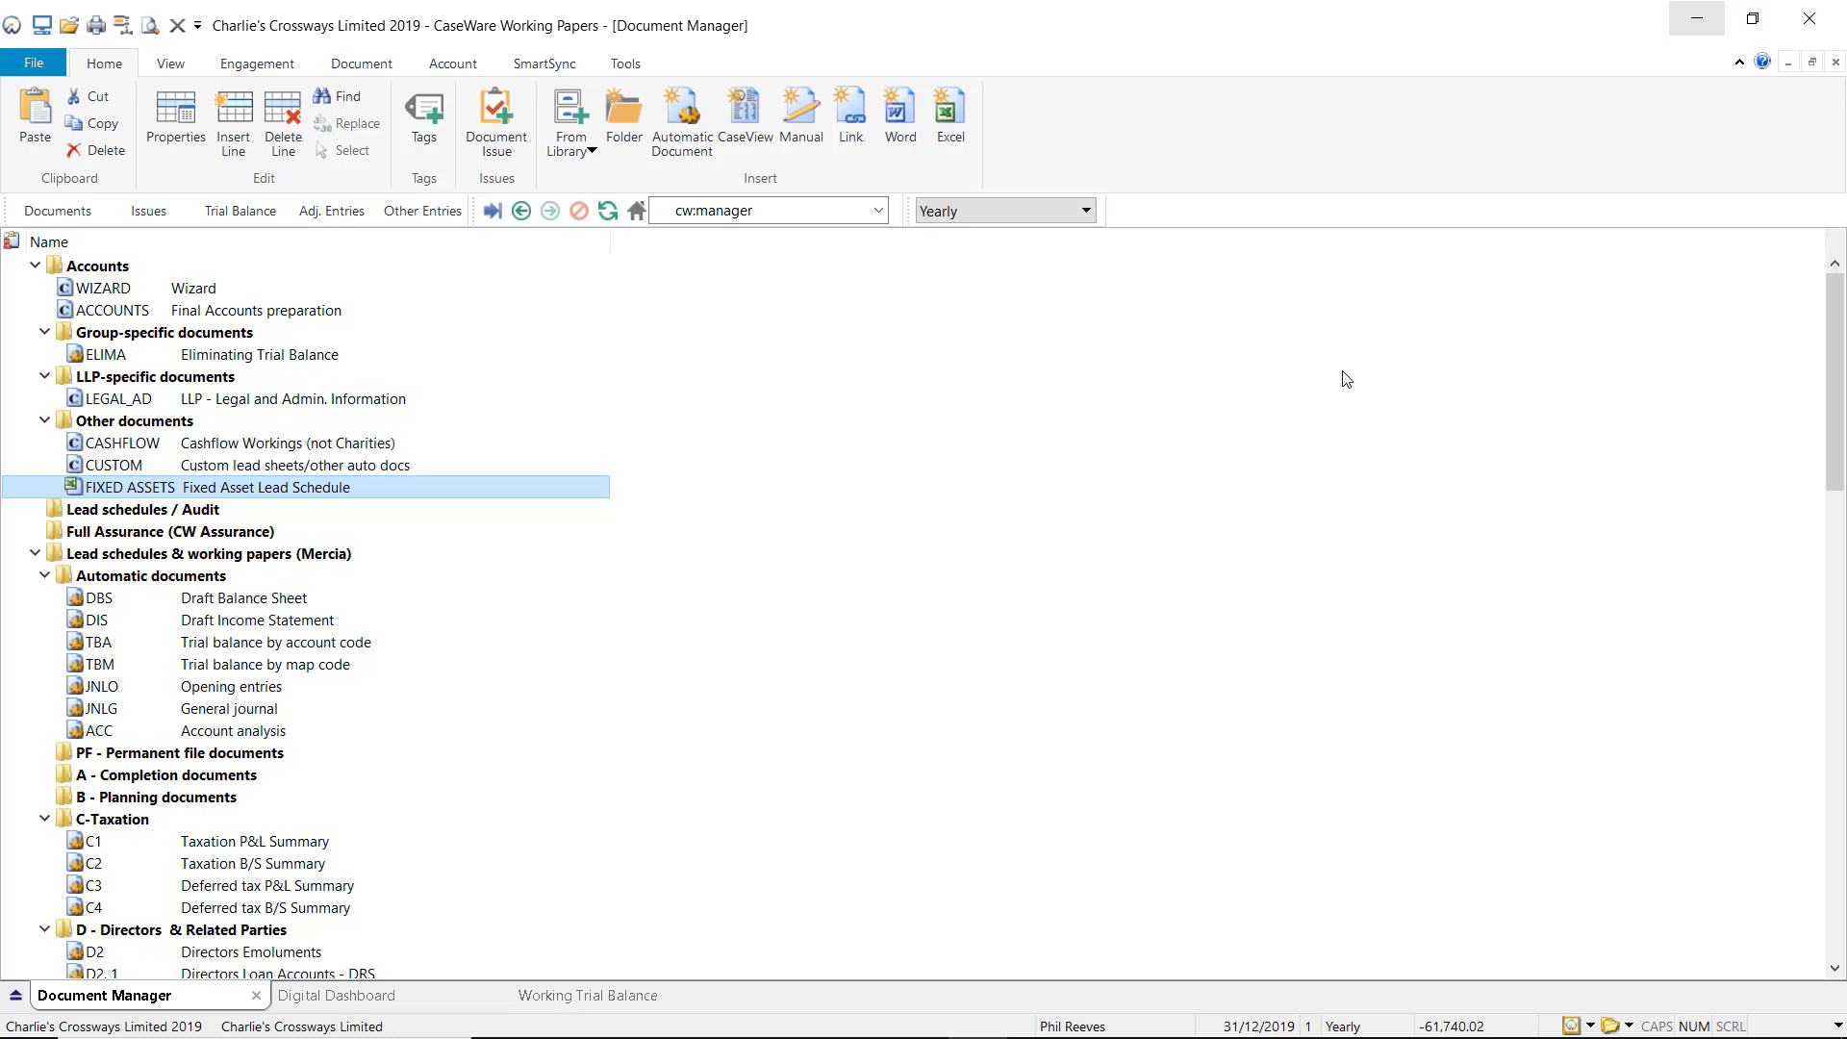
mouse_move(1027, 393)
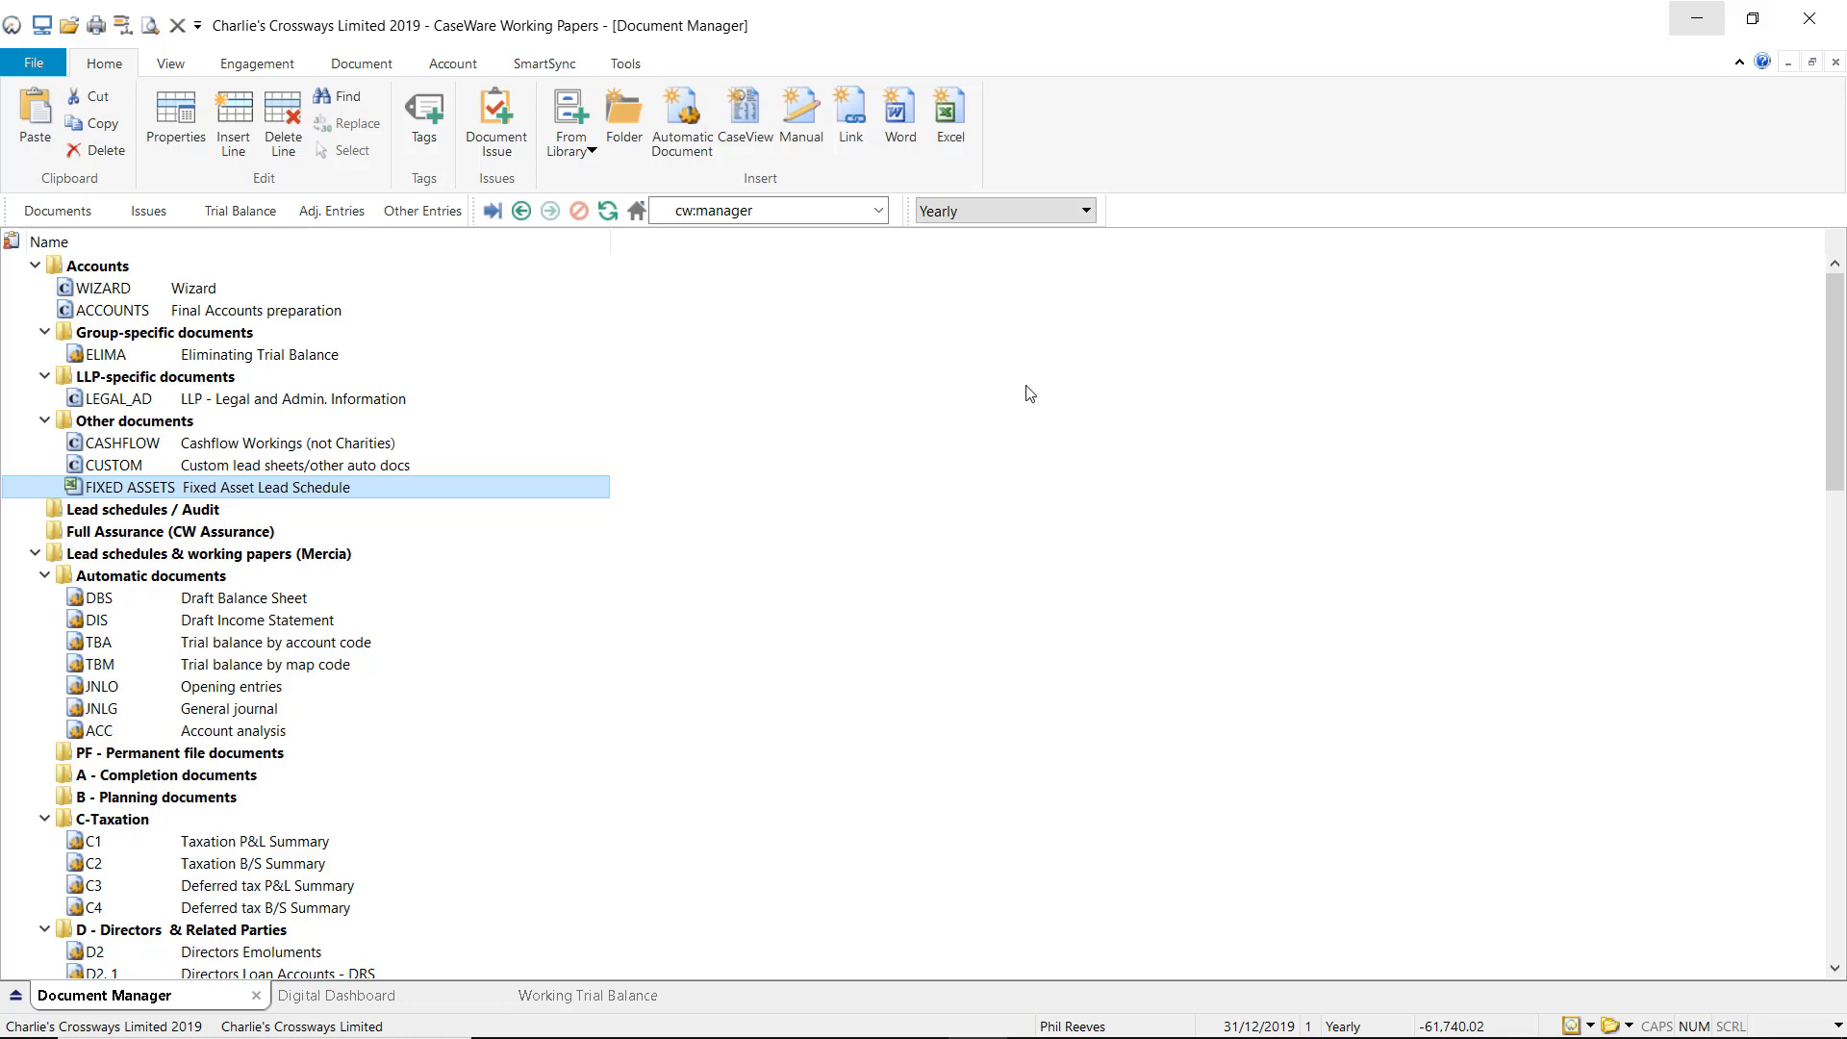
Turn off Roll Forward in the FIXED ASSETS document link properties and confirm.
right_click(129, 486)
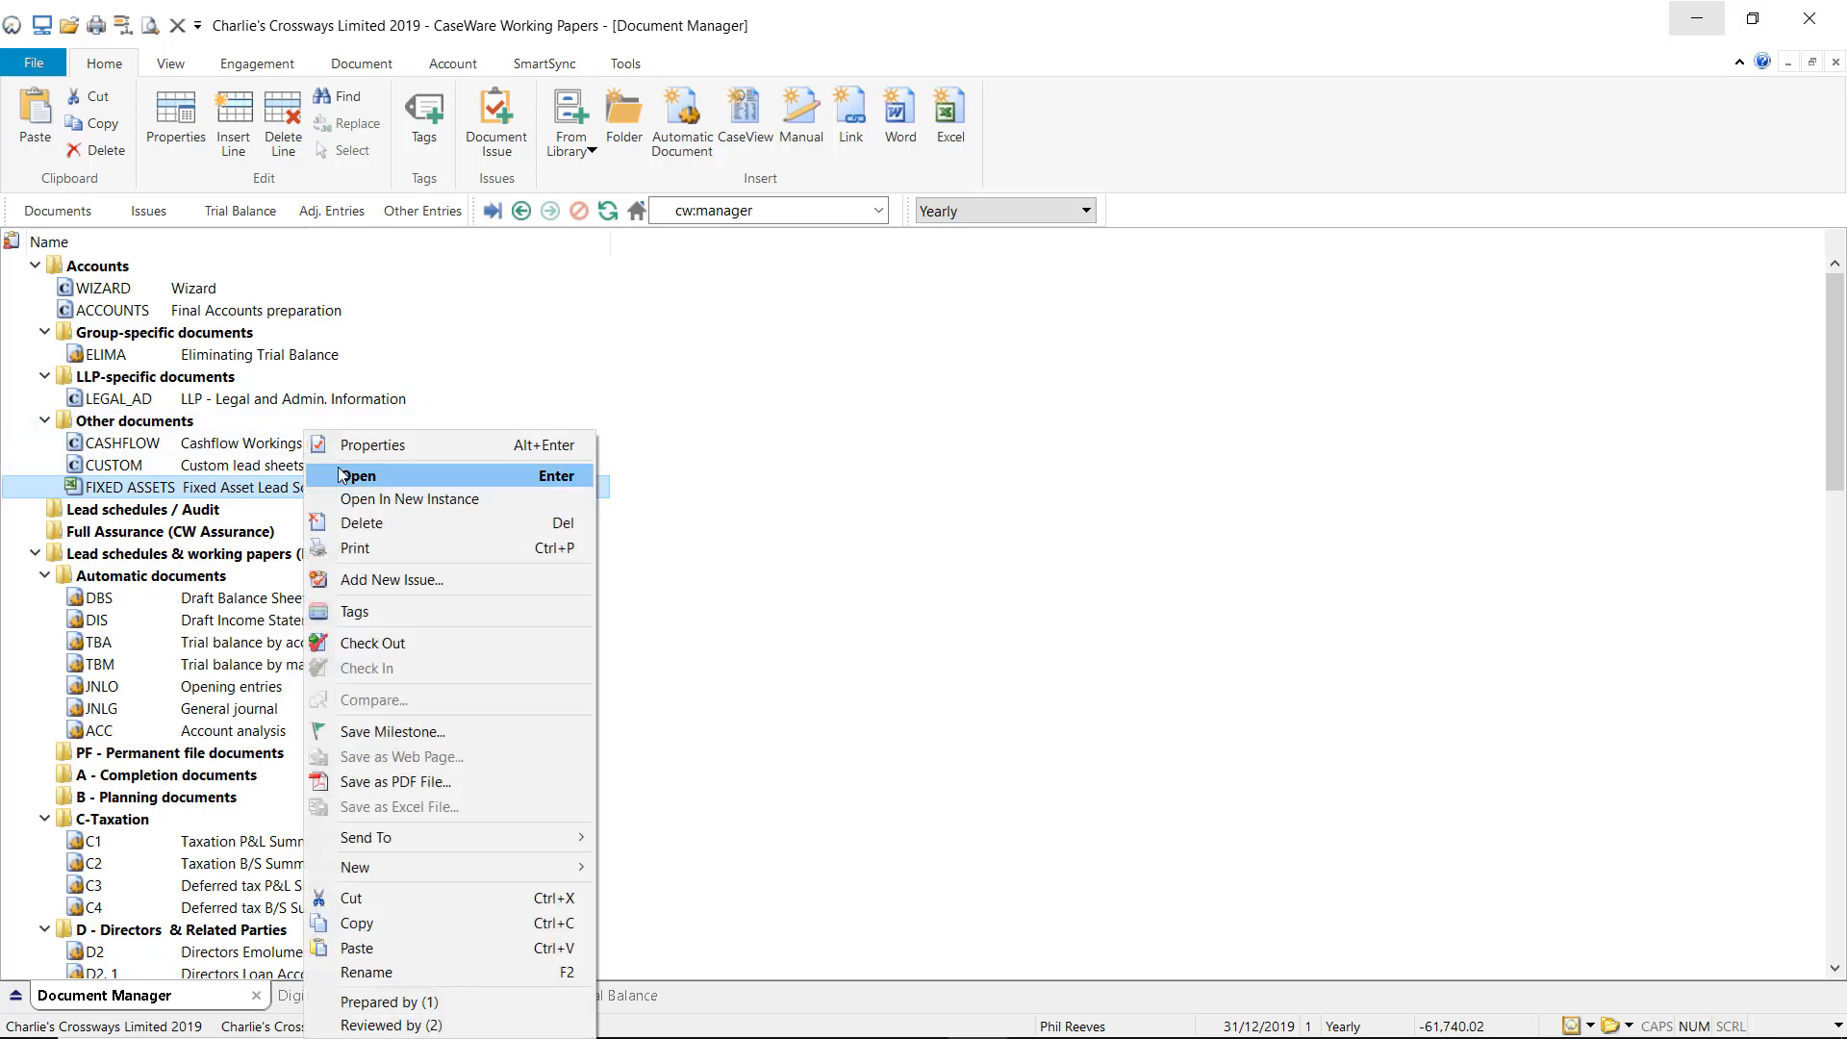
left_click(371, 444)
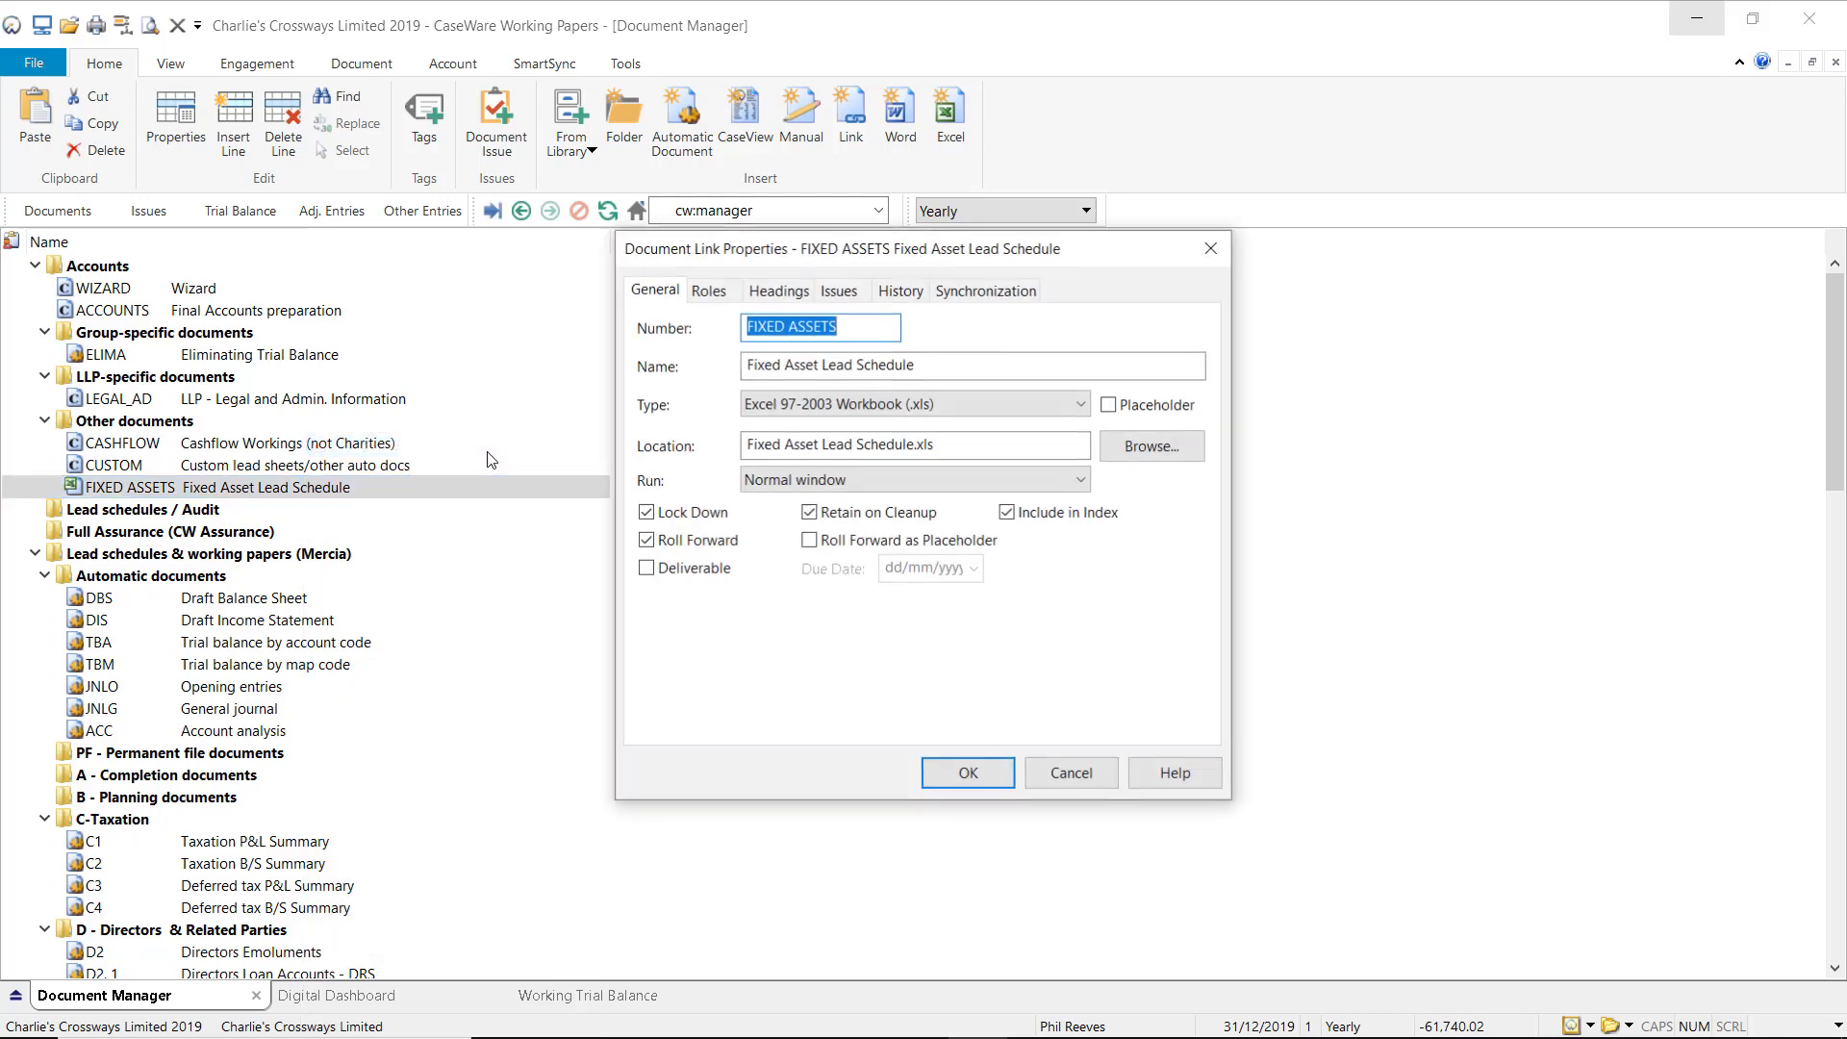
mouse_move(795, 721)
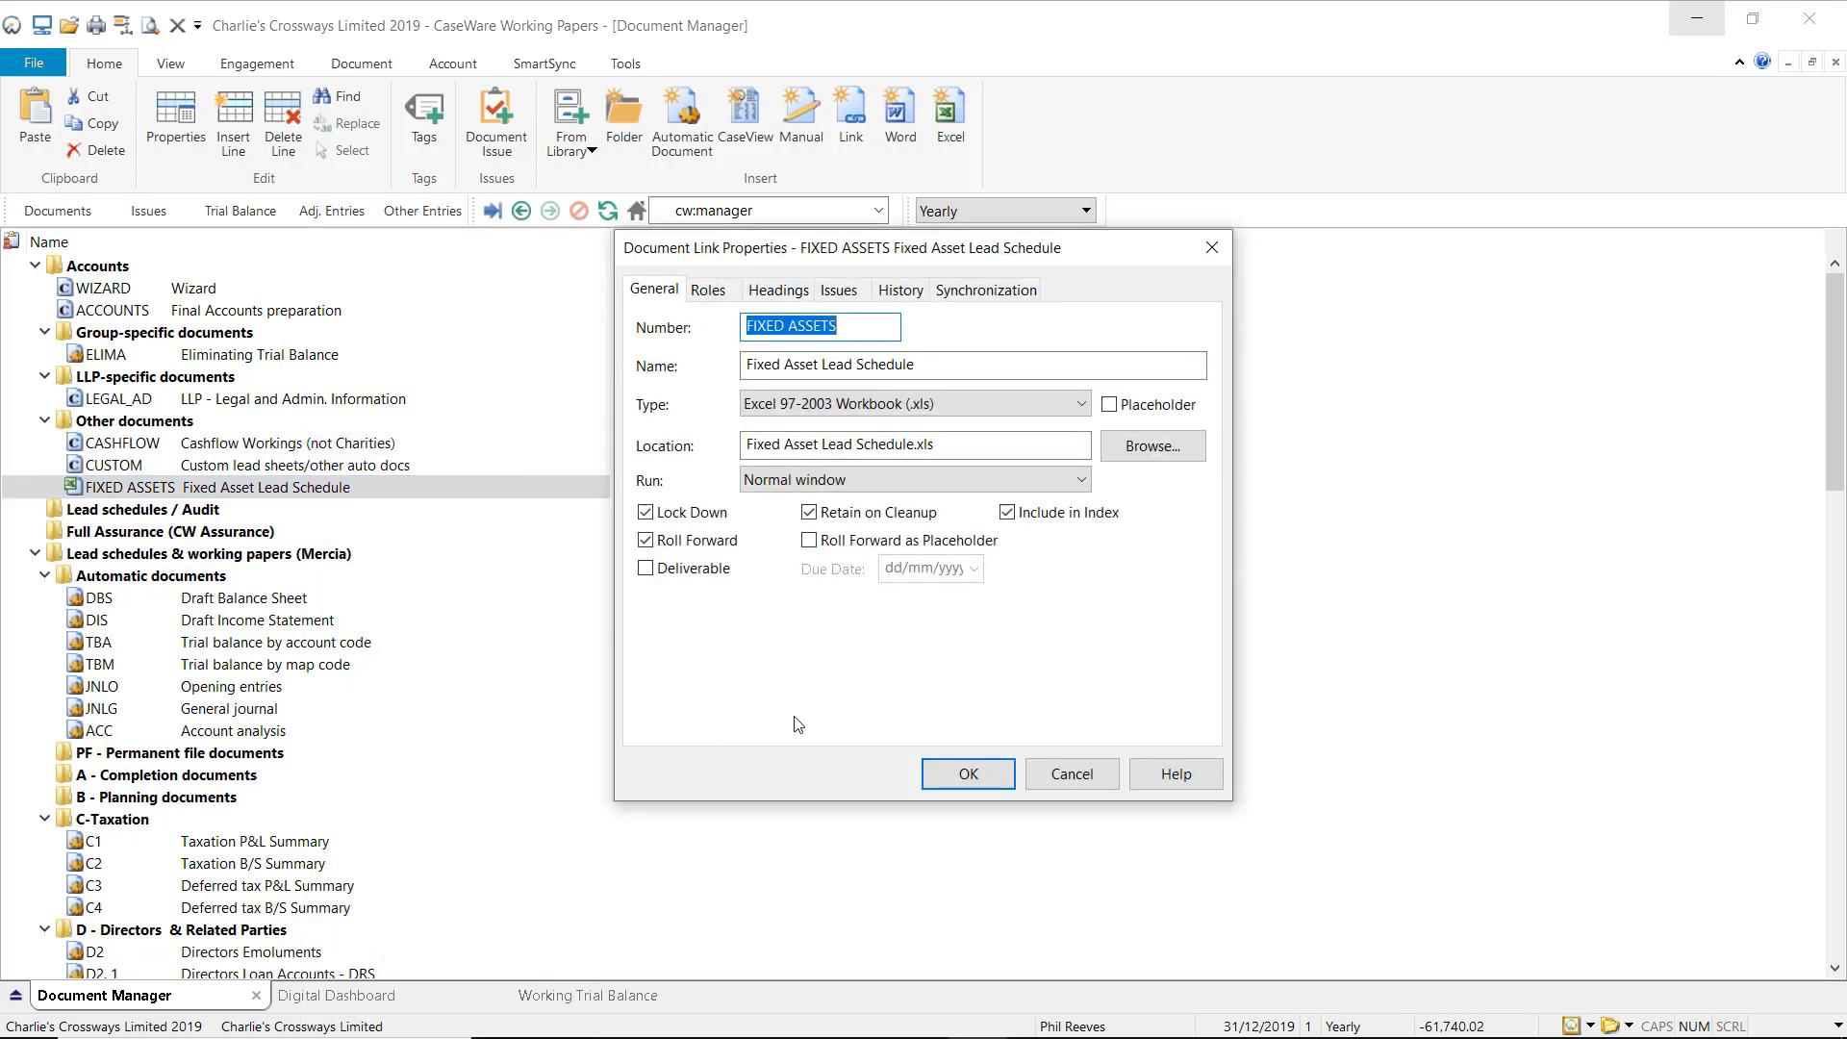
left_click(647, 539)
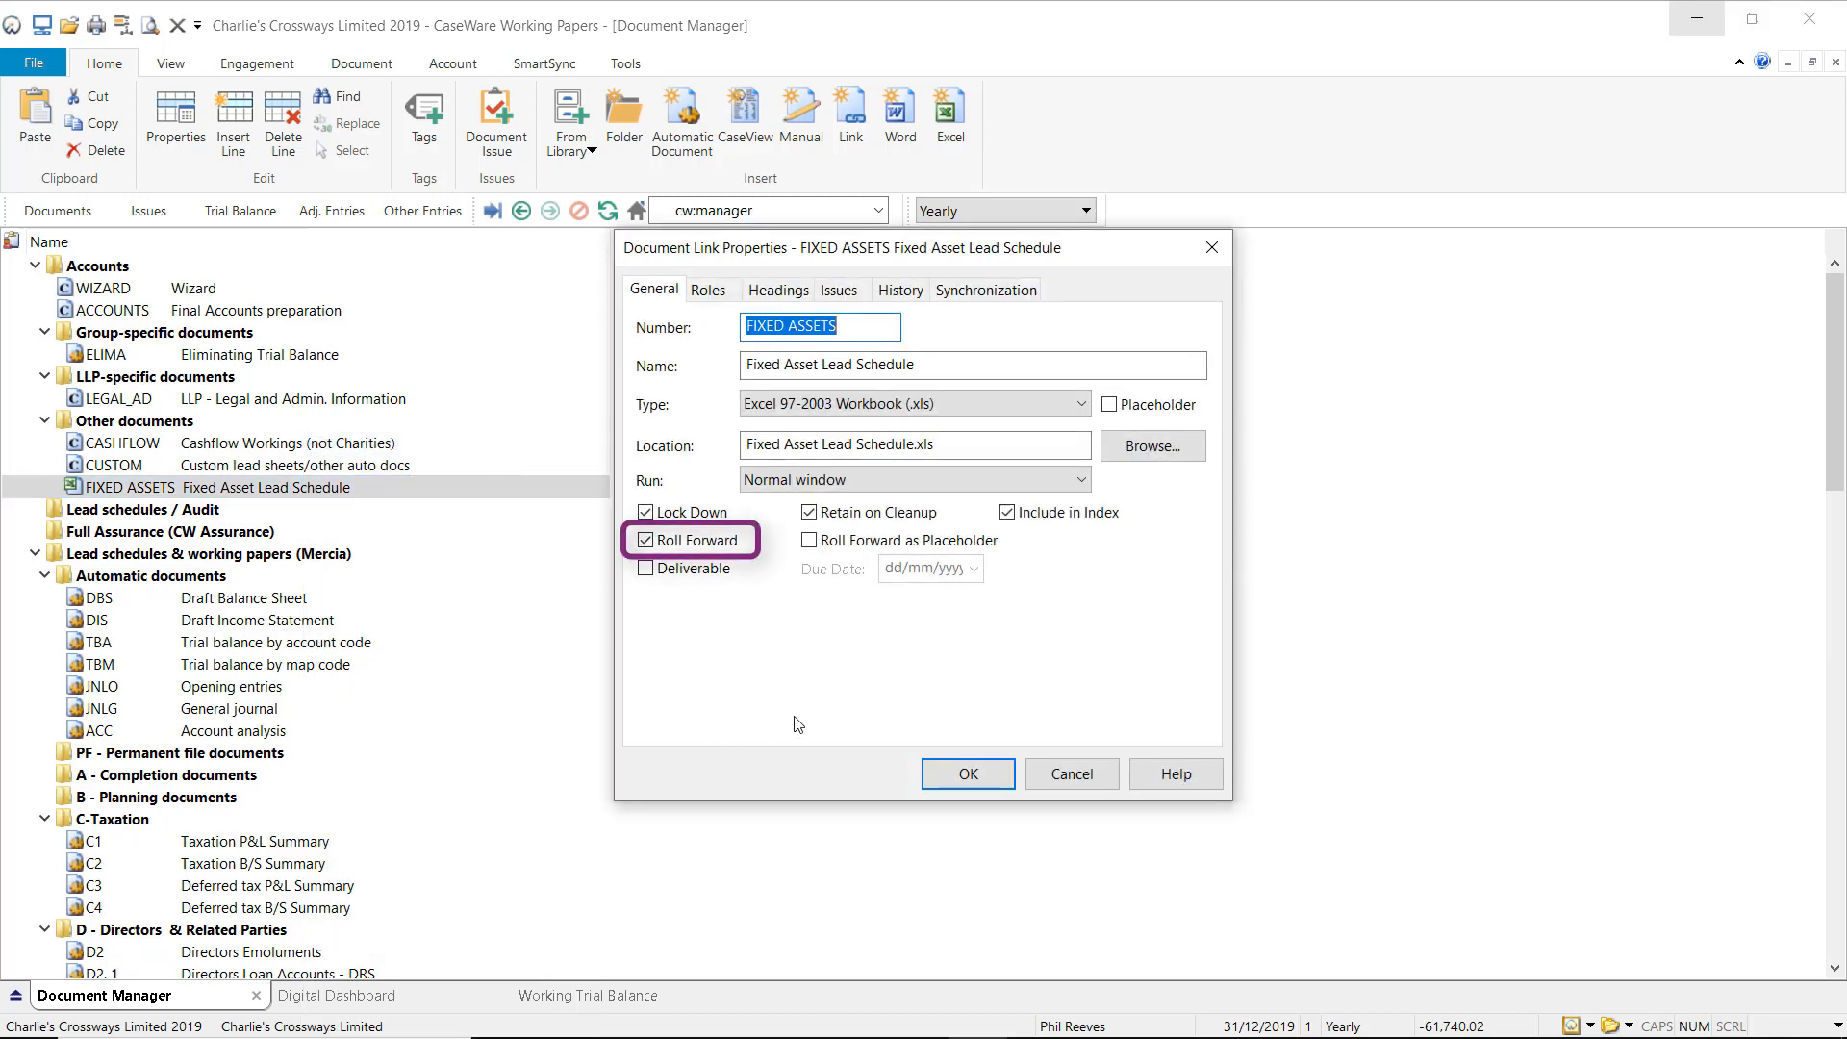
mouse_move(695, 615)
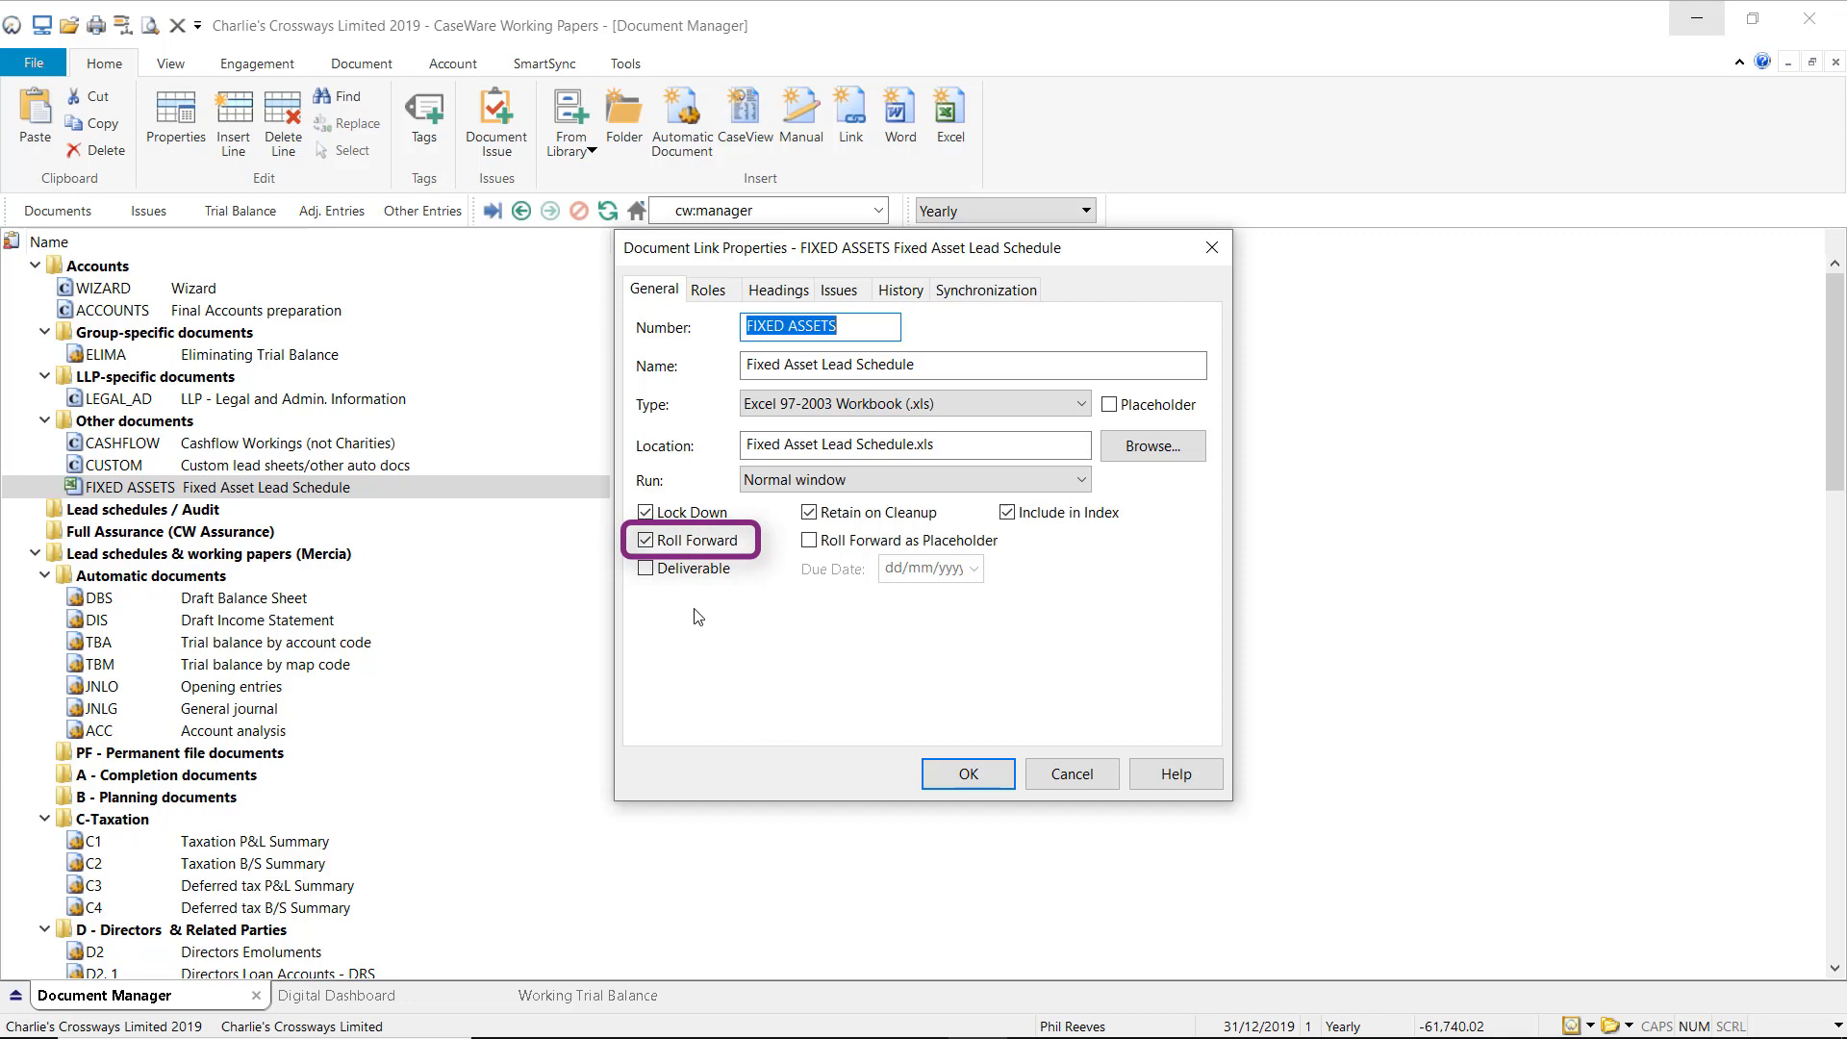
left_click(645, 538)
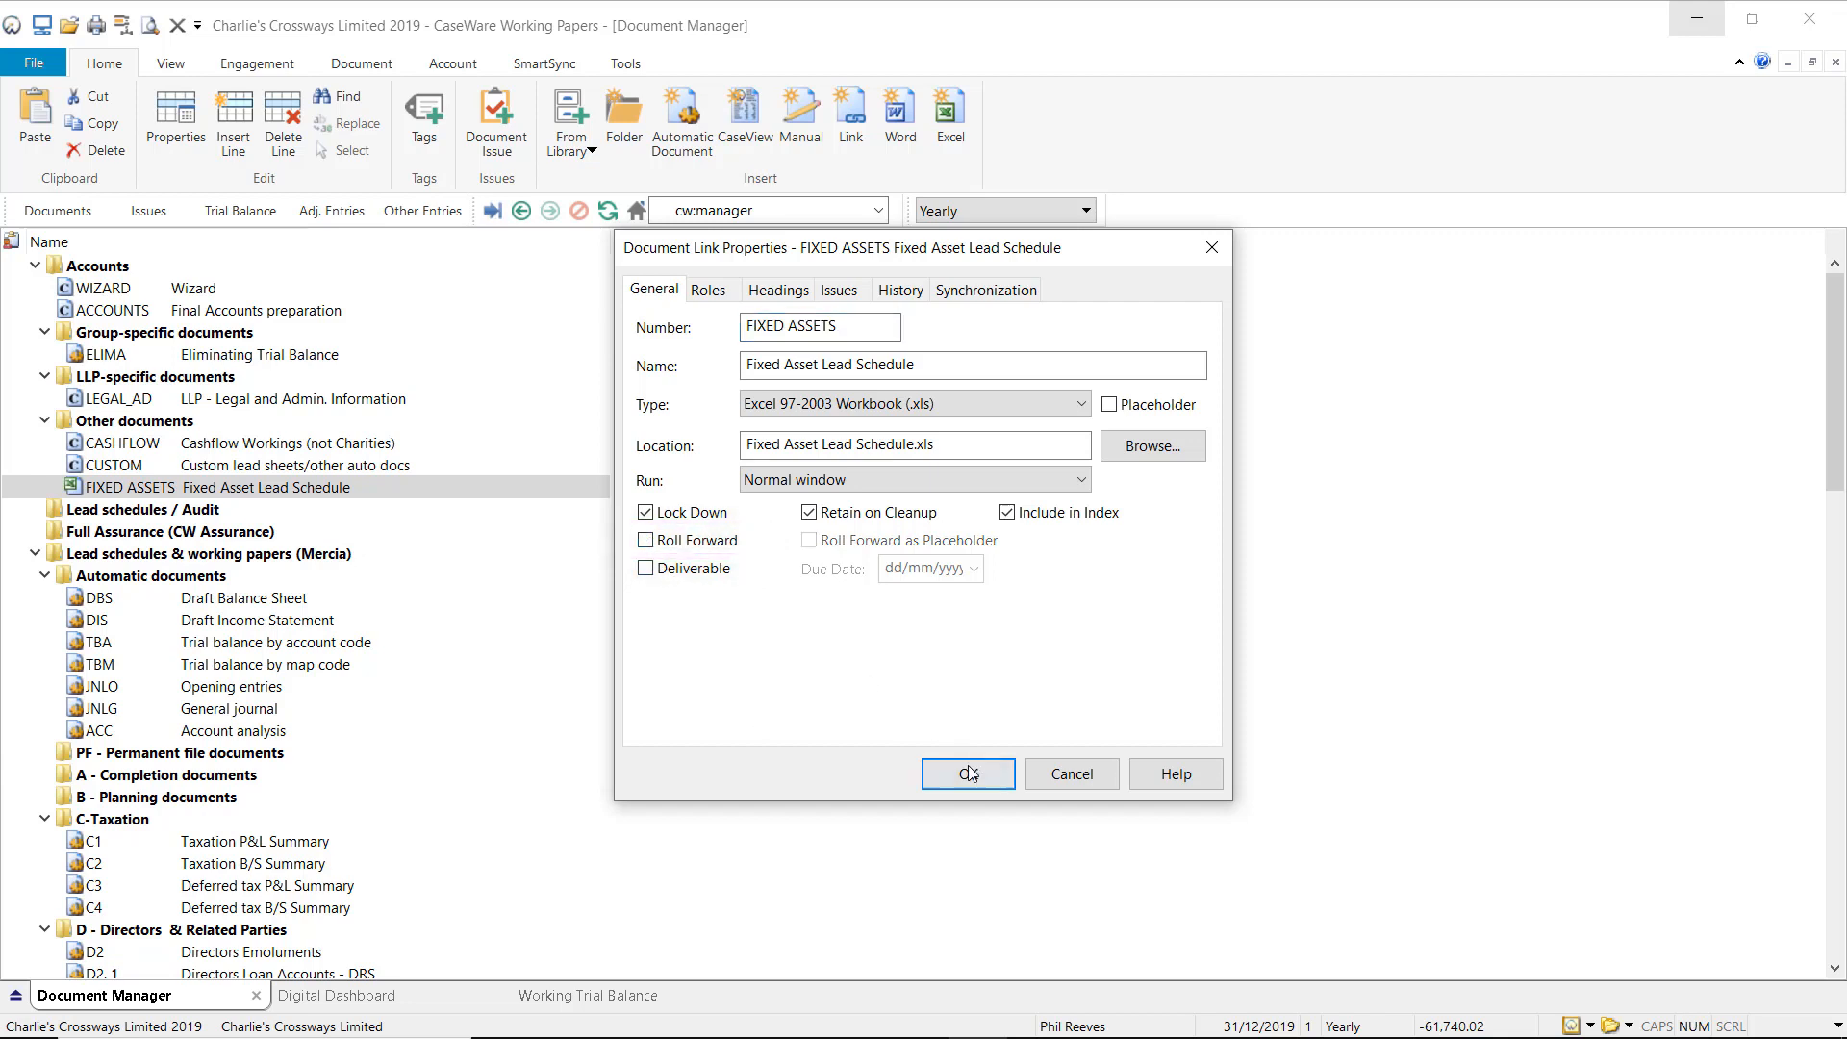
left_click(966, 773)
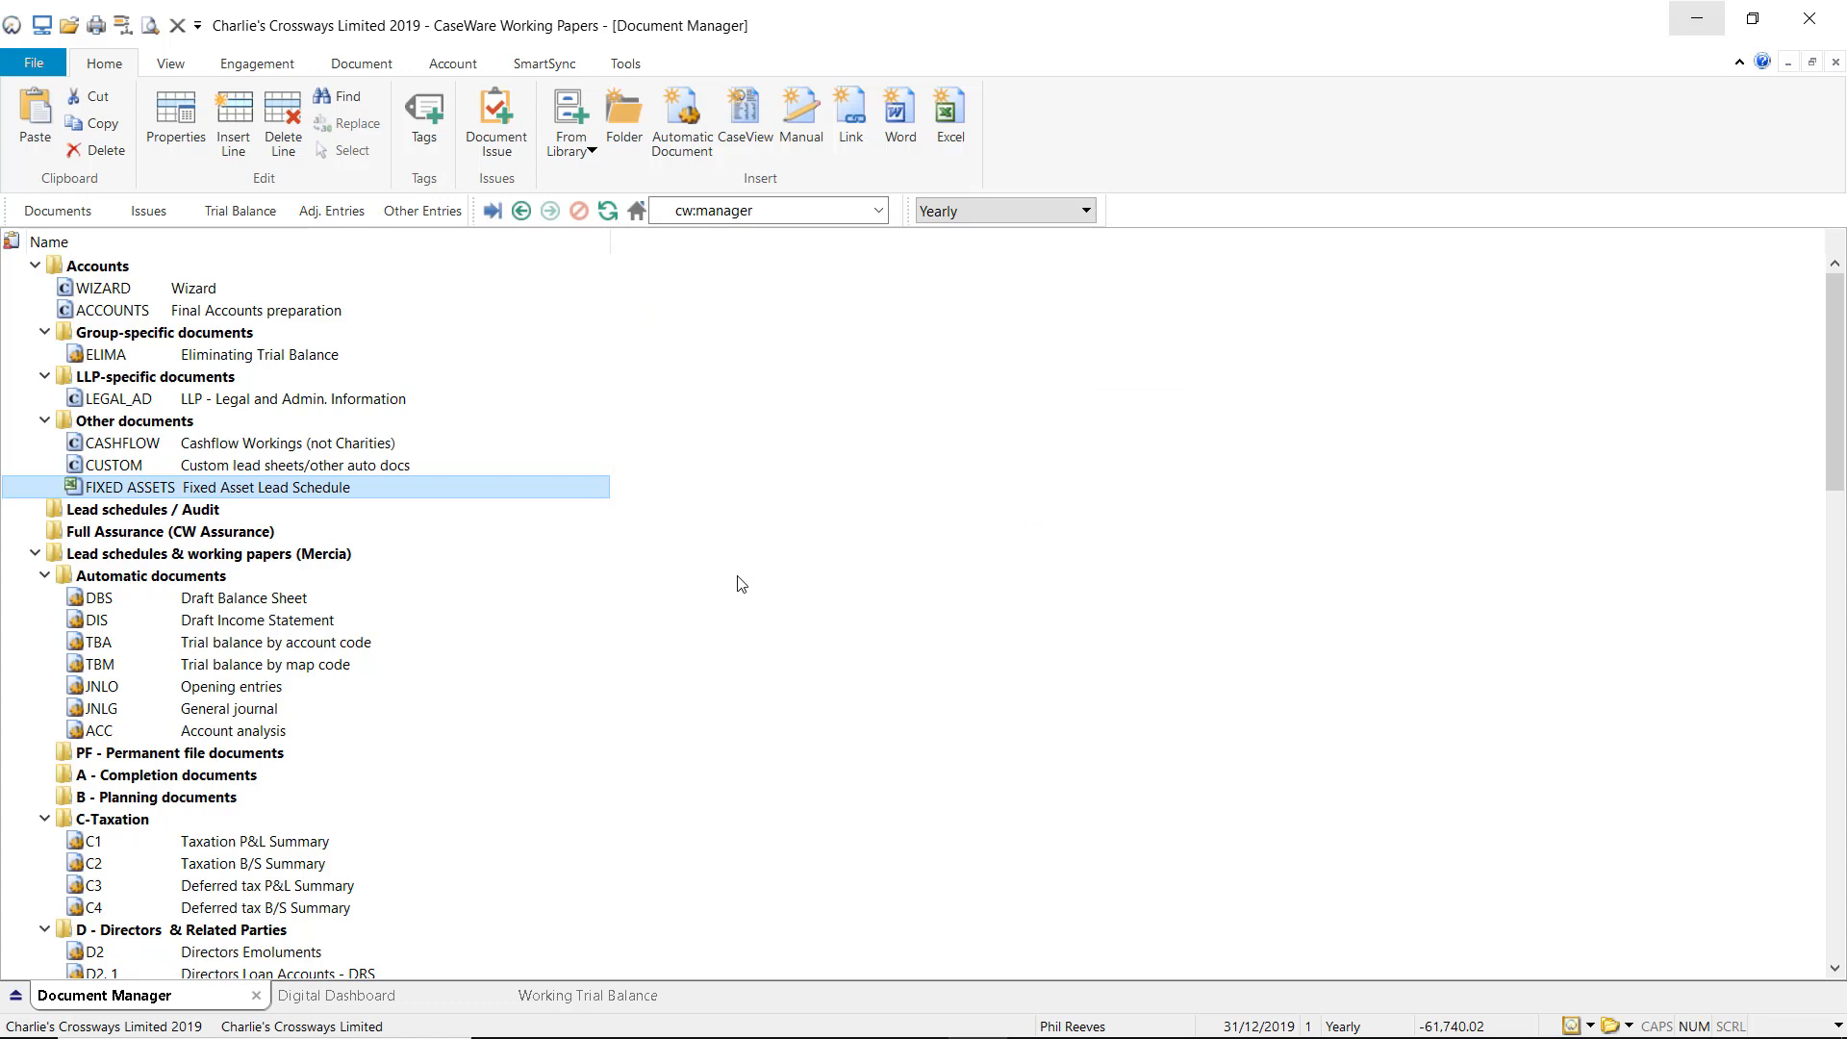
mouse_move(791, 581)
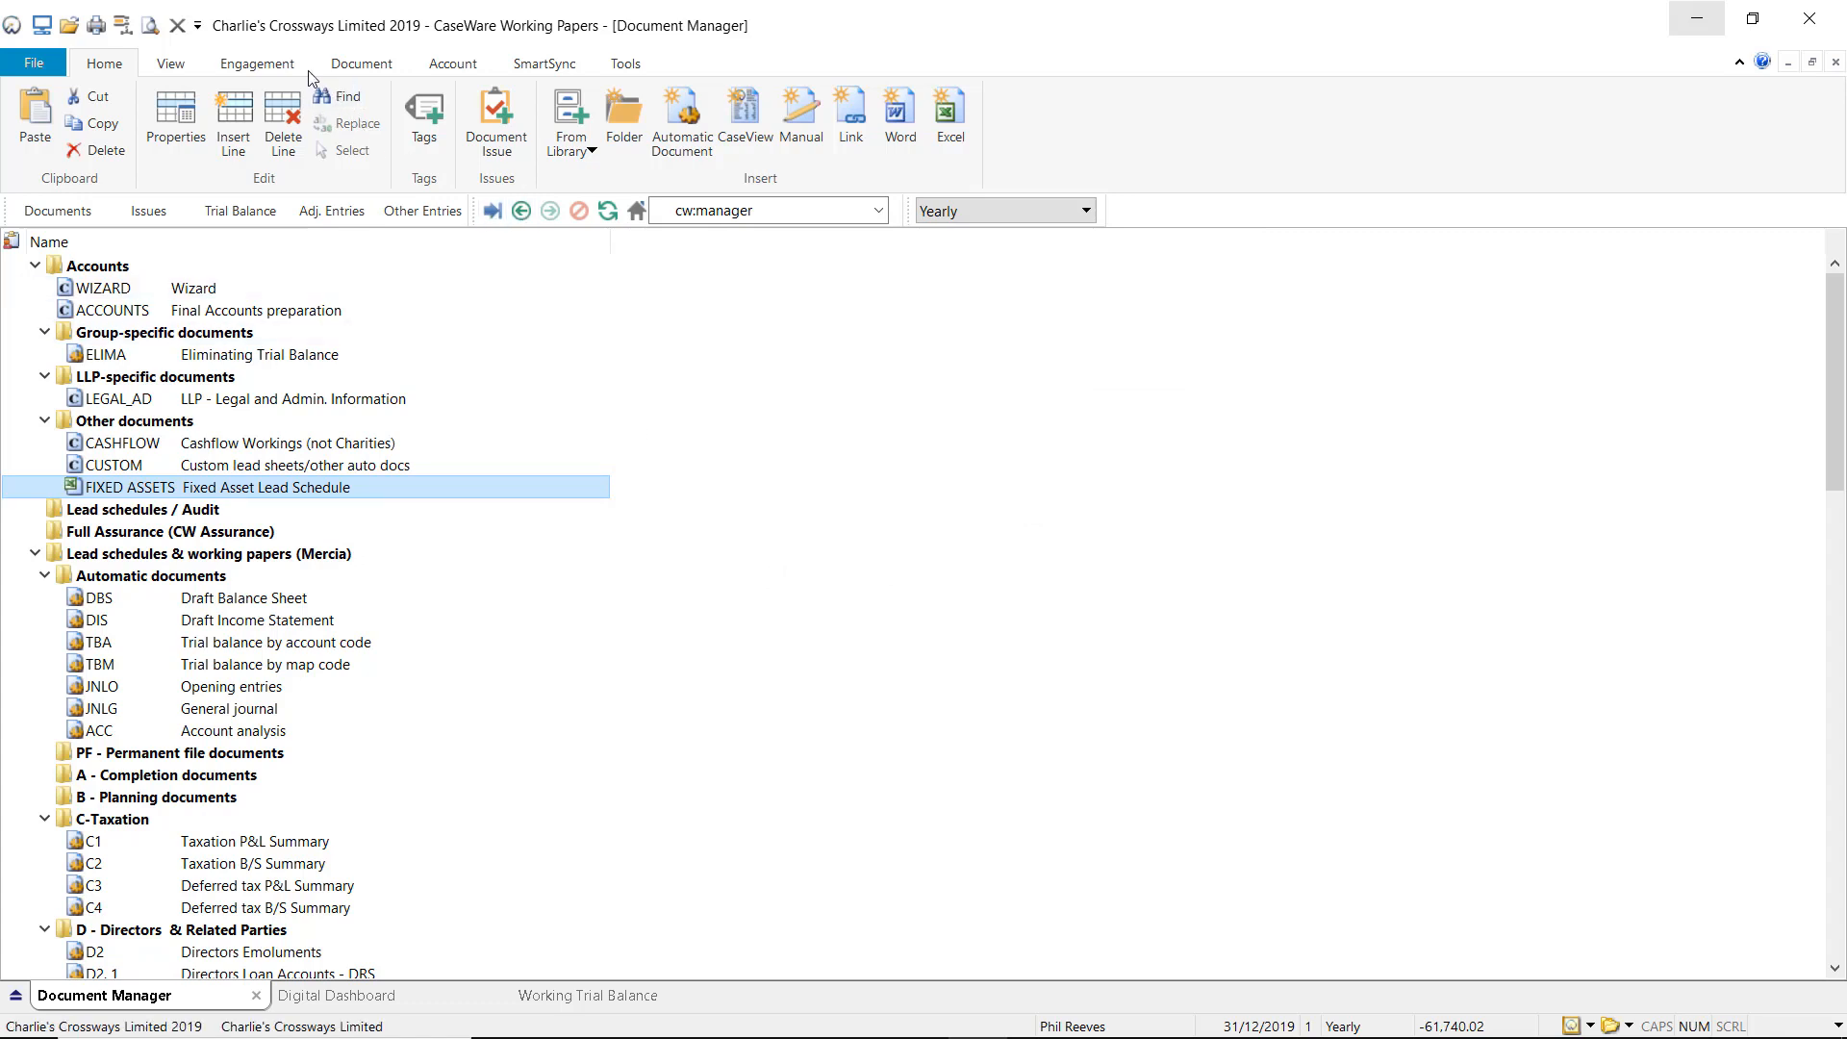
Start Year End Close from Engagement and name the file 'Charlie's Crossways Limited 2020'.
left_click(256, 64)
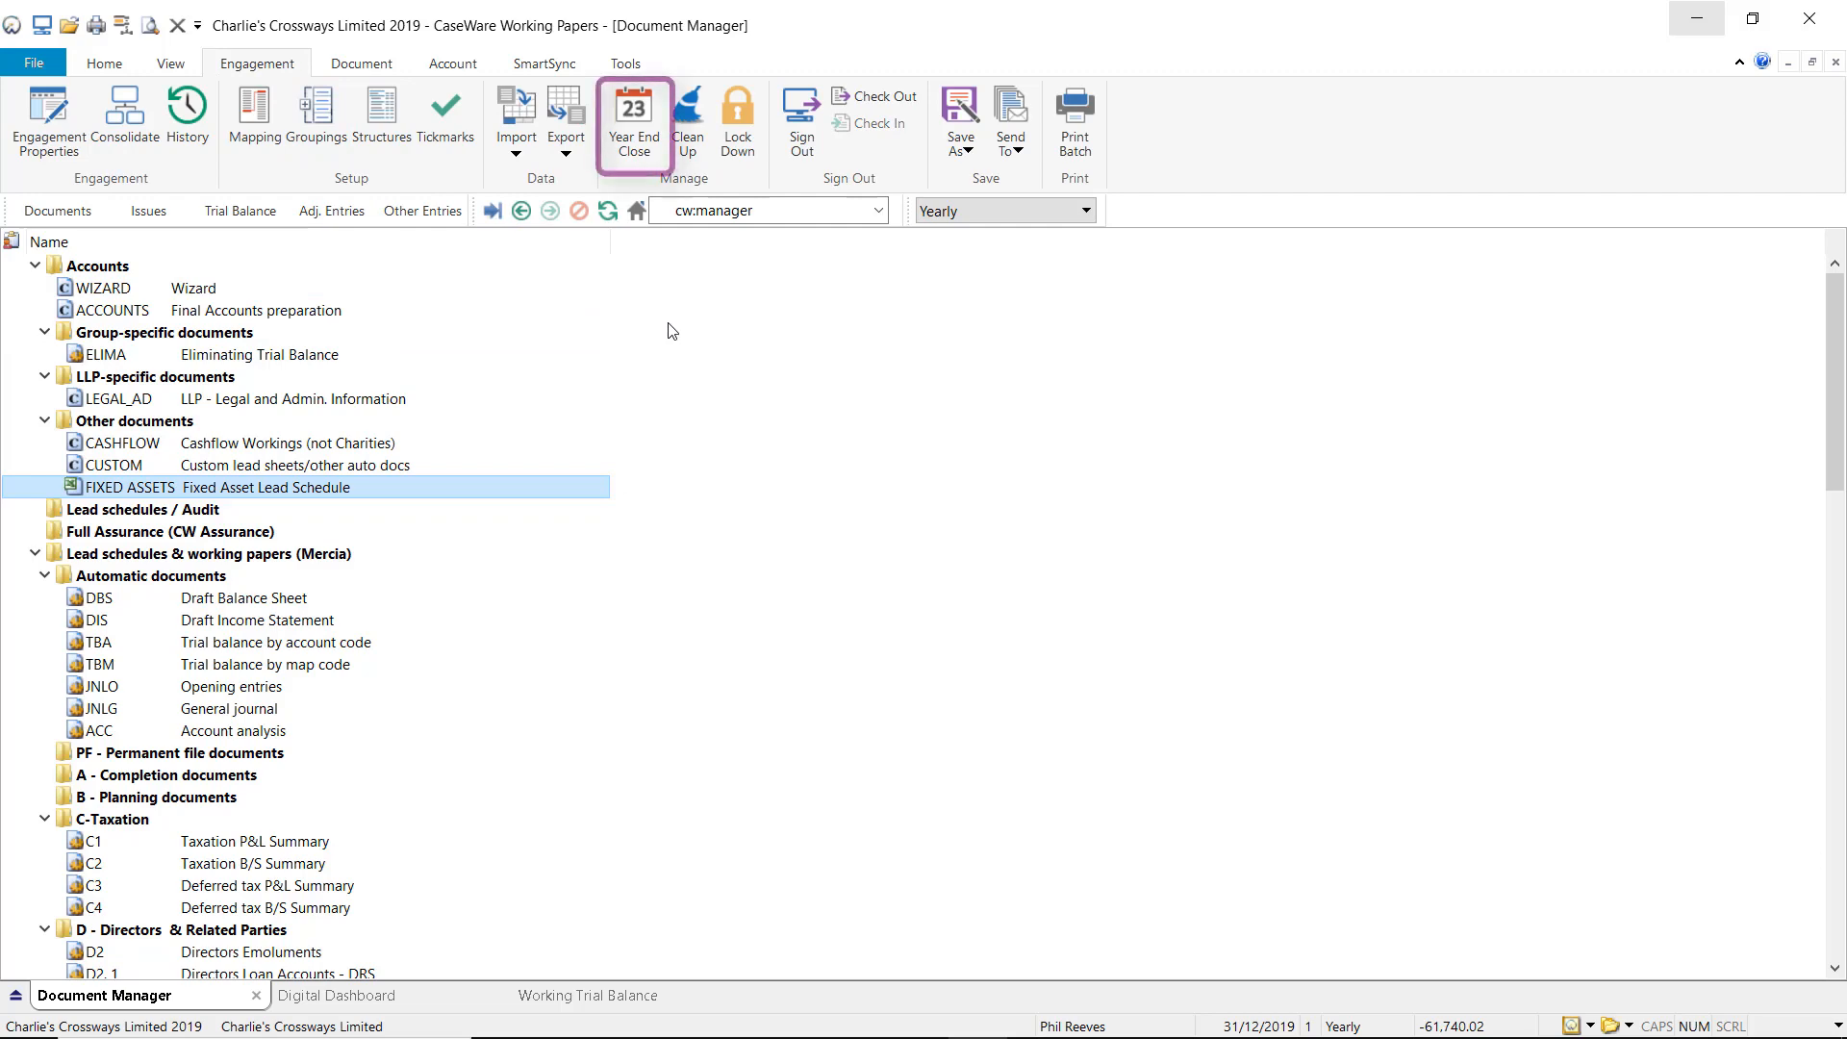
mouse_move(633, 117)
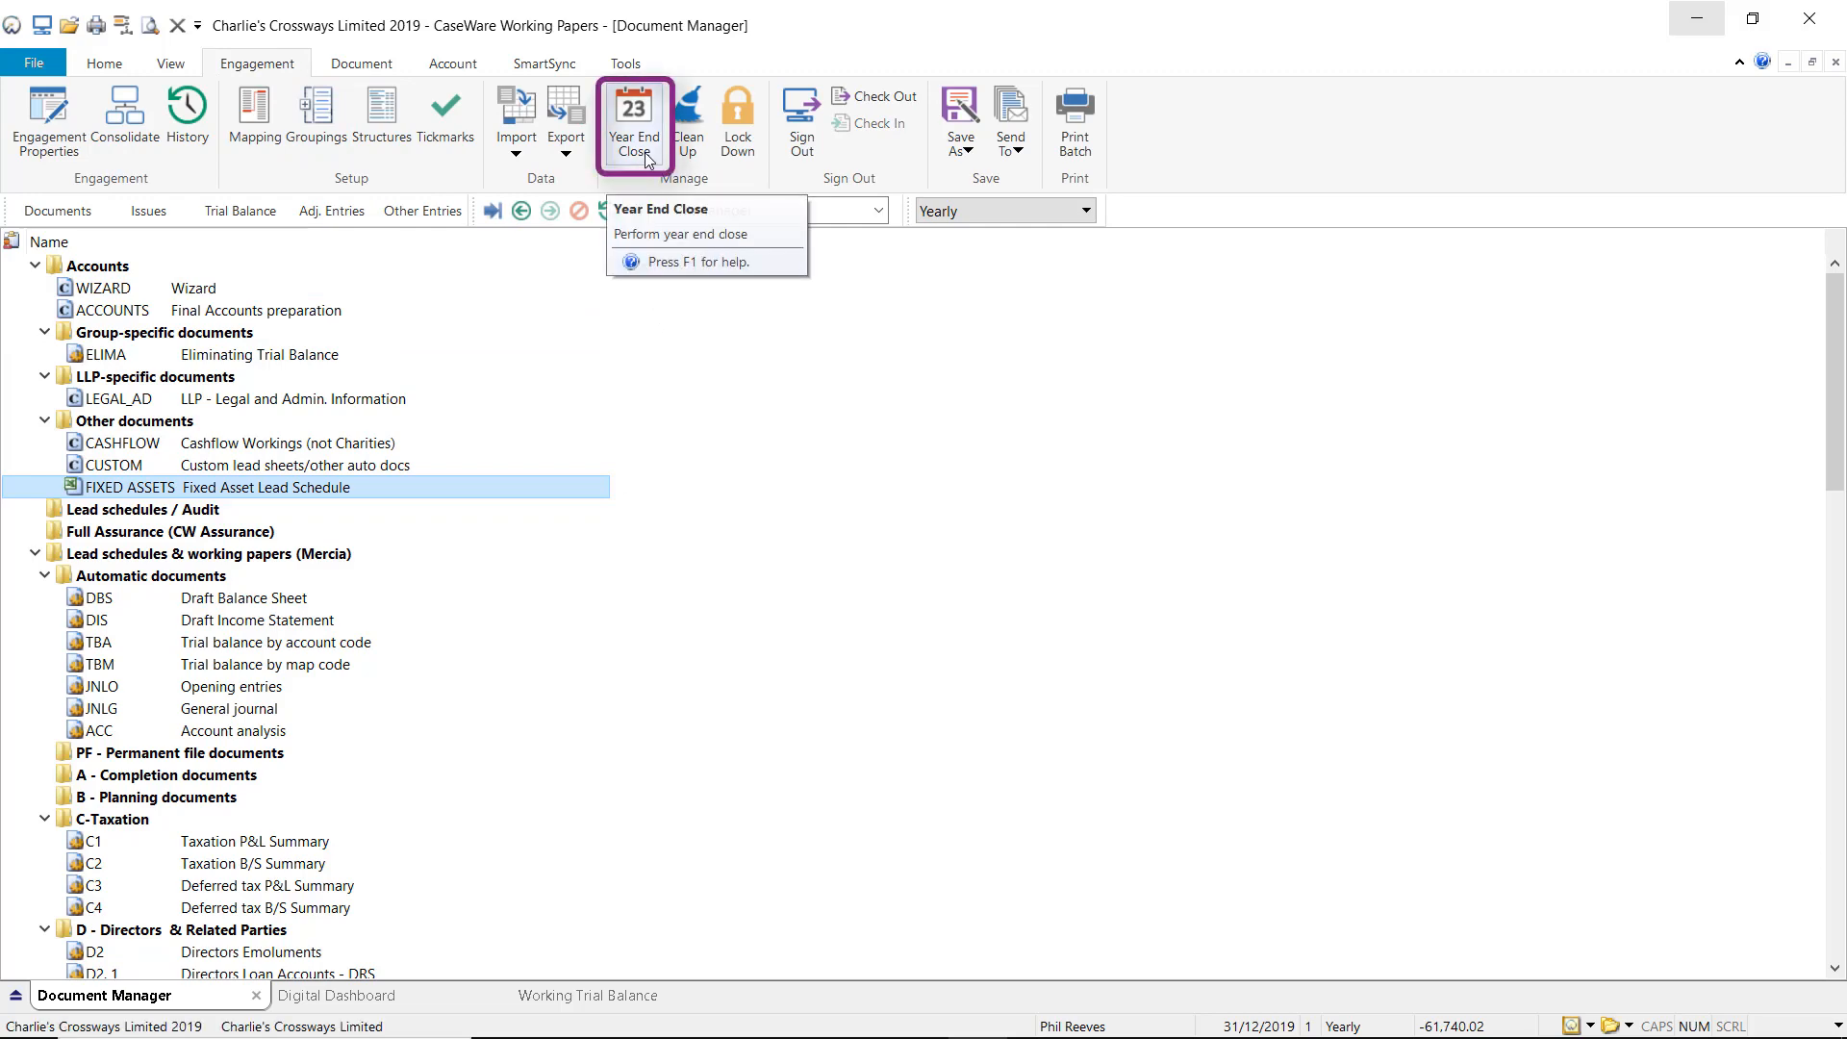
left_click(635, 121)
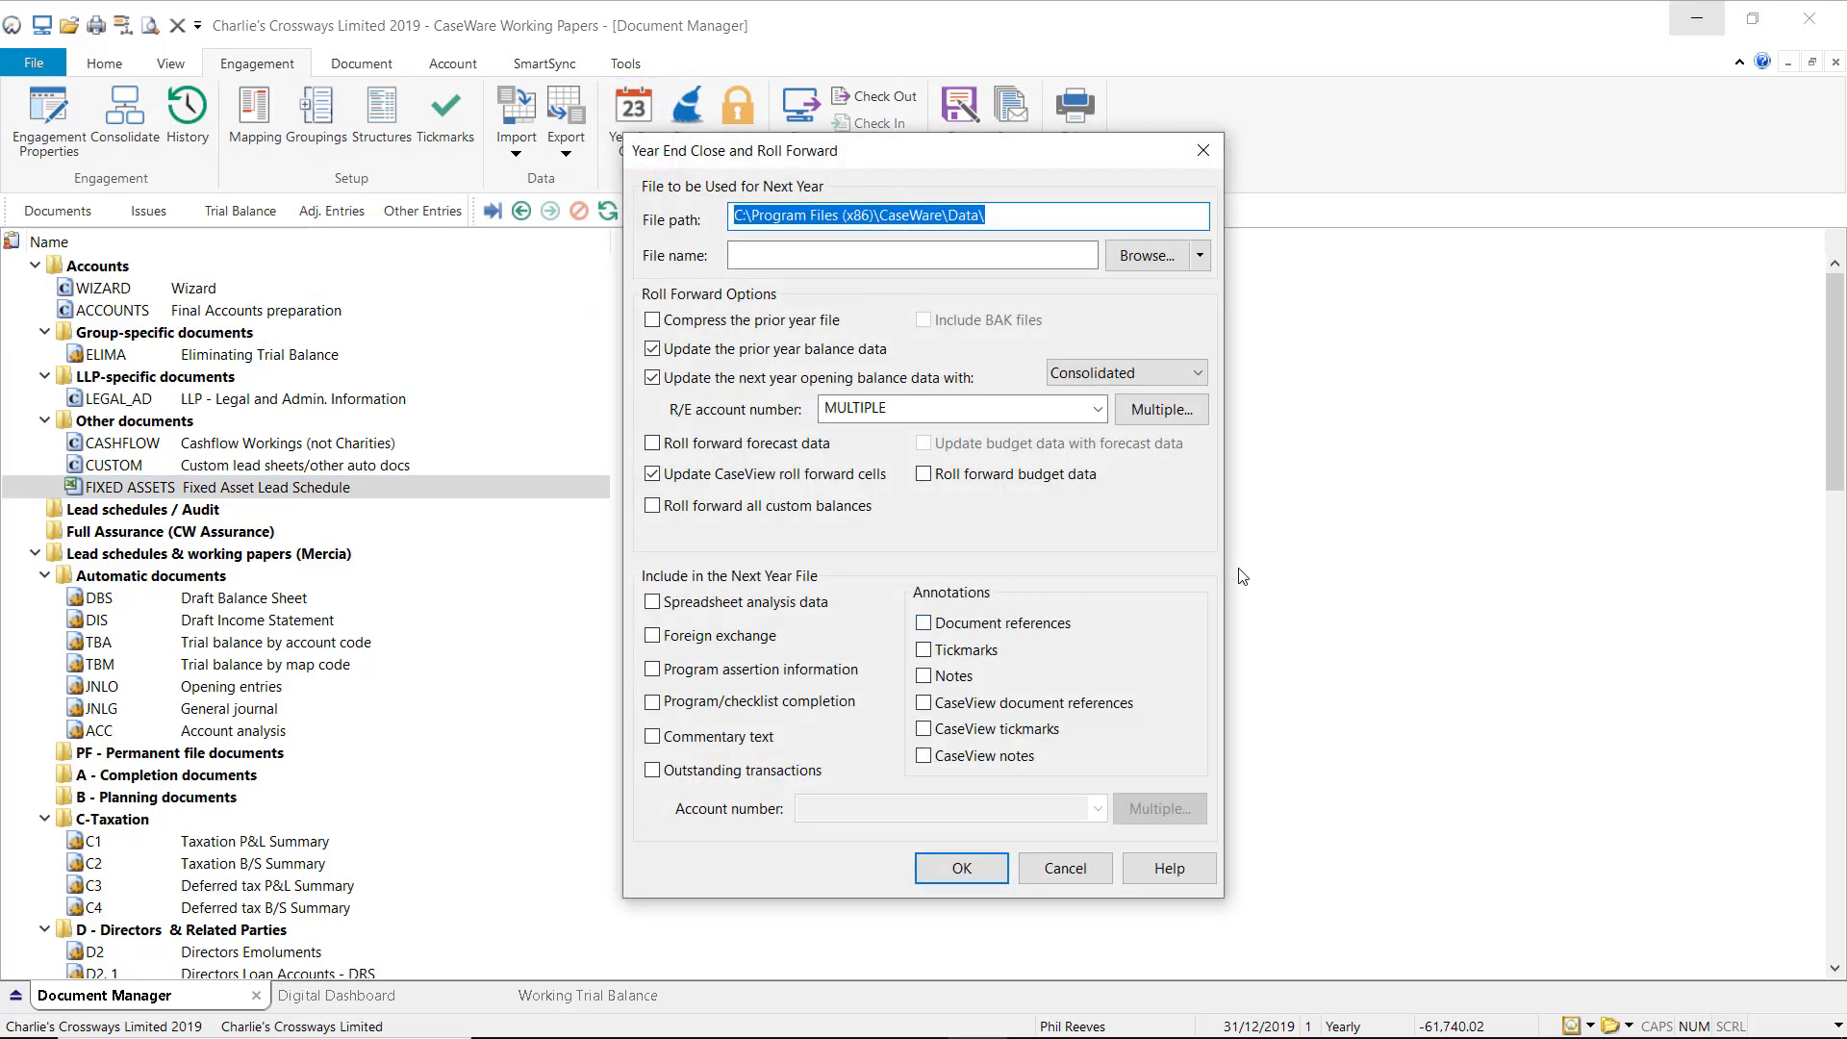
mouse_move(1293, 542)
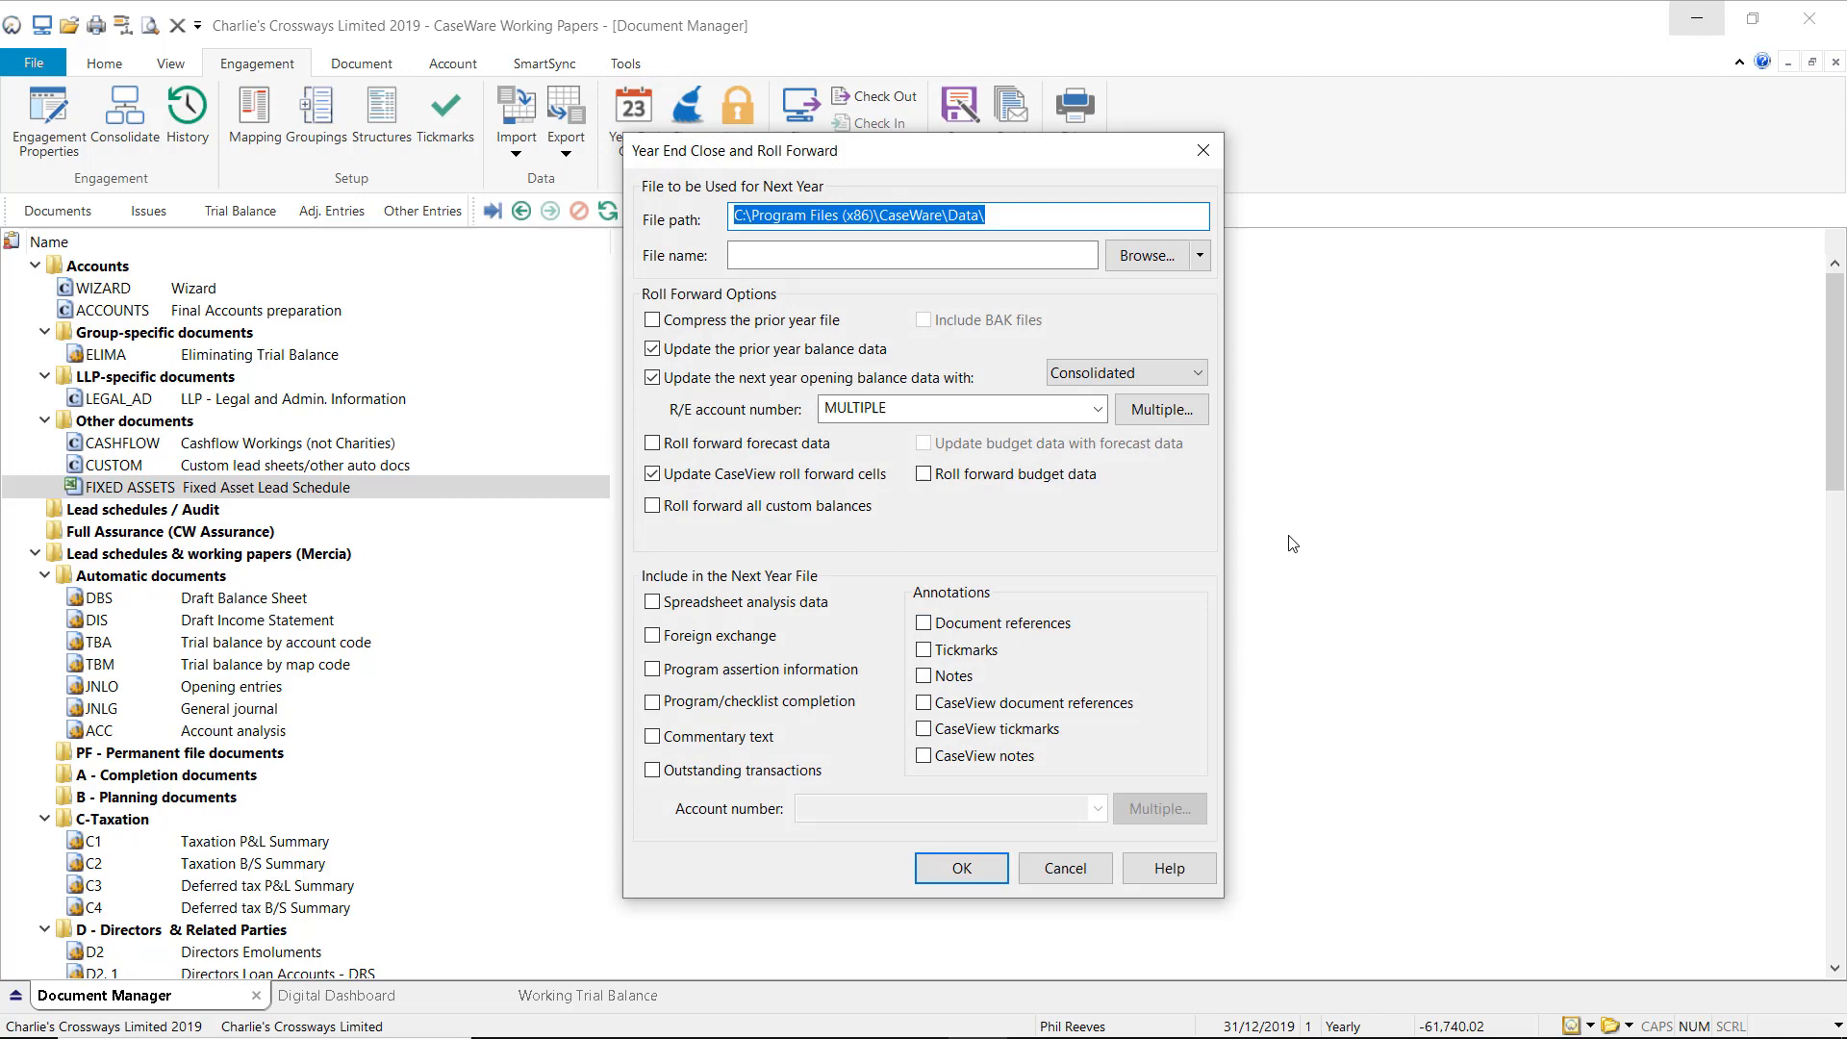
mouse_move(1237, 523)
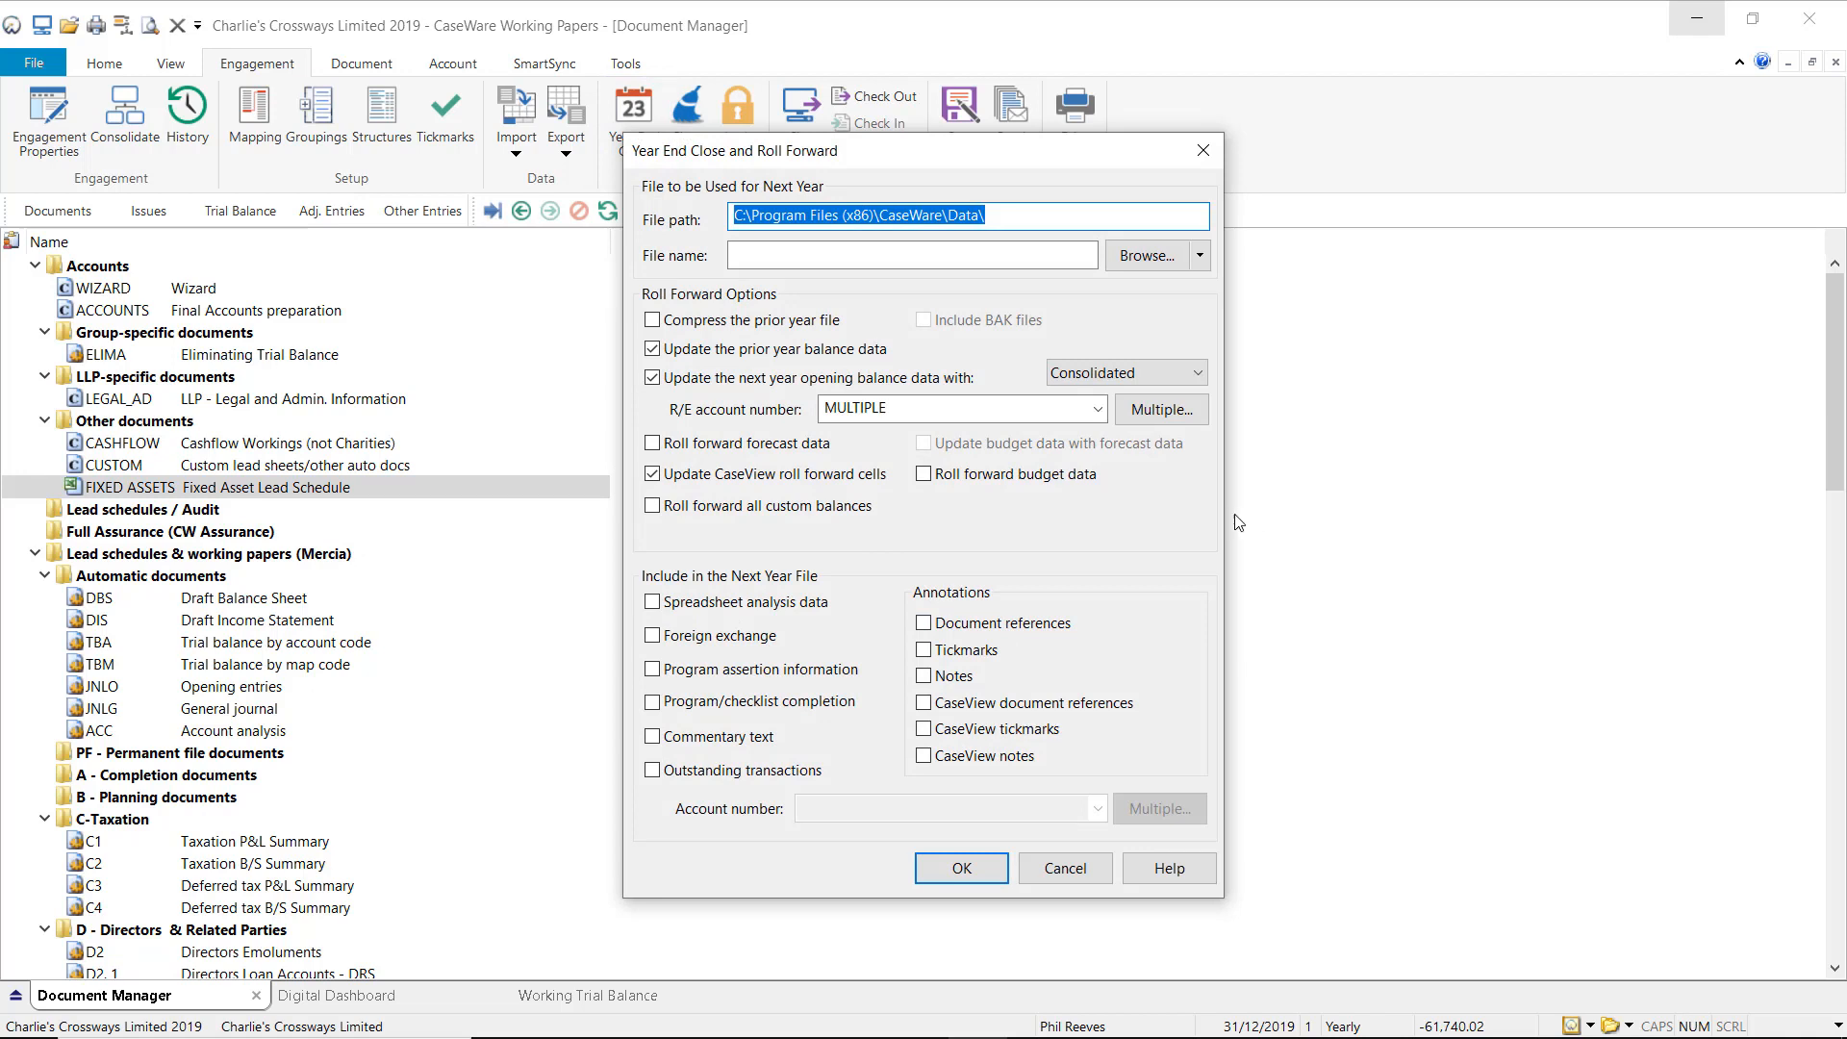
mouse_move(1229, 517)
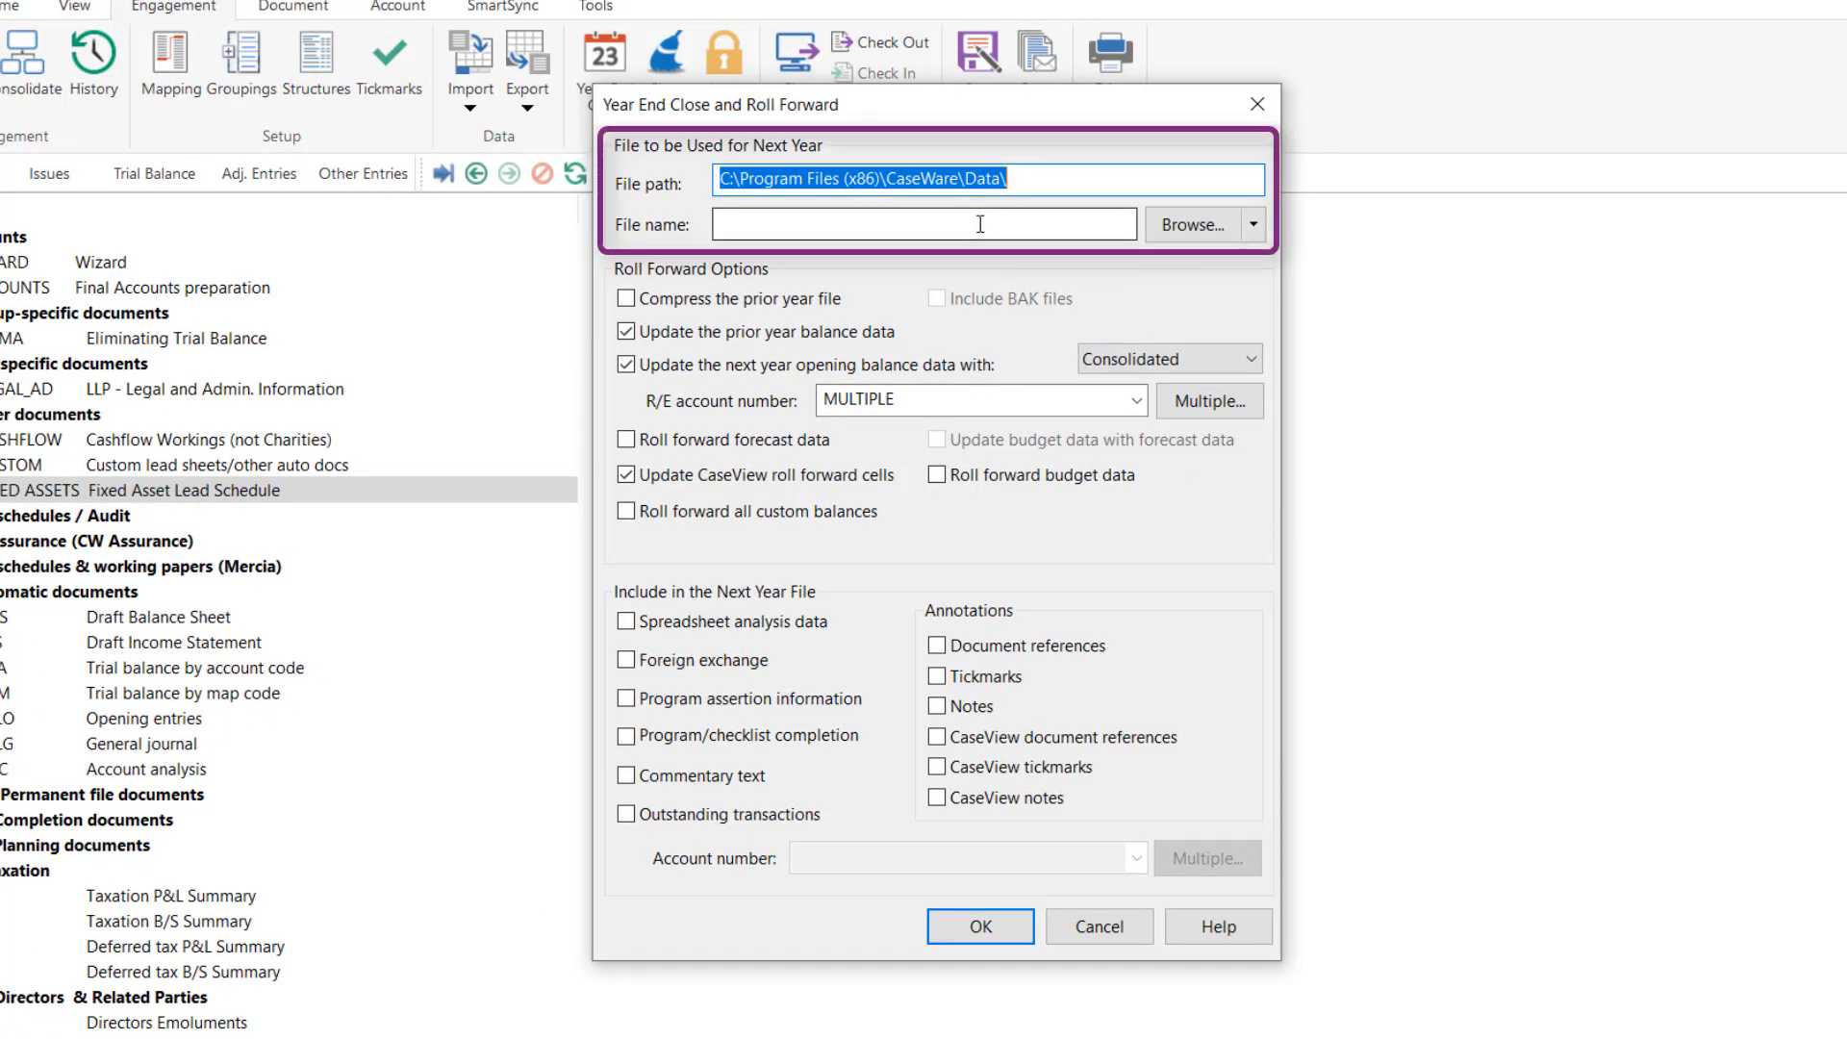
left_click(925, 223)
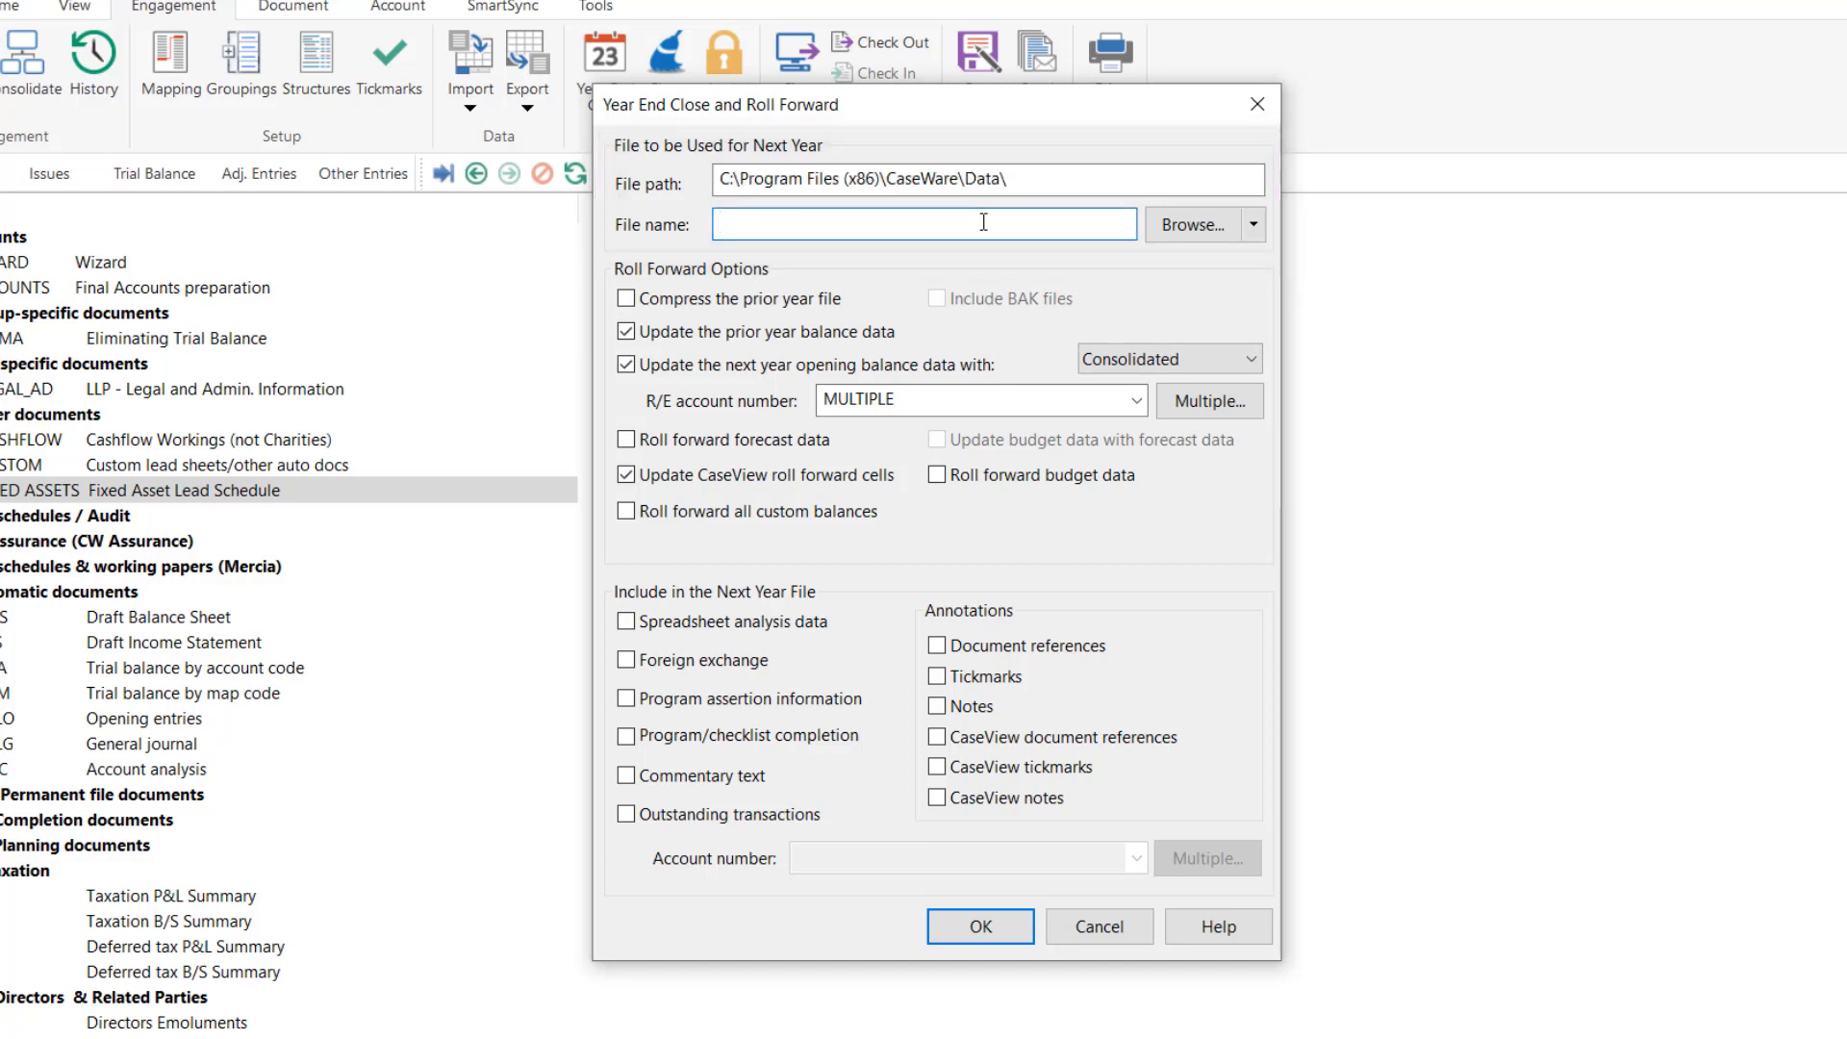
type("Charlie")
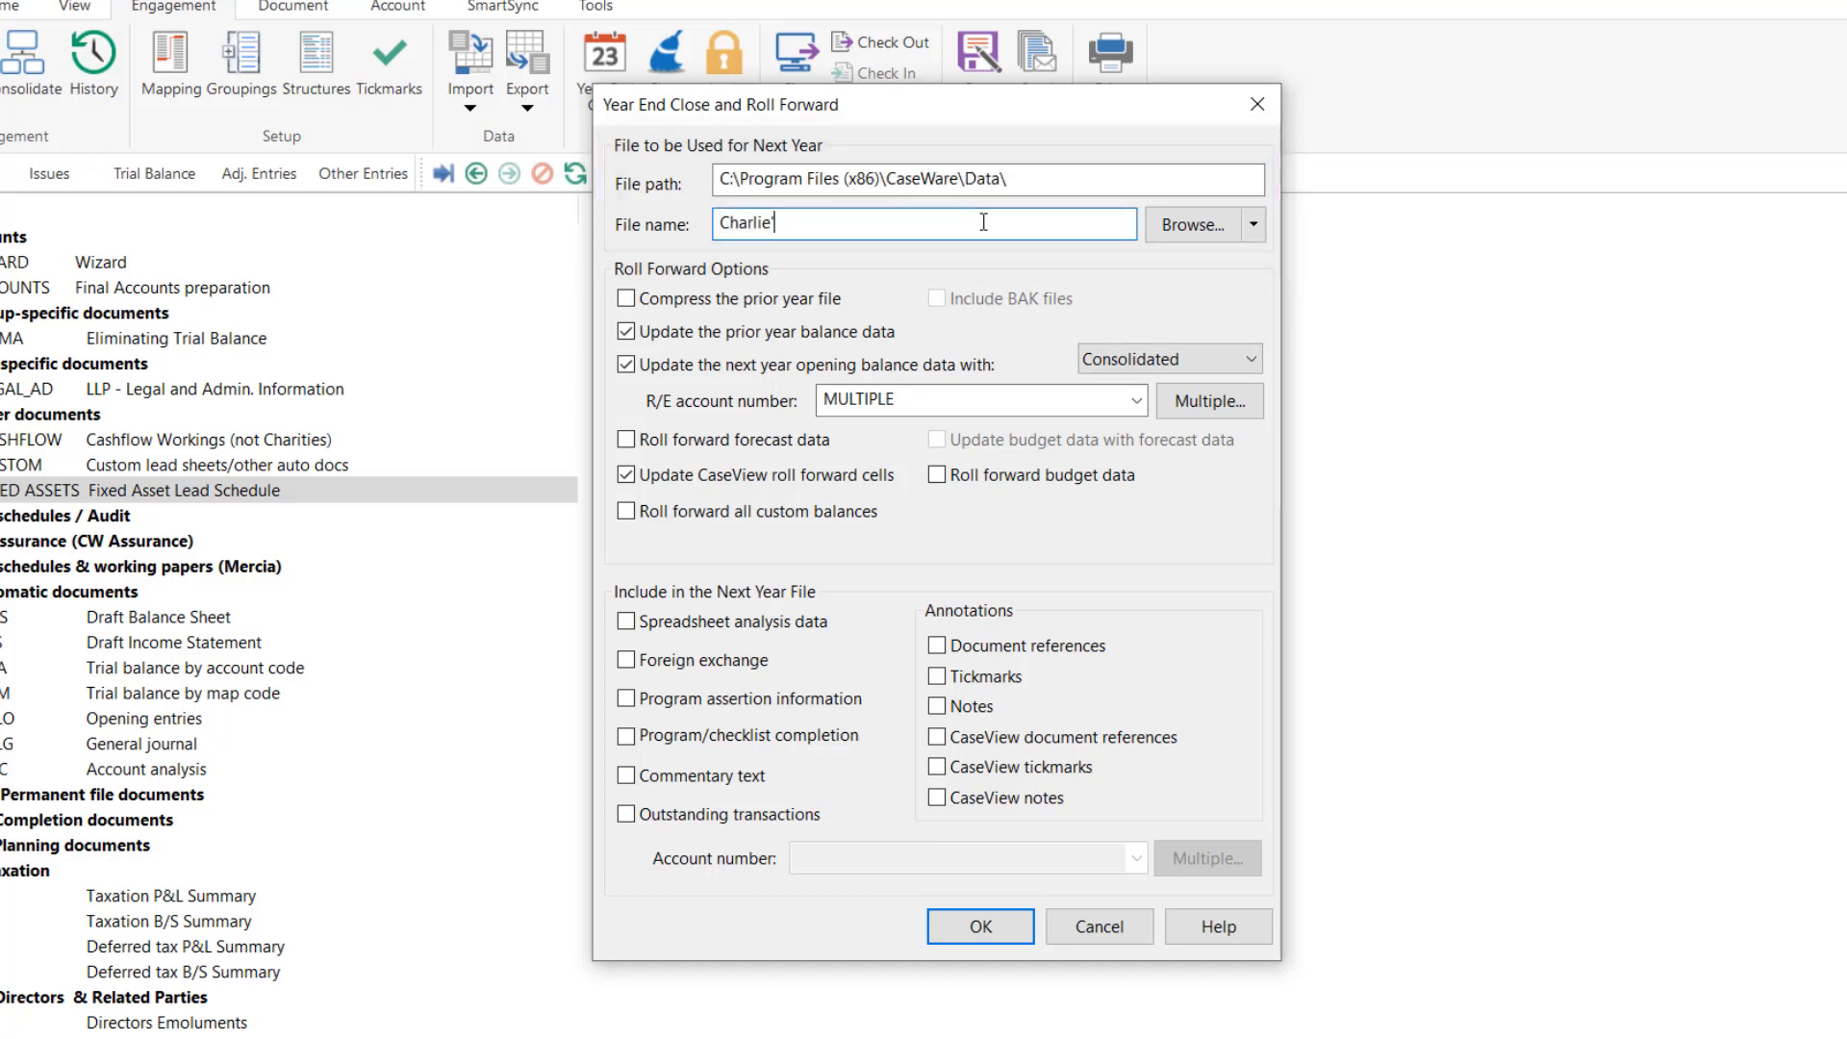
type("'s Crossways")
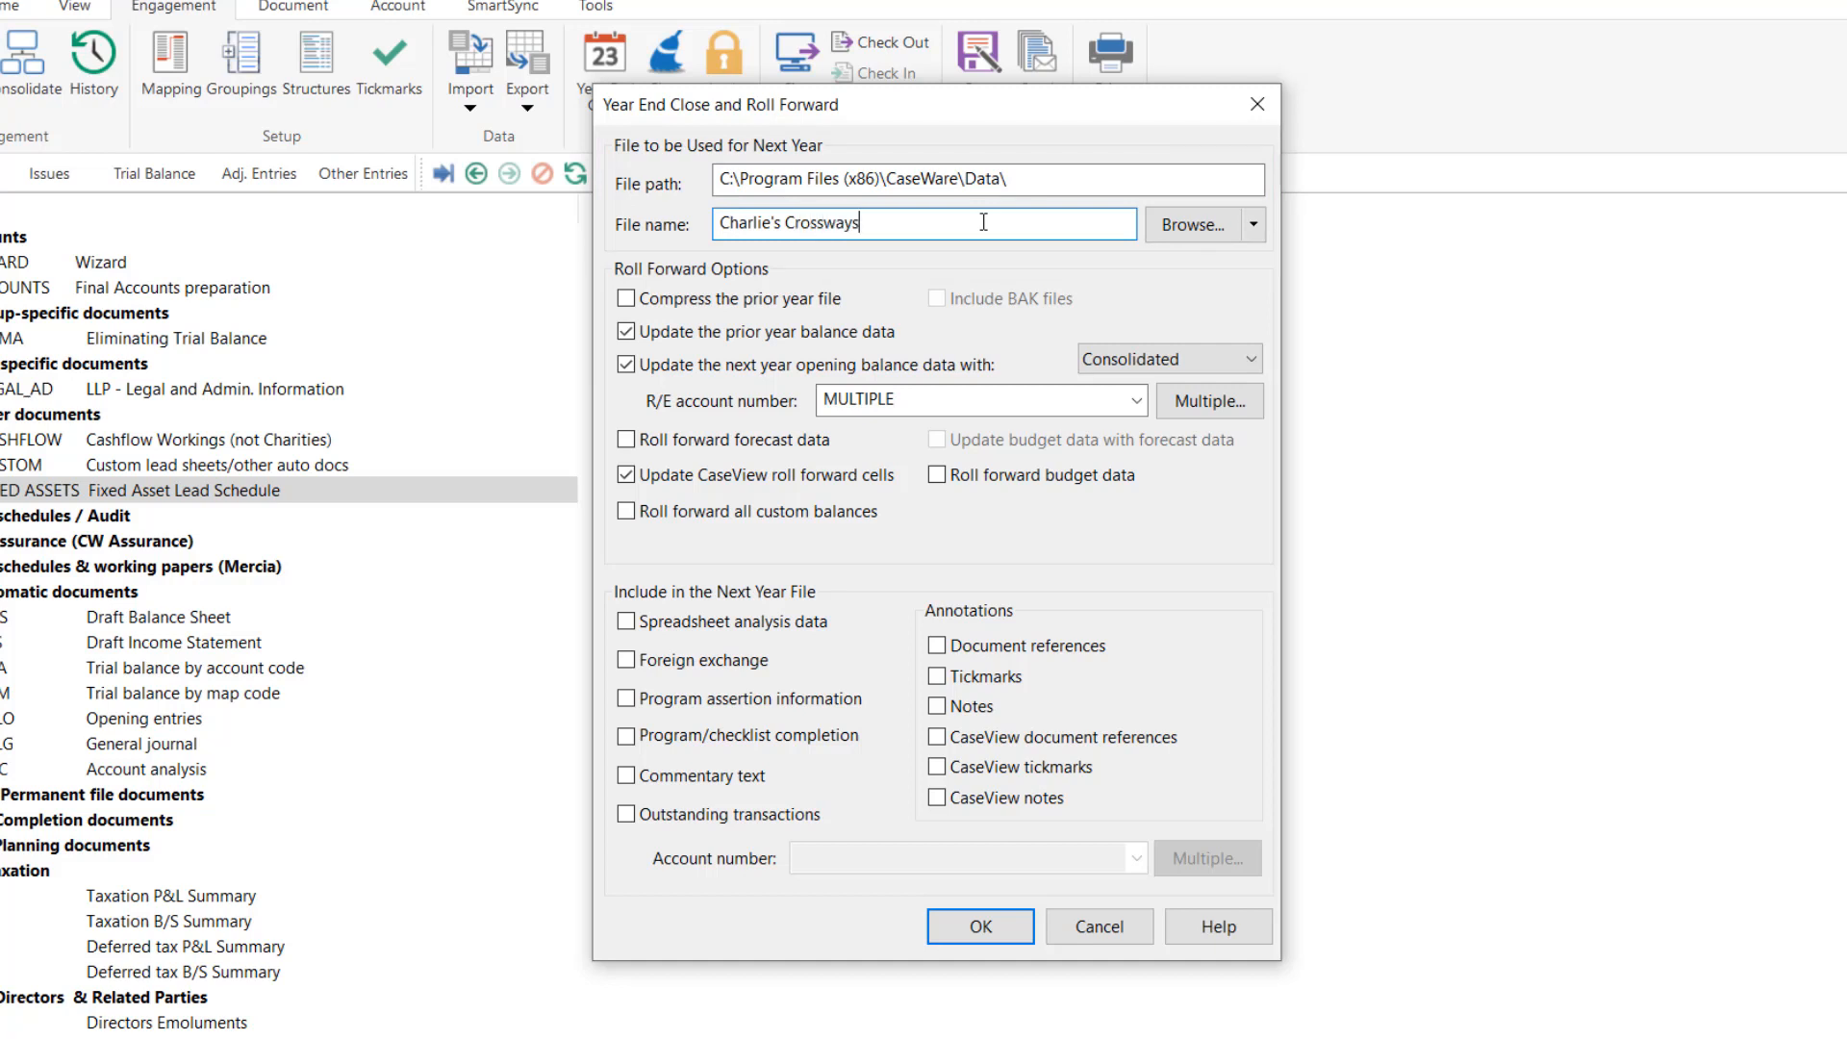
type("Limited 2020")
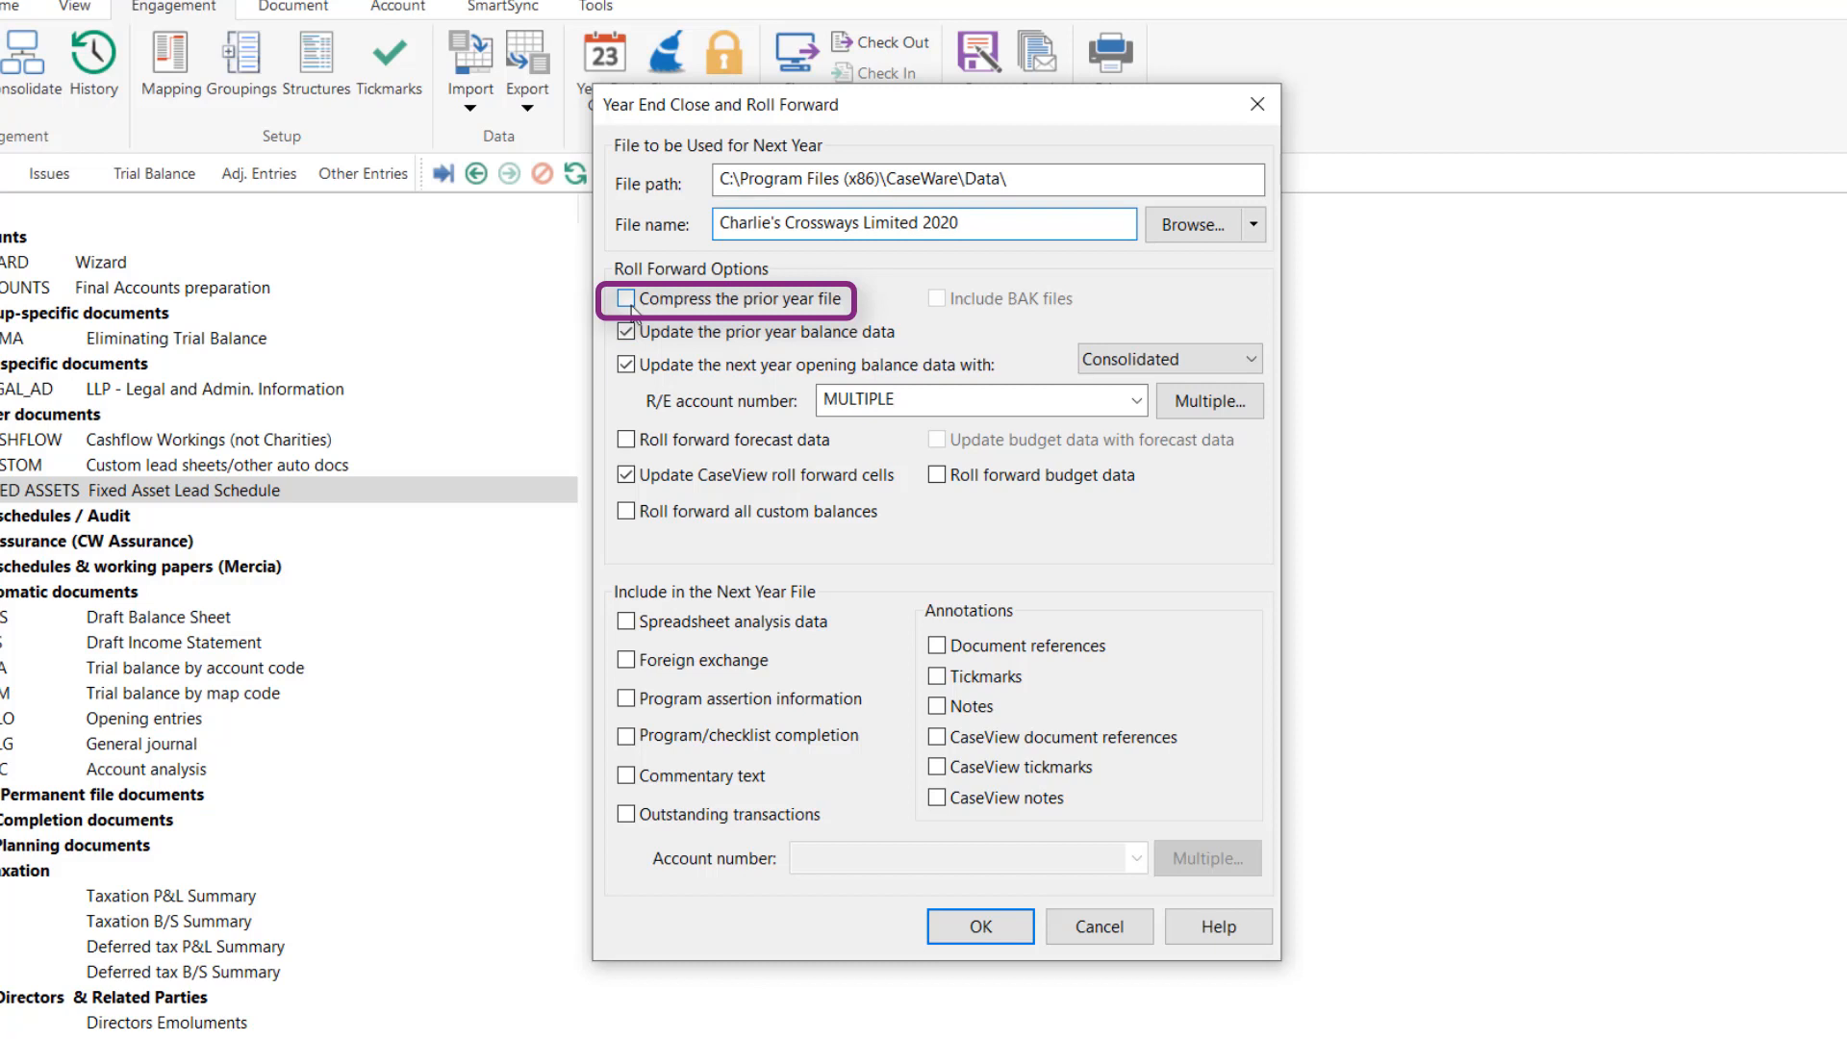
Enable compressing the prior year file and keep next-year opening balance updating on.
left_click(625, 298)
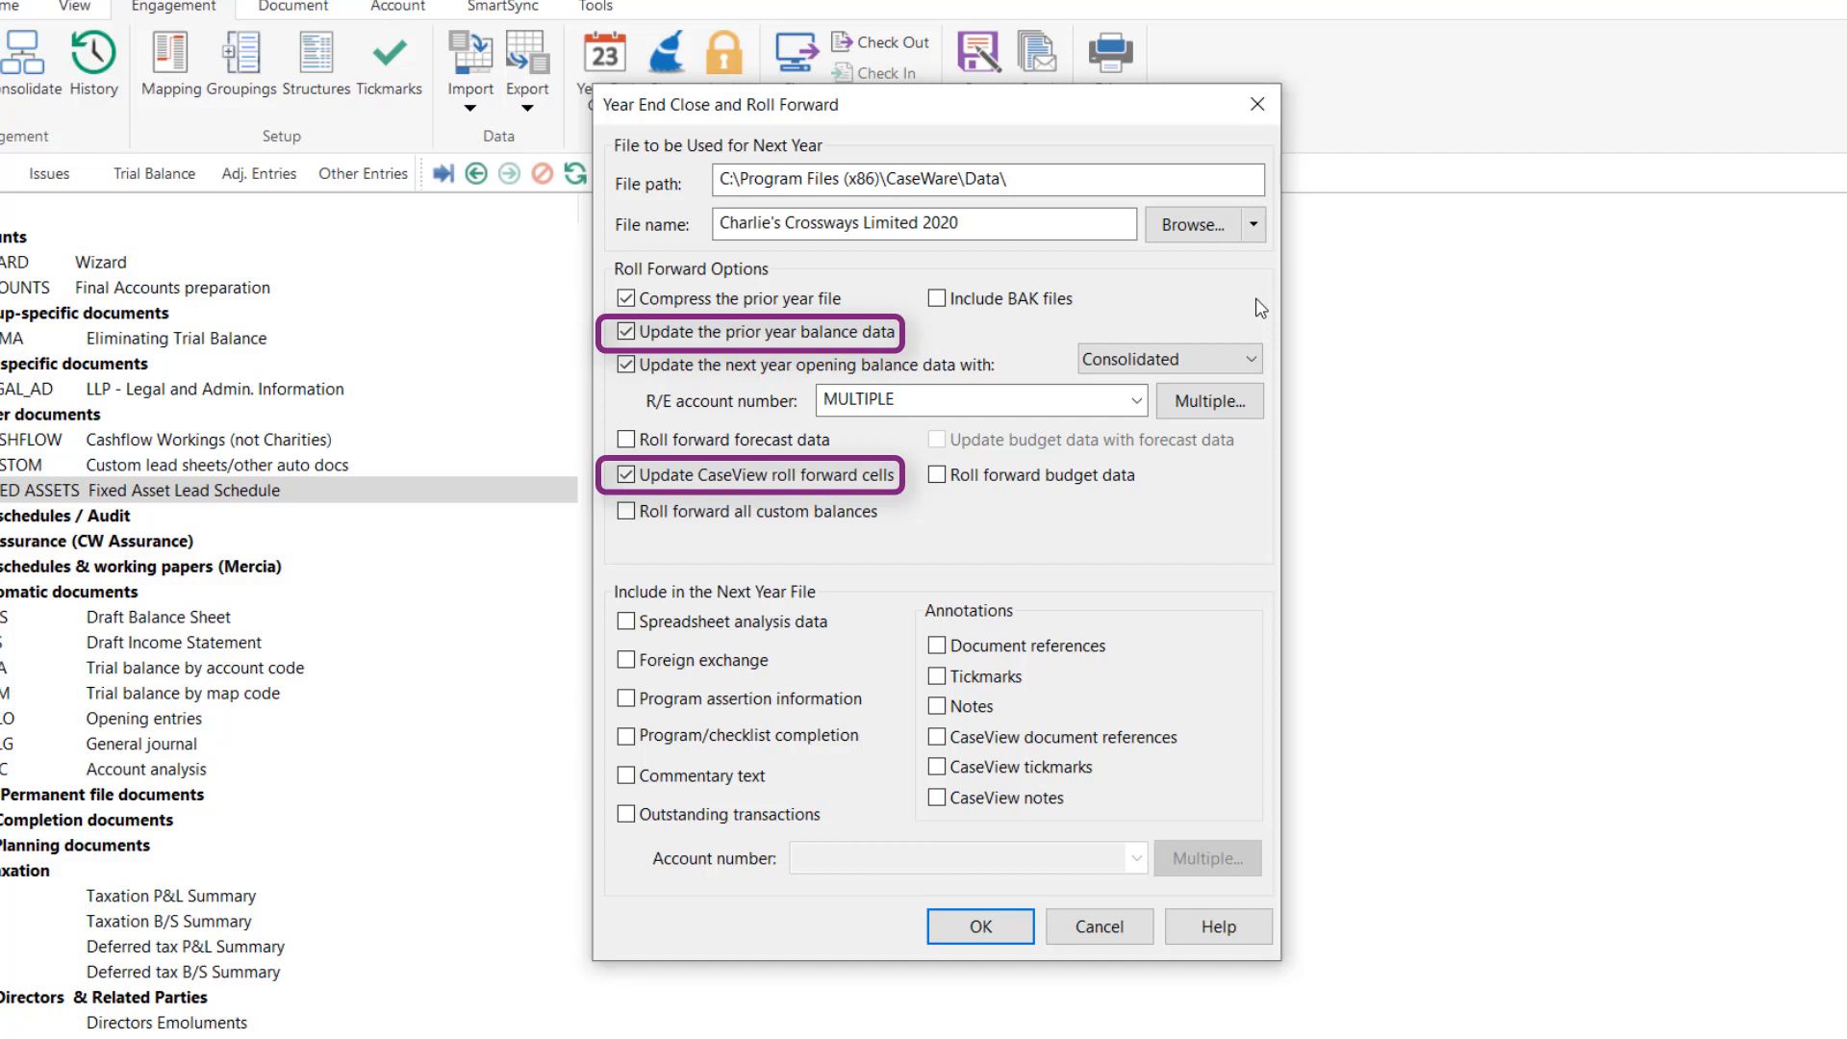
mouse_move(1104, 364)
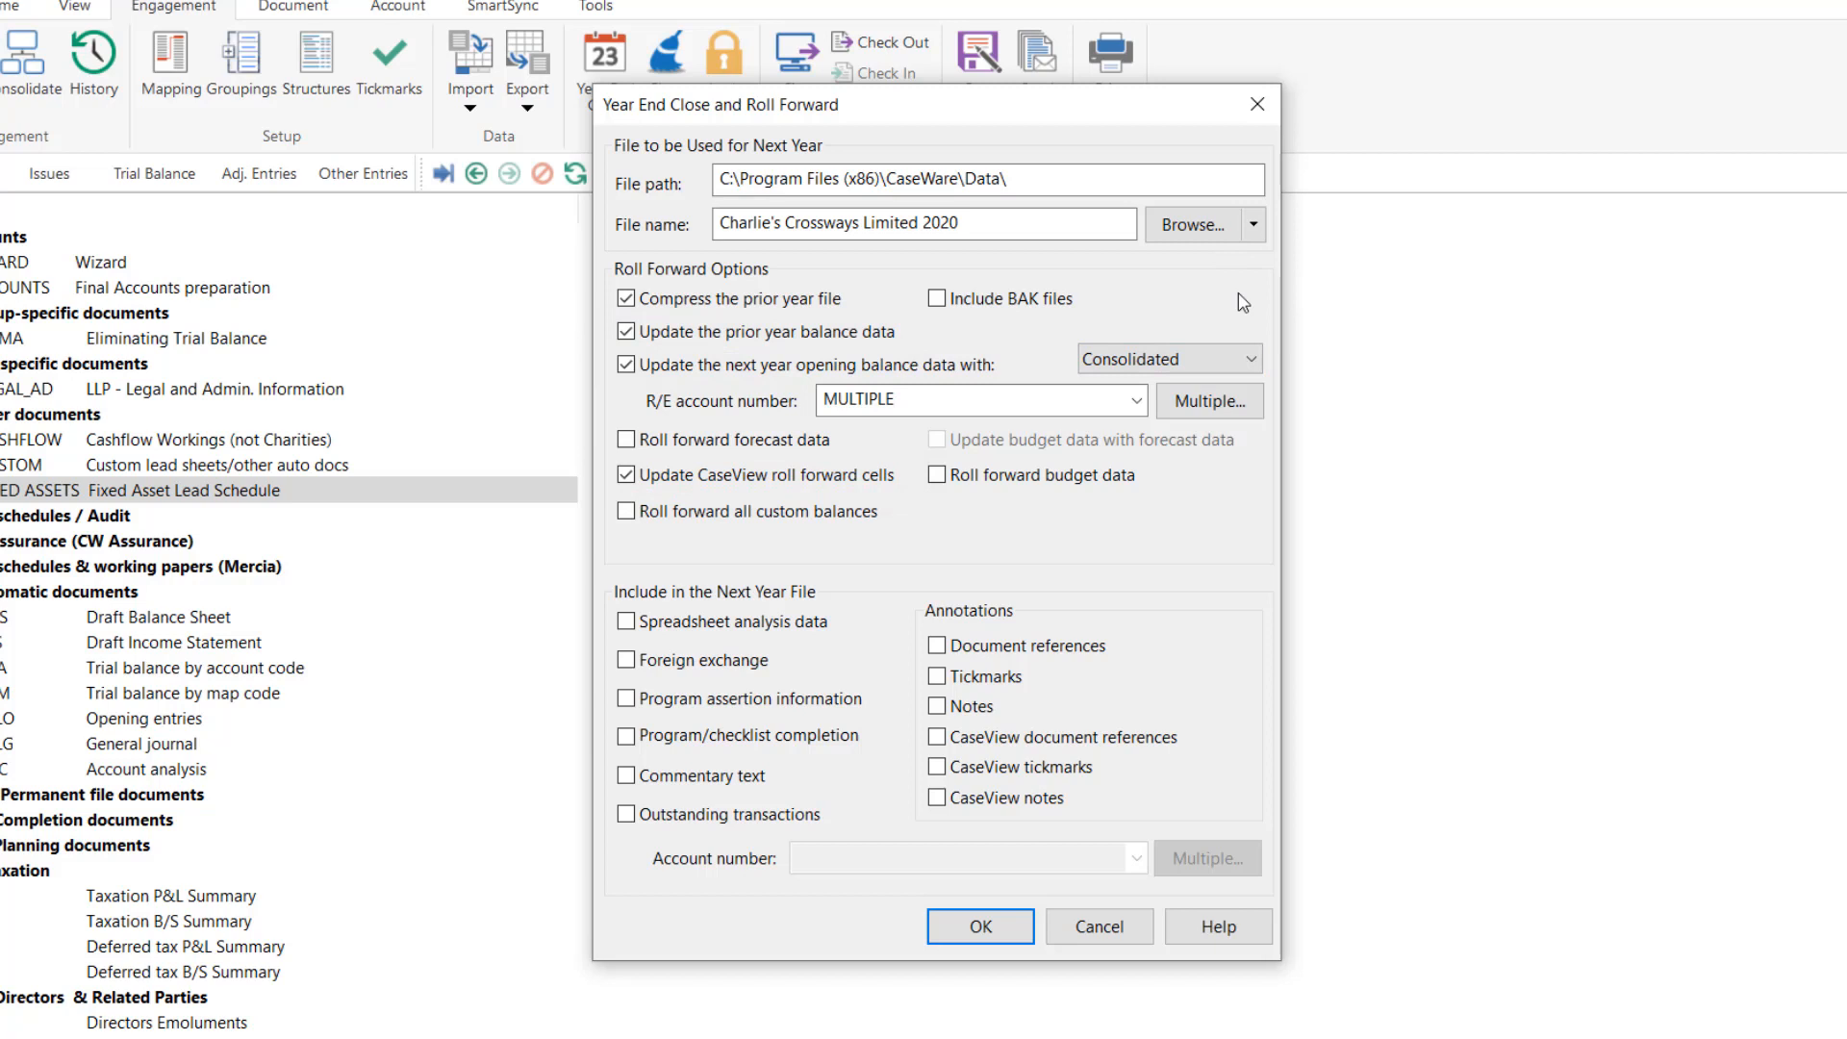
mouse_move(1245, 273)
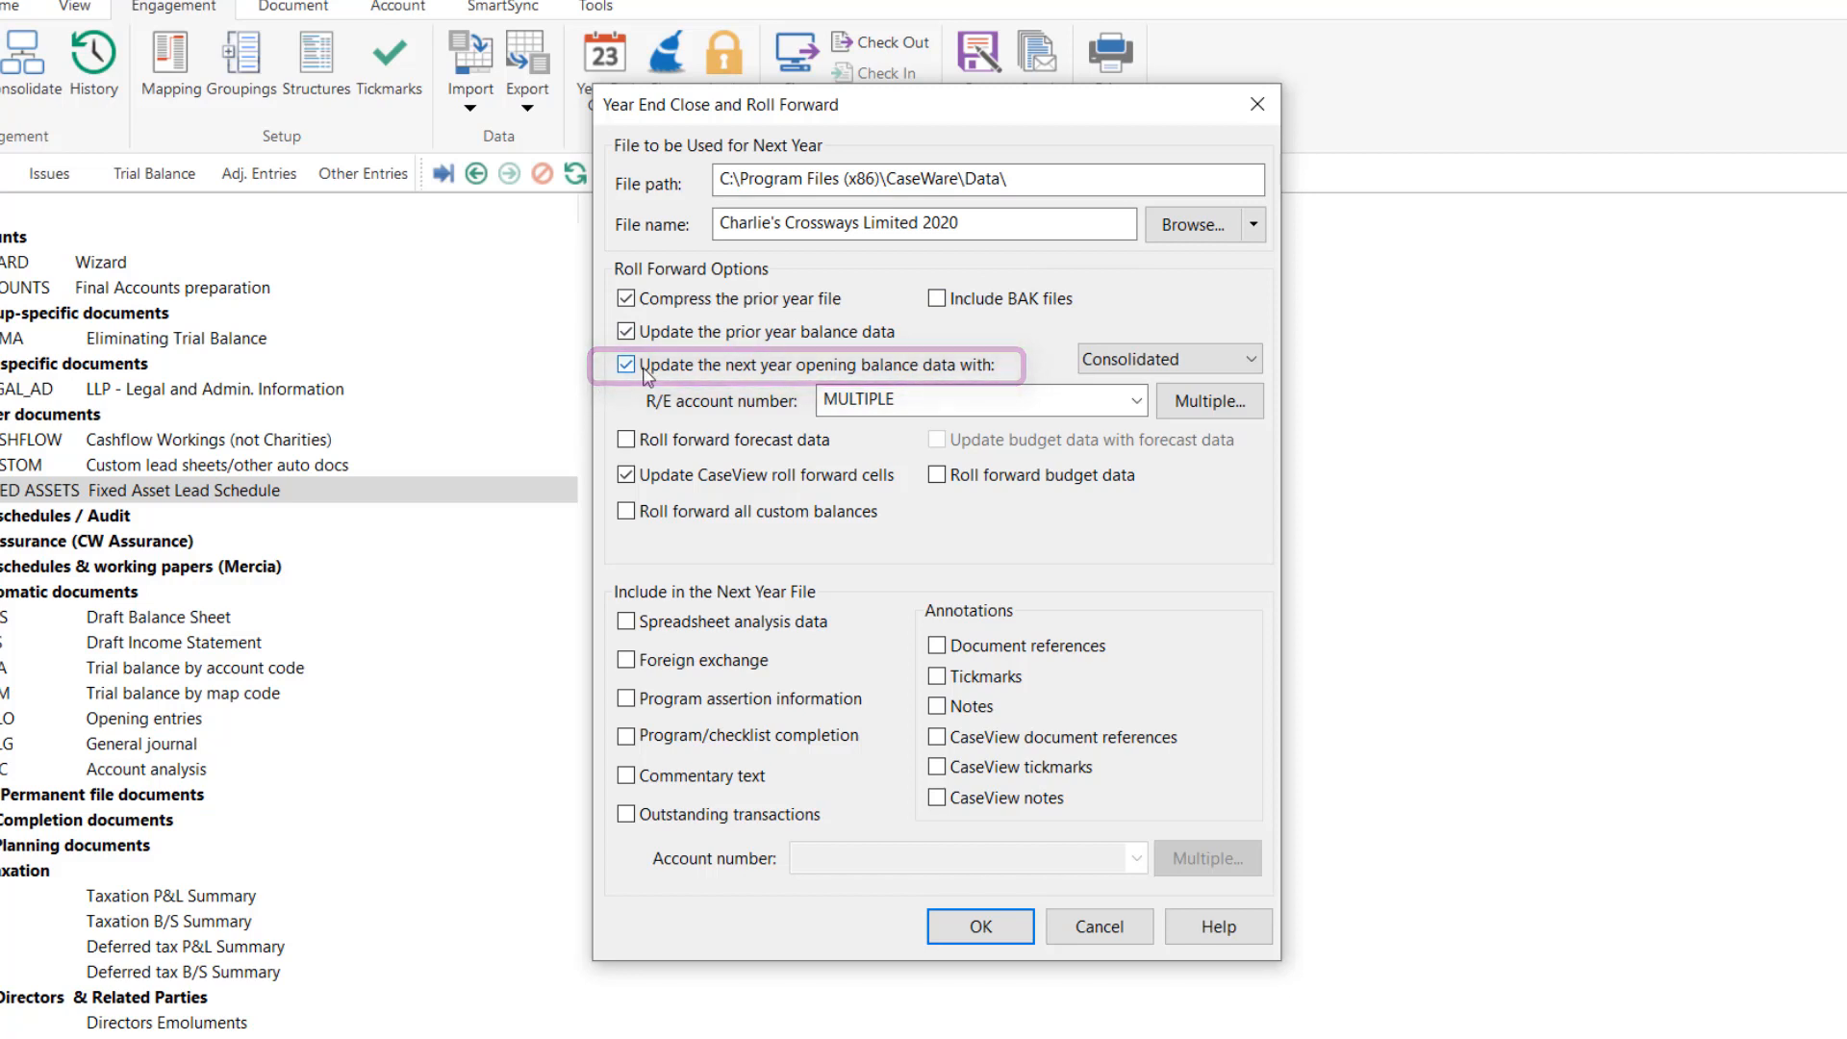
left_click(625, 363)
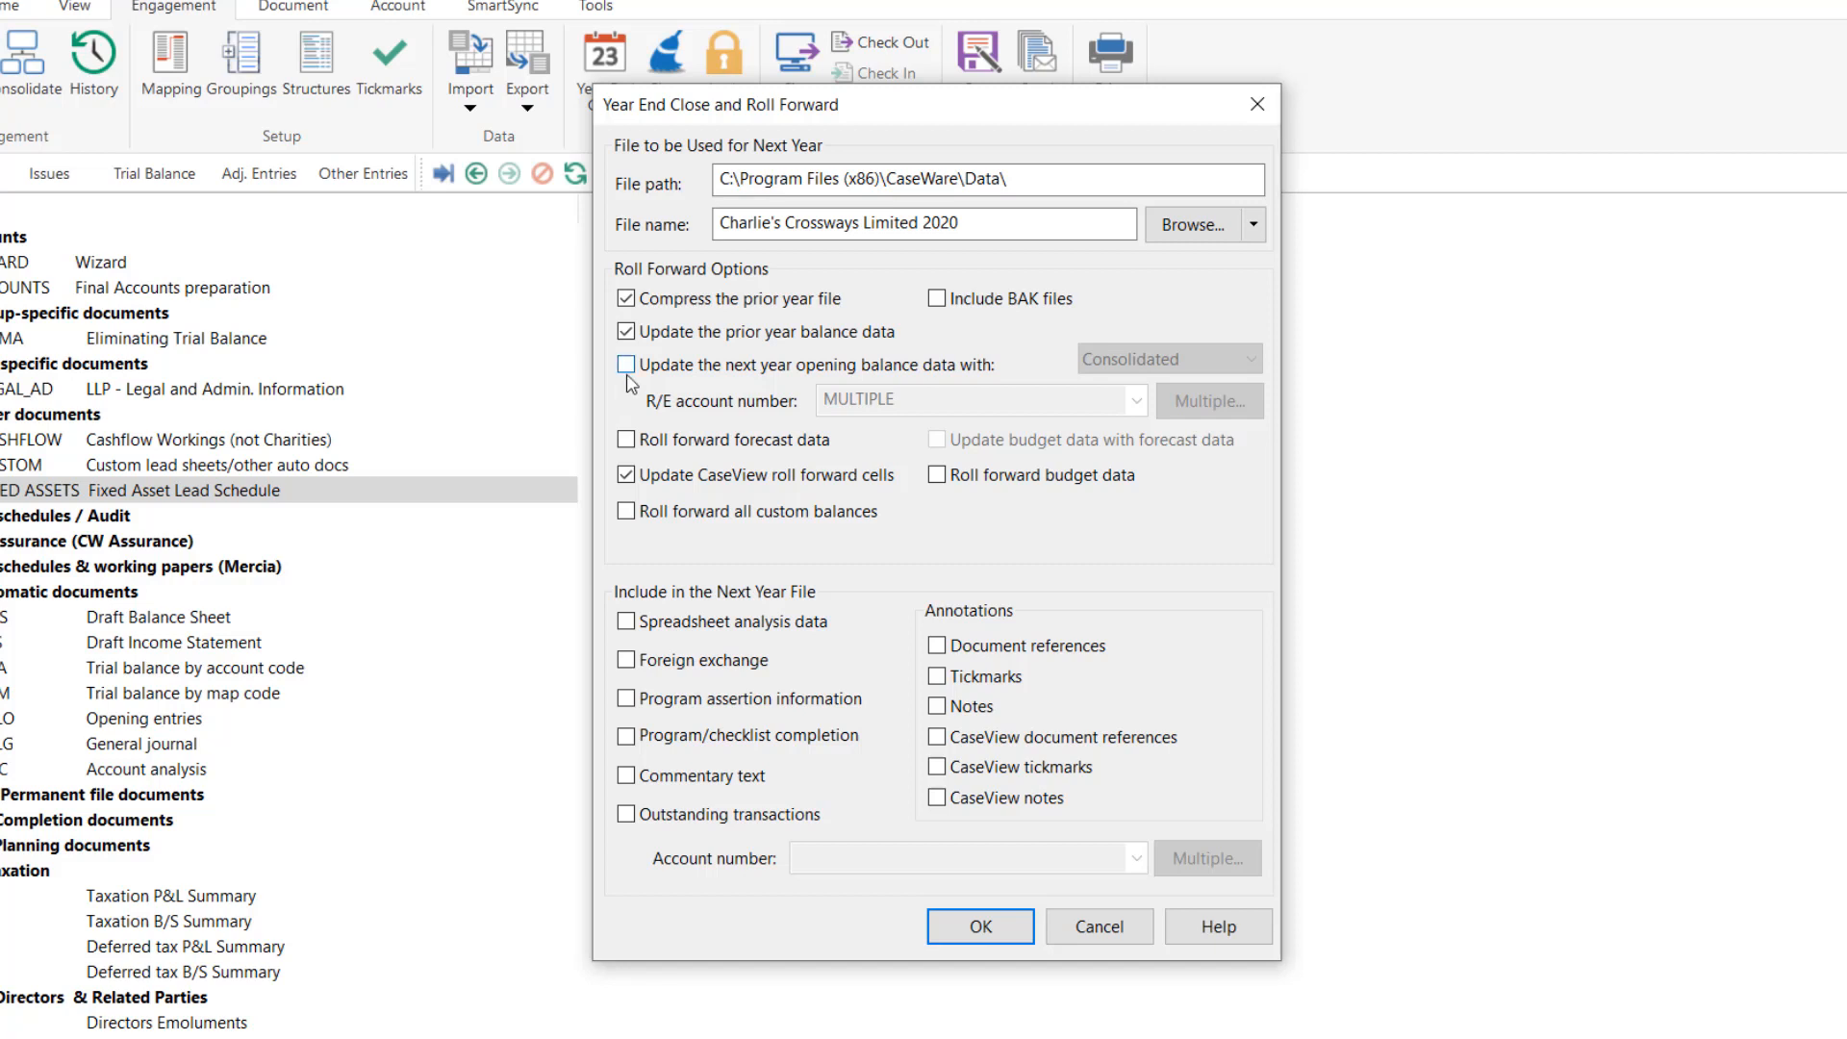
left_click(626, 364)
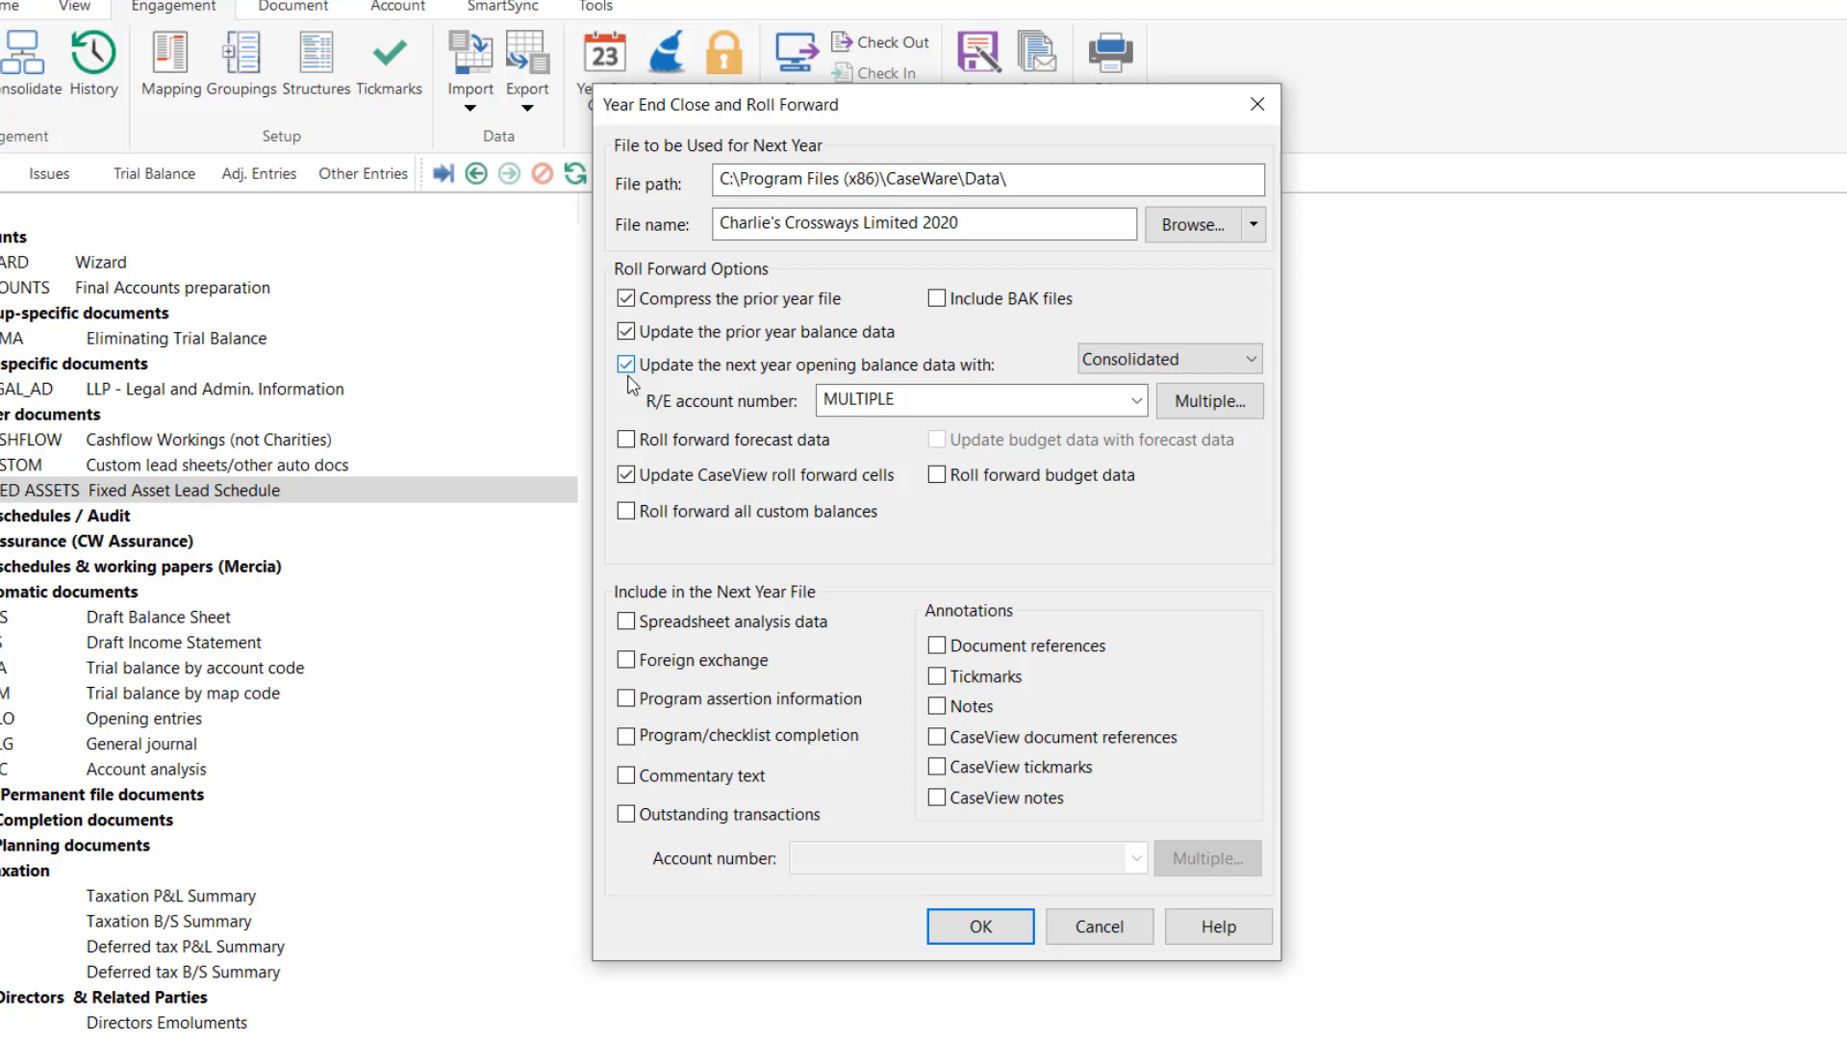
mouse_move(675, 387)
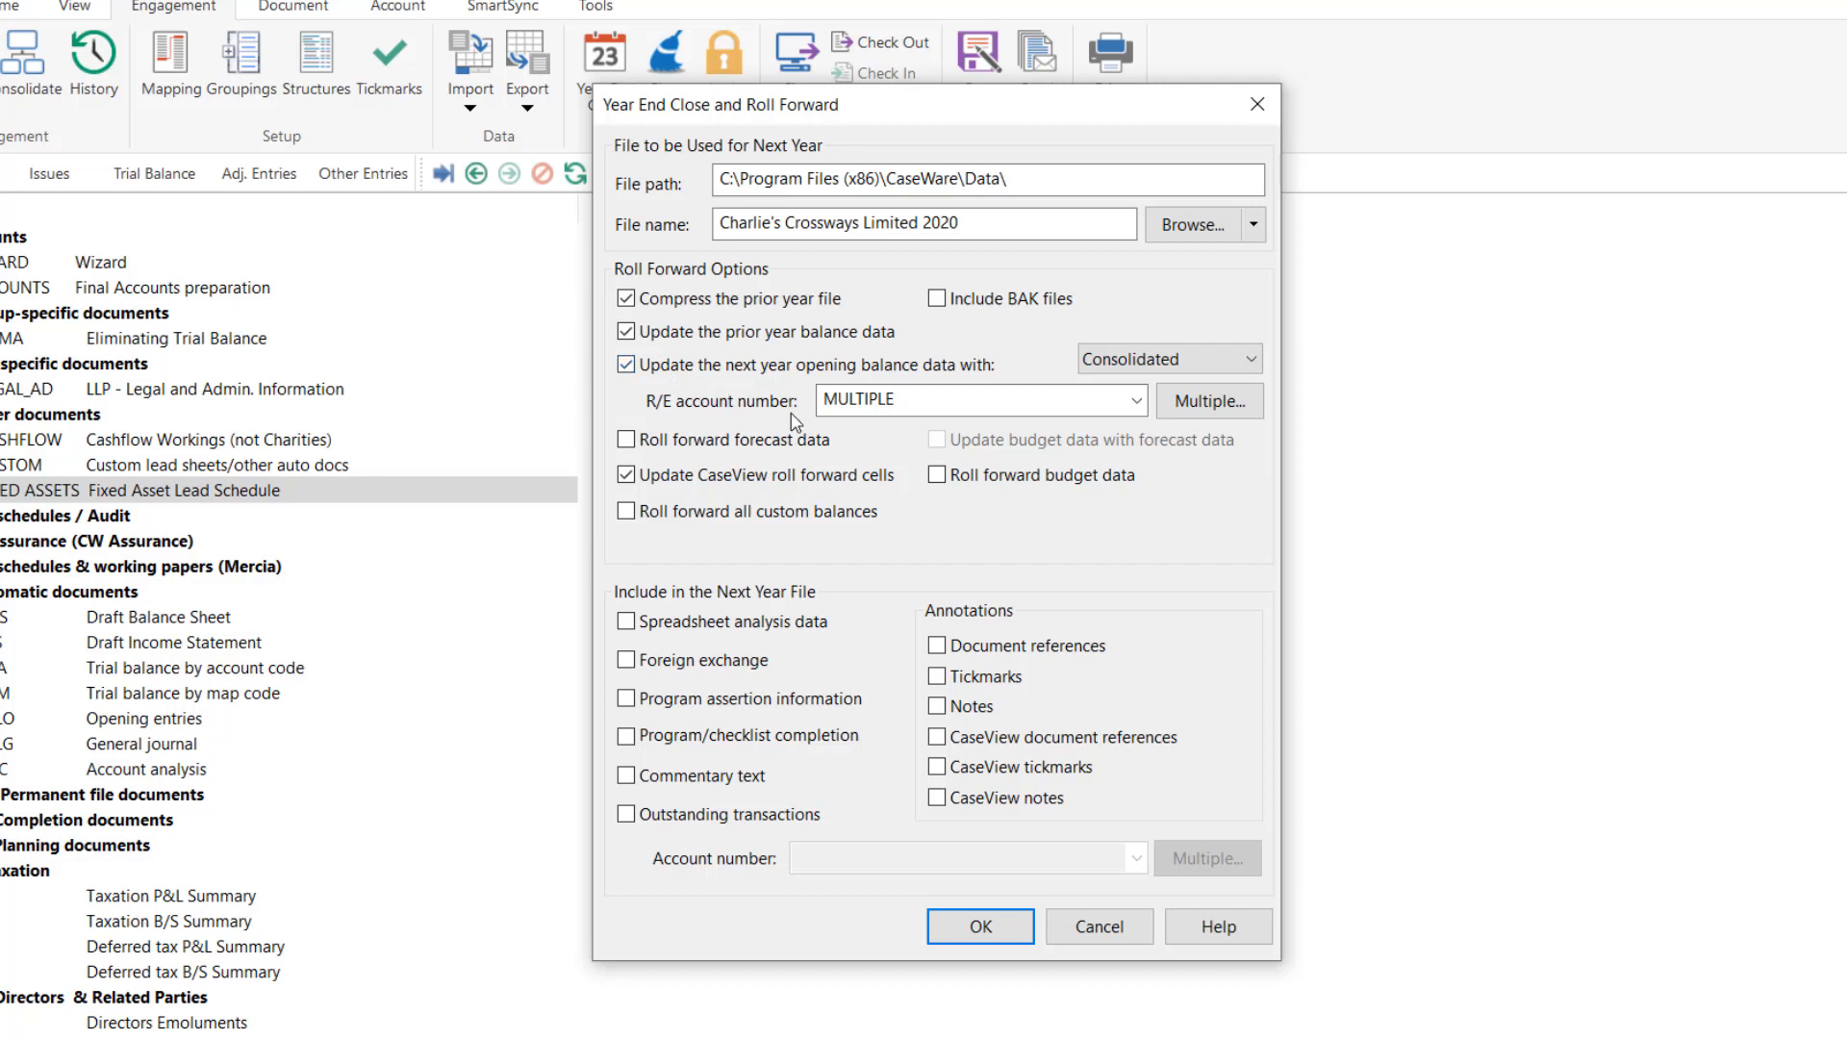
mouse_move(1158, 437)
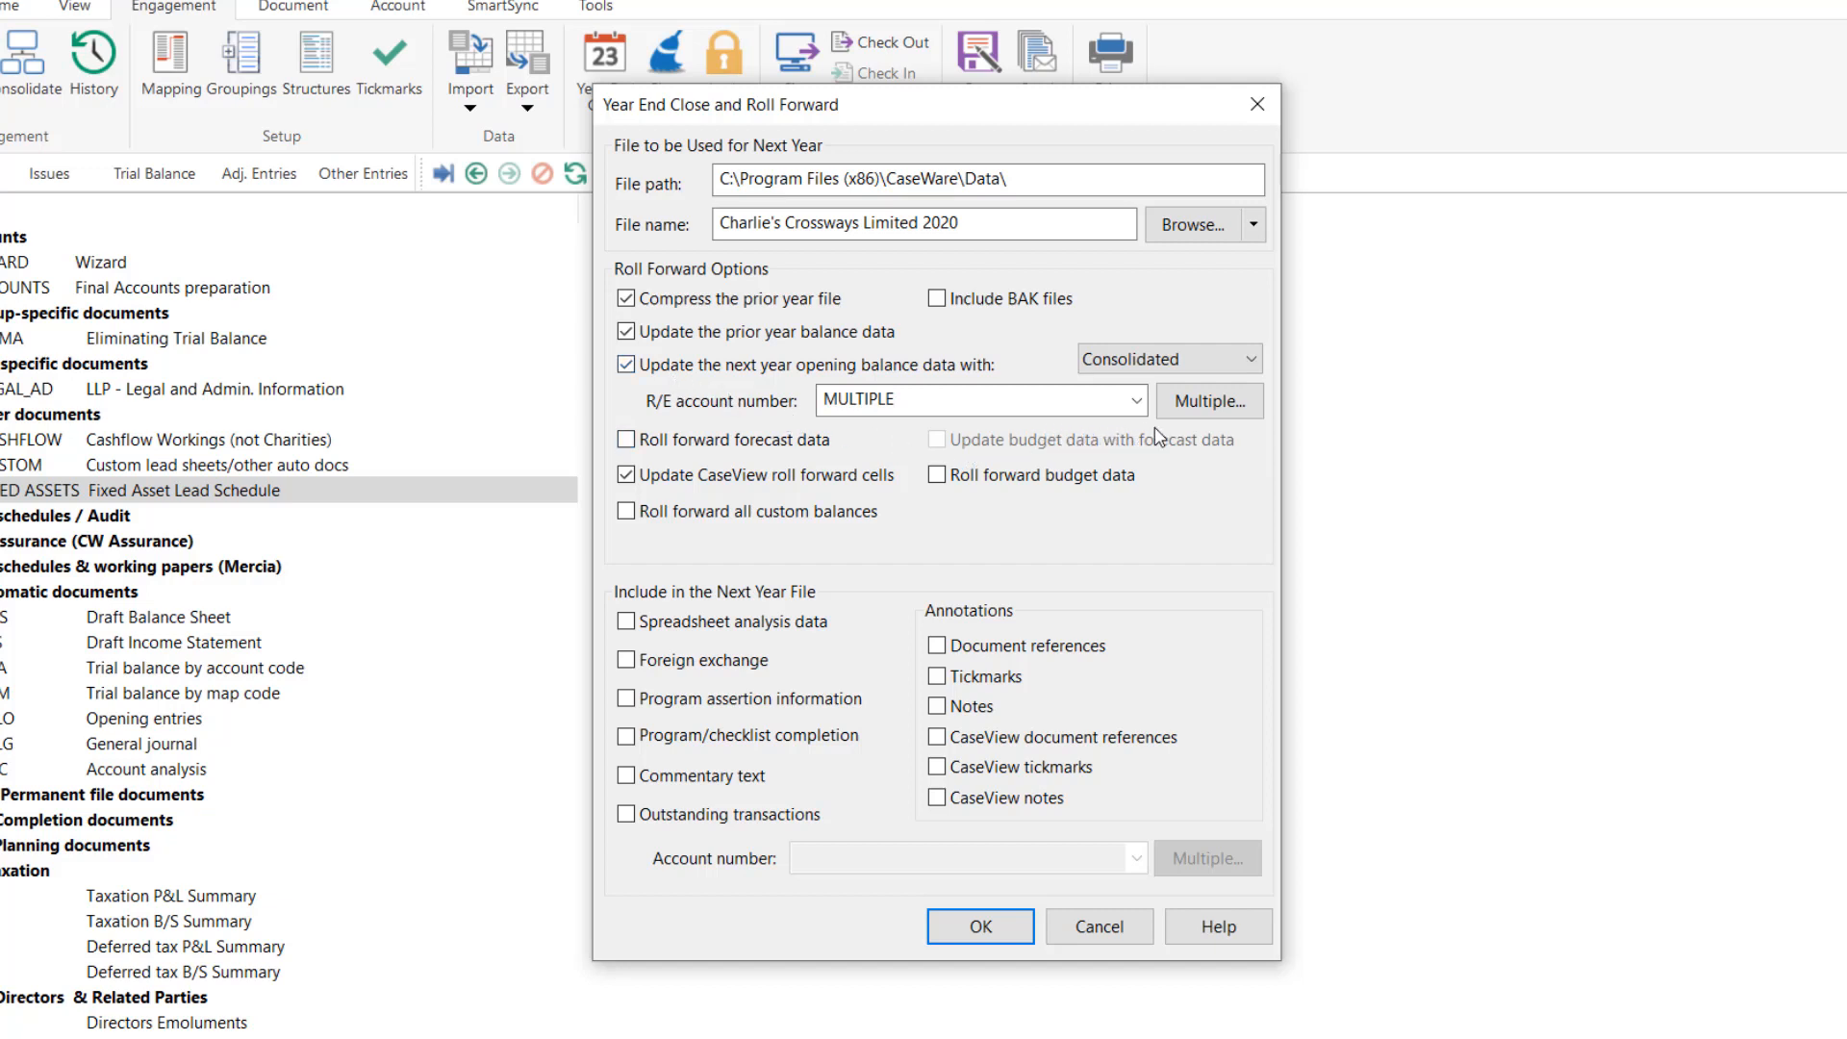
mouse_move(1231, 429)
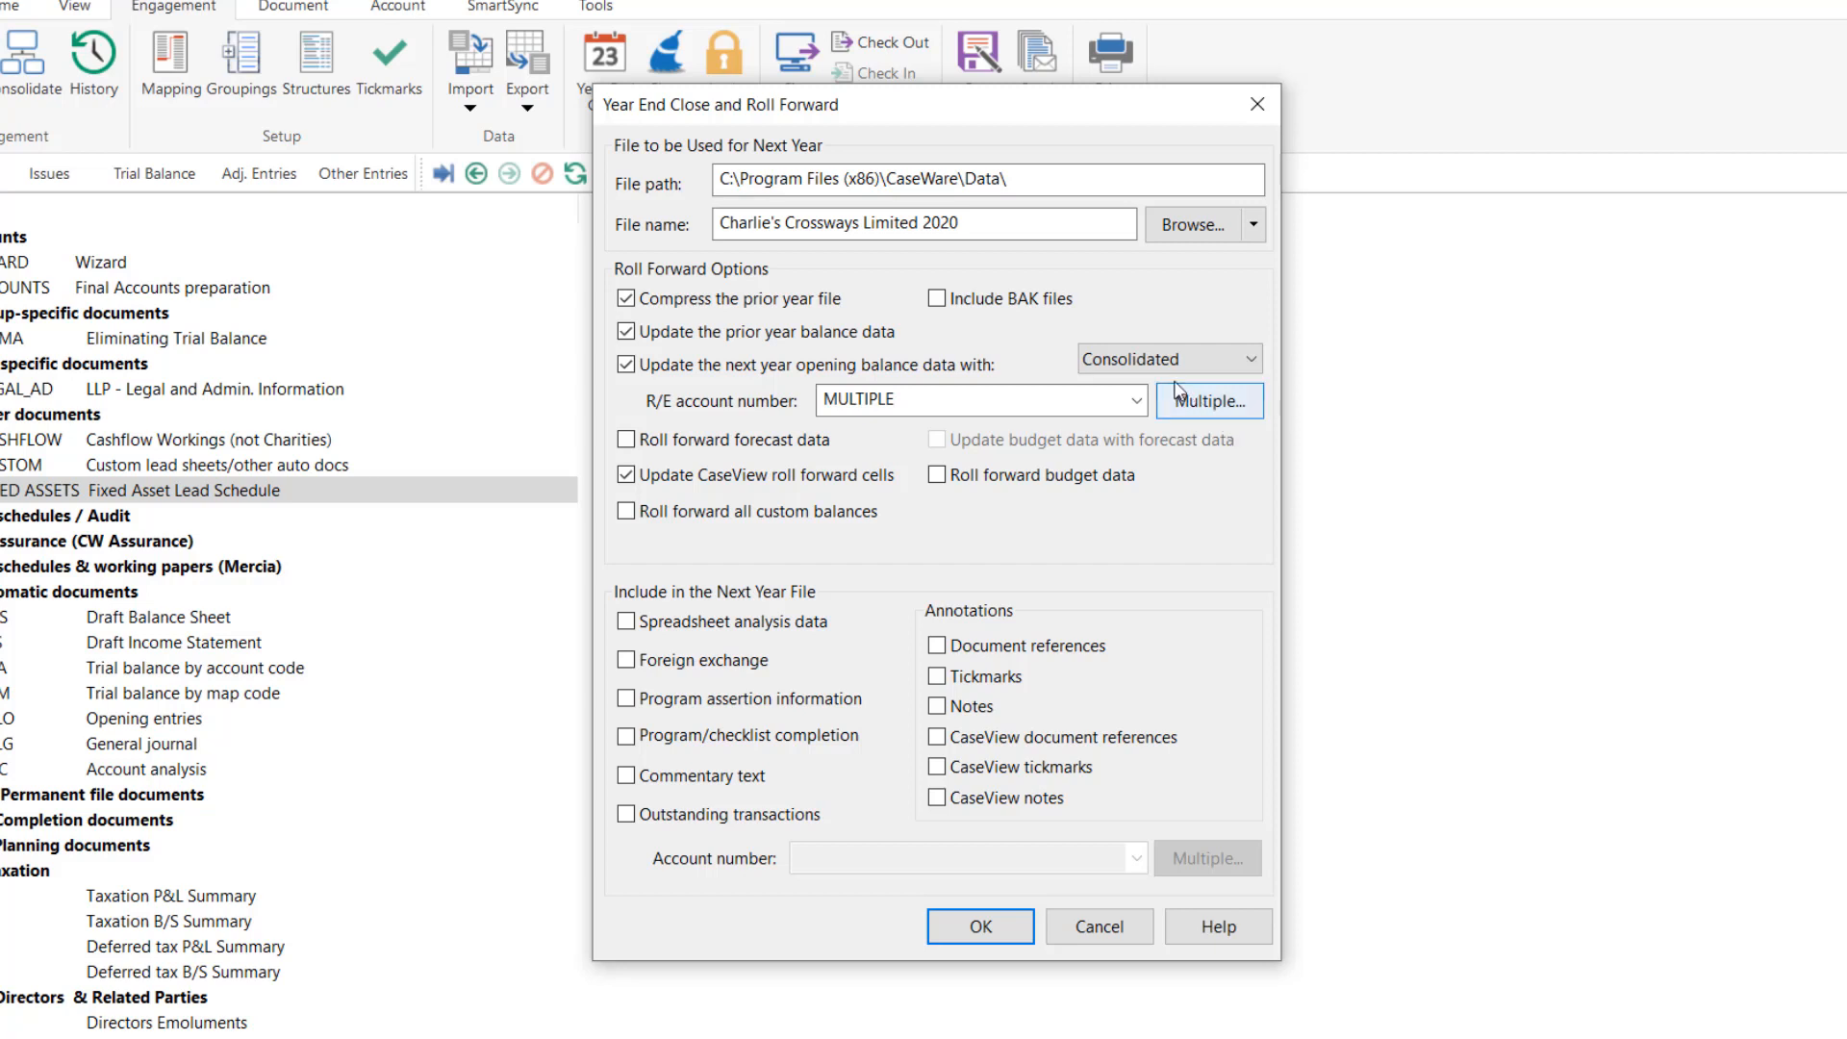
Base opening balances on Report figures and start the Multiple account distribution.
left_click(1249, 358)
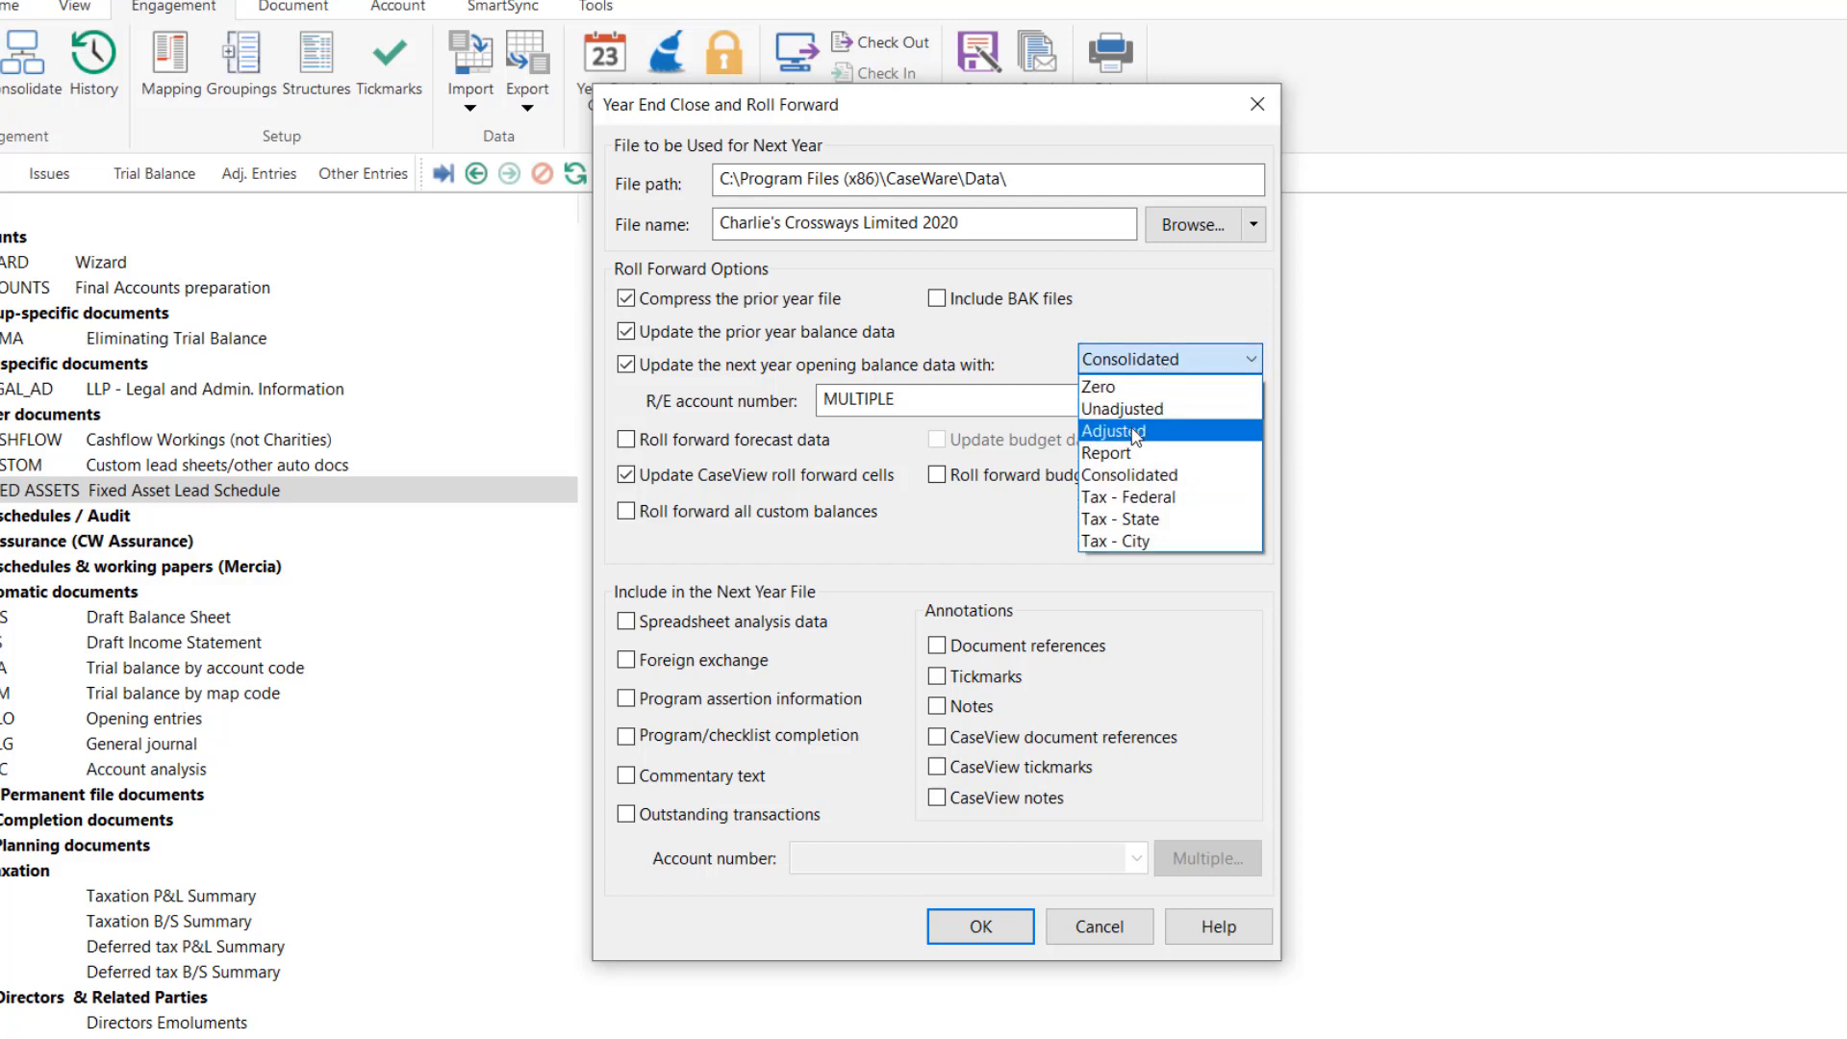
left_click(1105, 454)
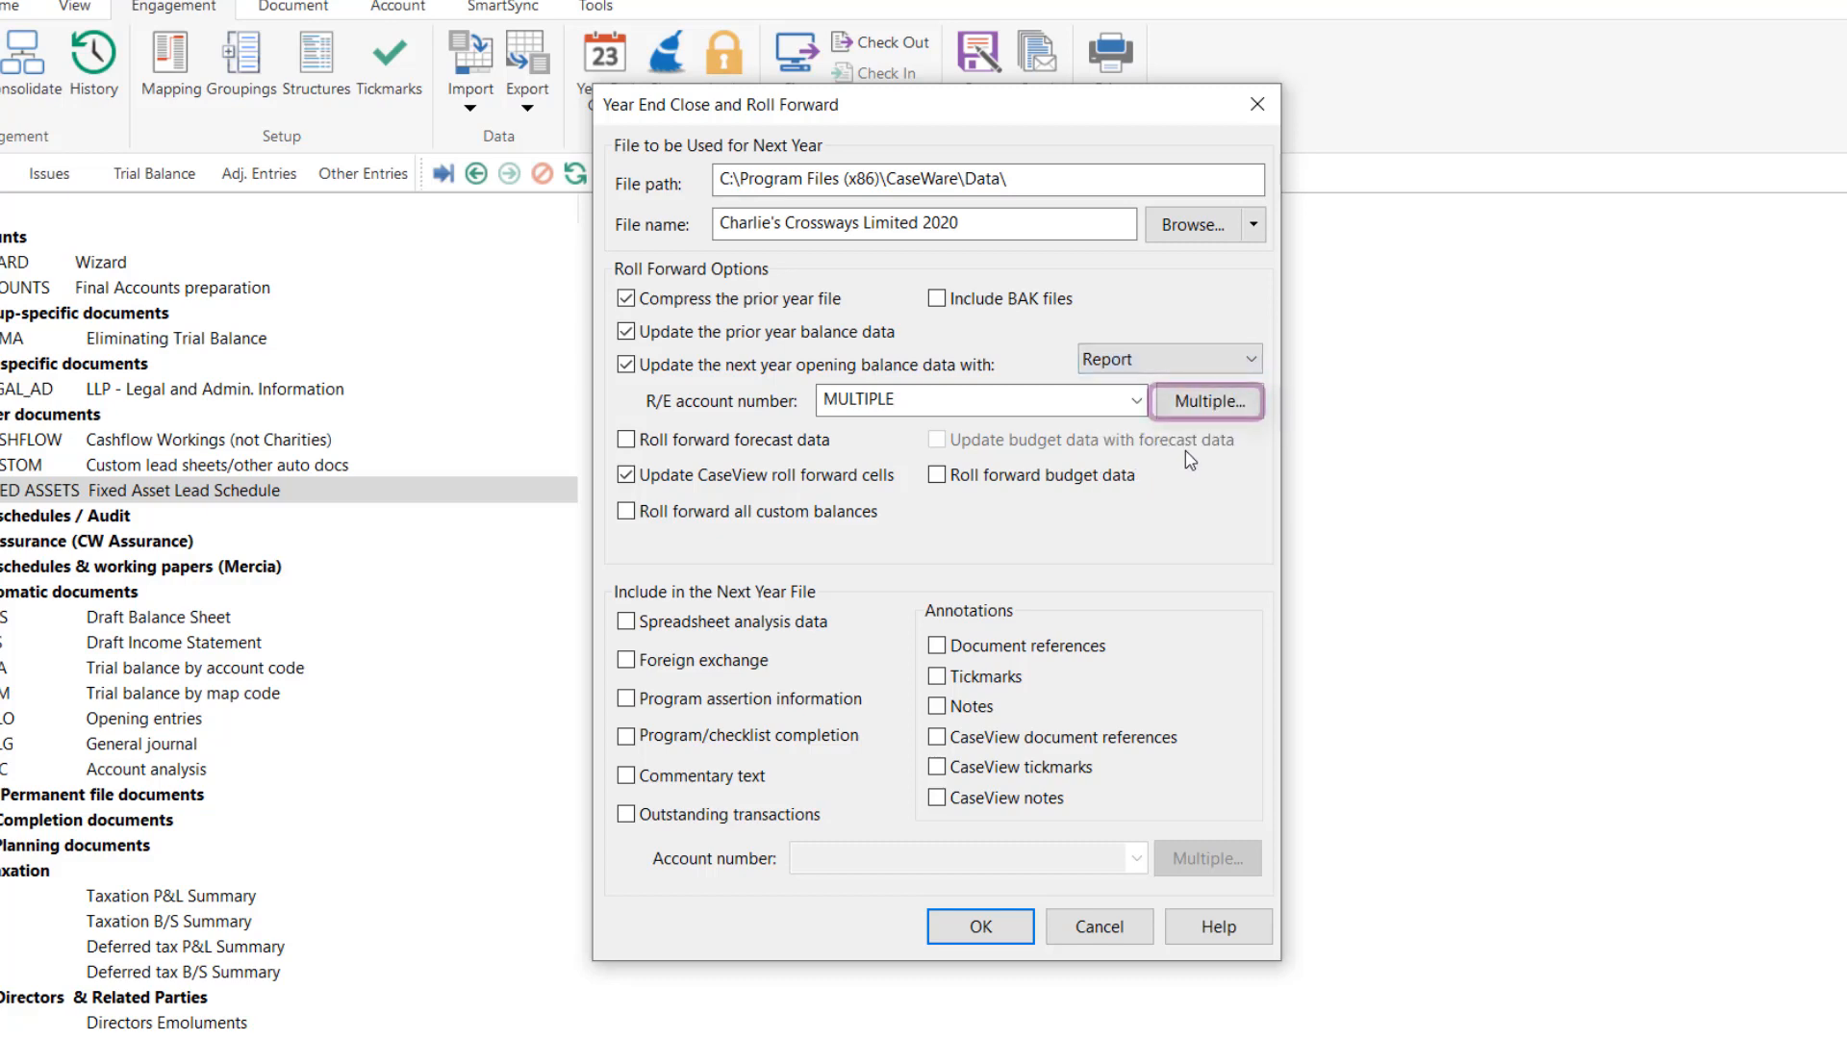
left_click(1204, 400)
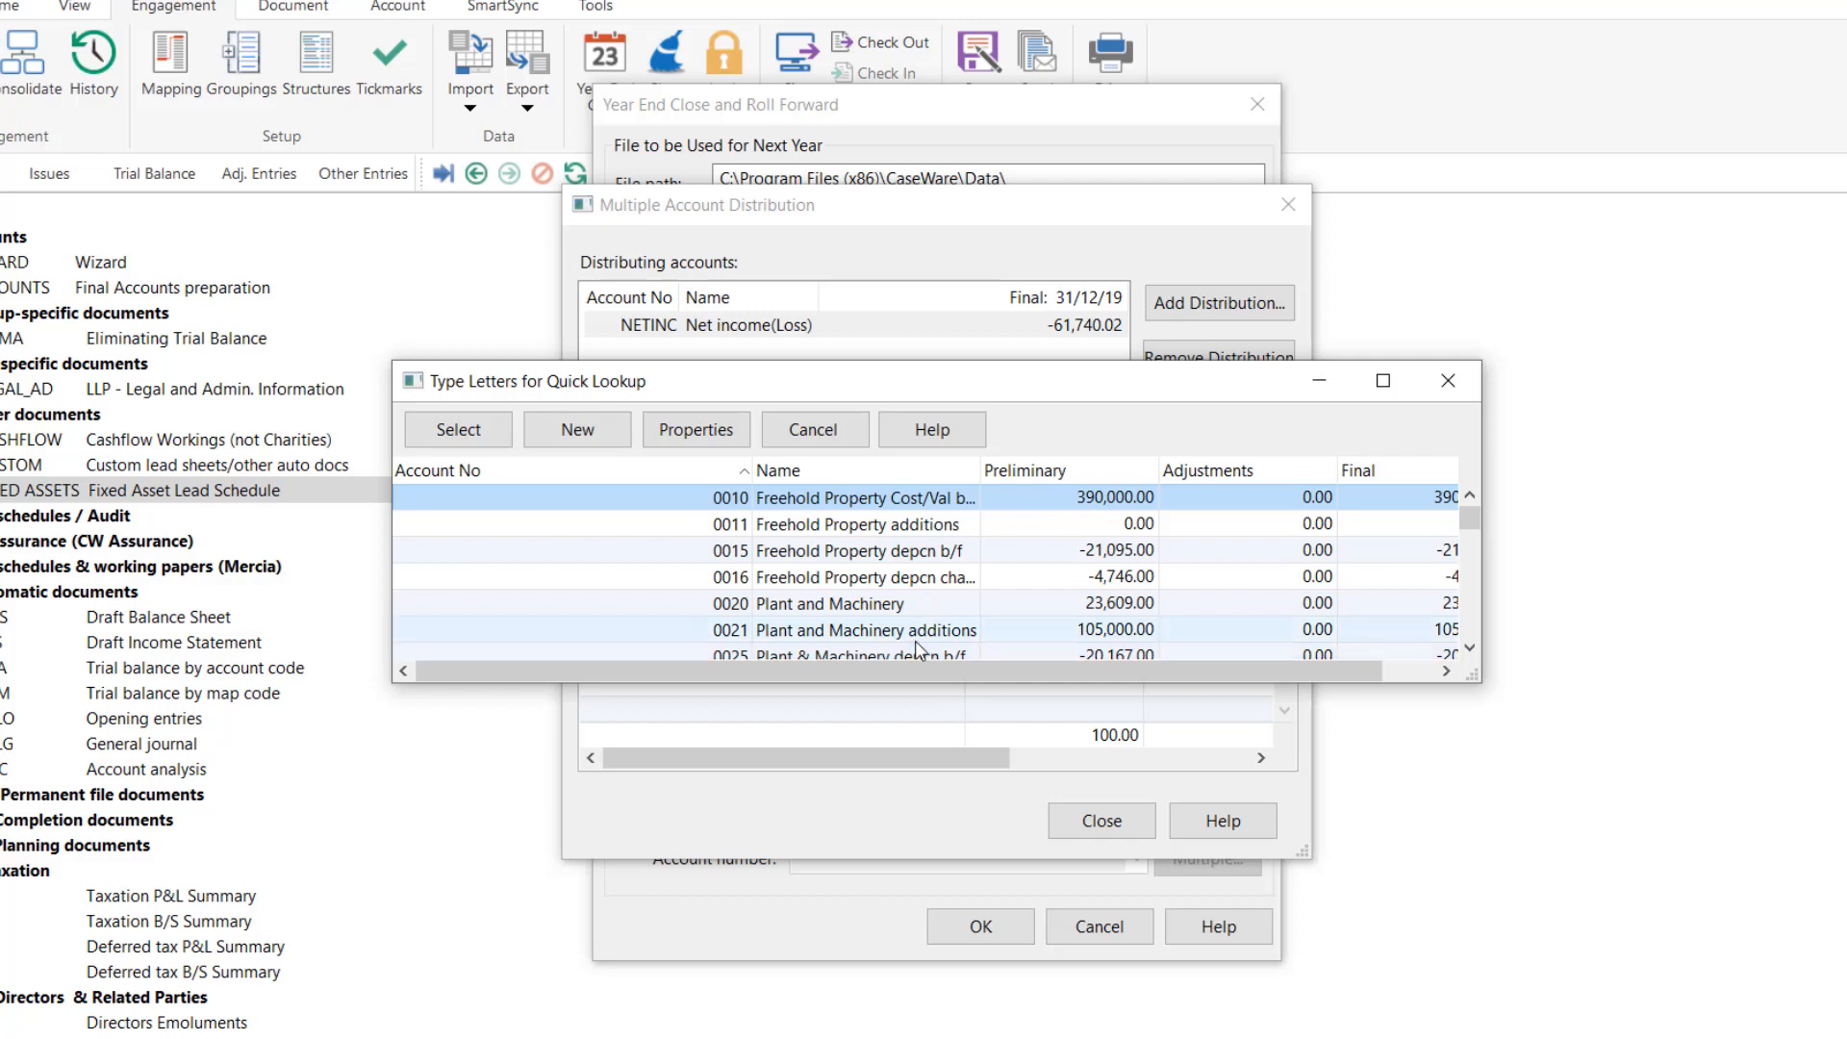
mouse_move(1020, 637)
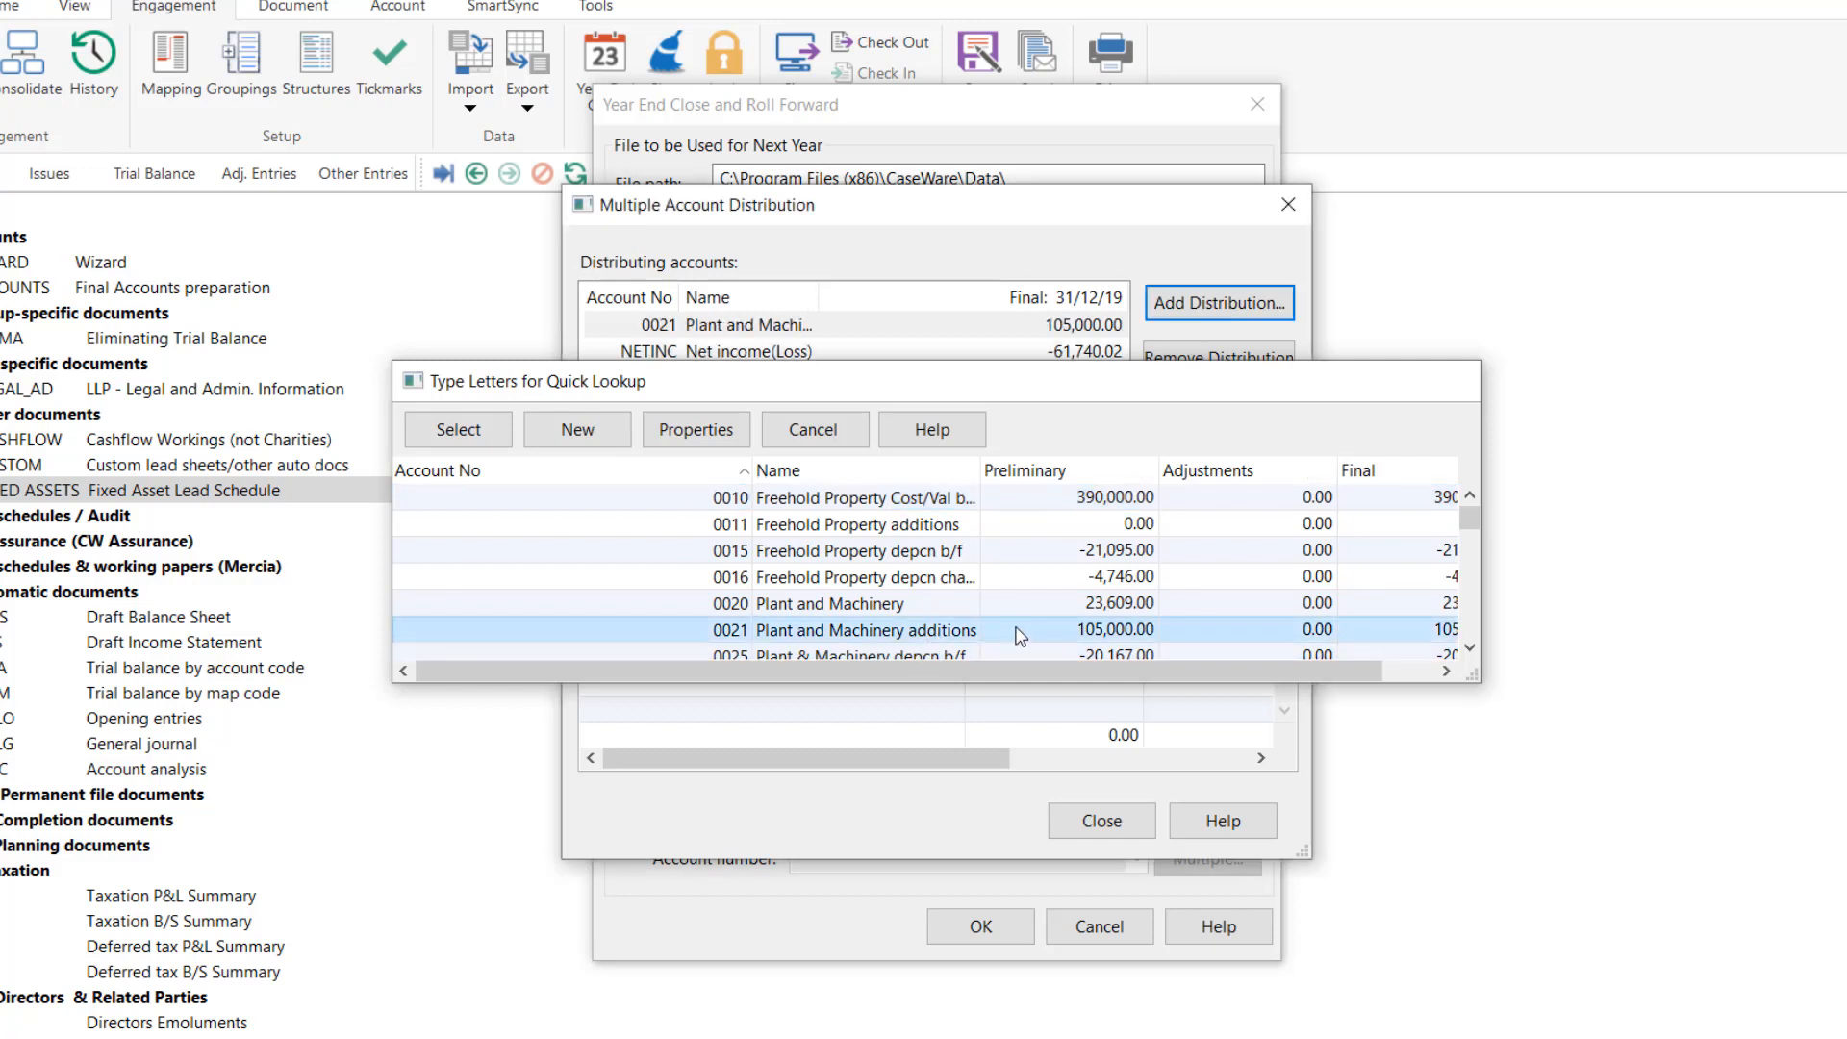
Distribute 100% to account 0020 Plant and Machinery and close the distribution.
left_click(812, 429)
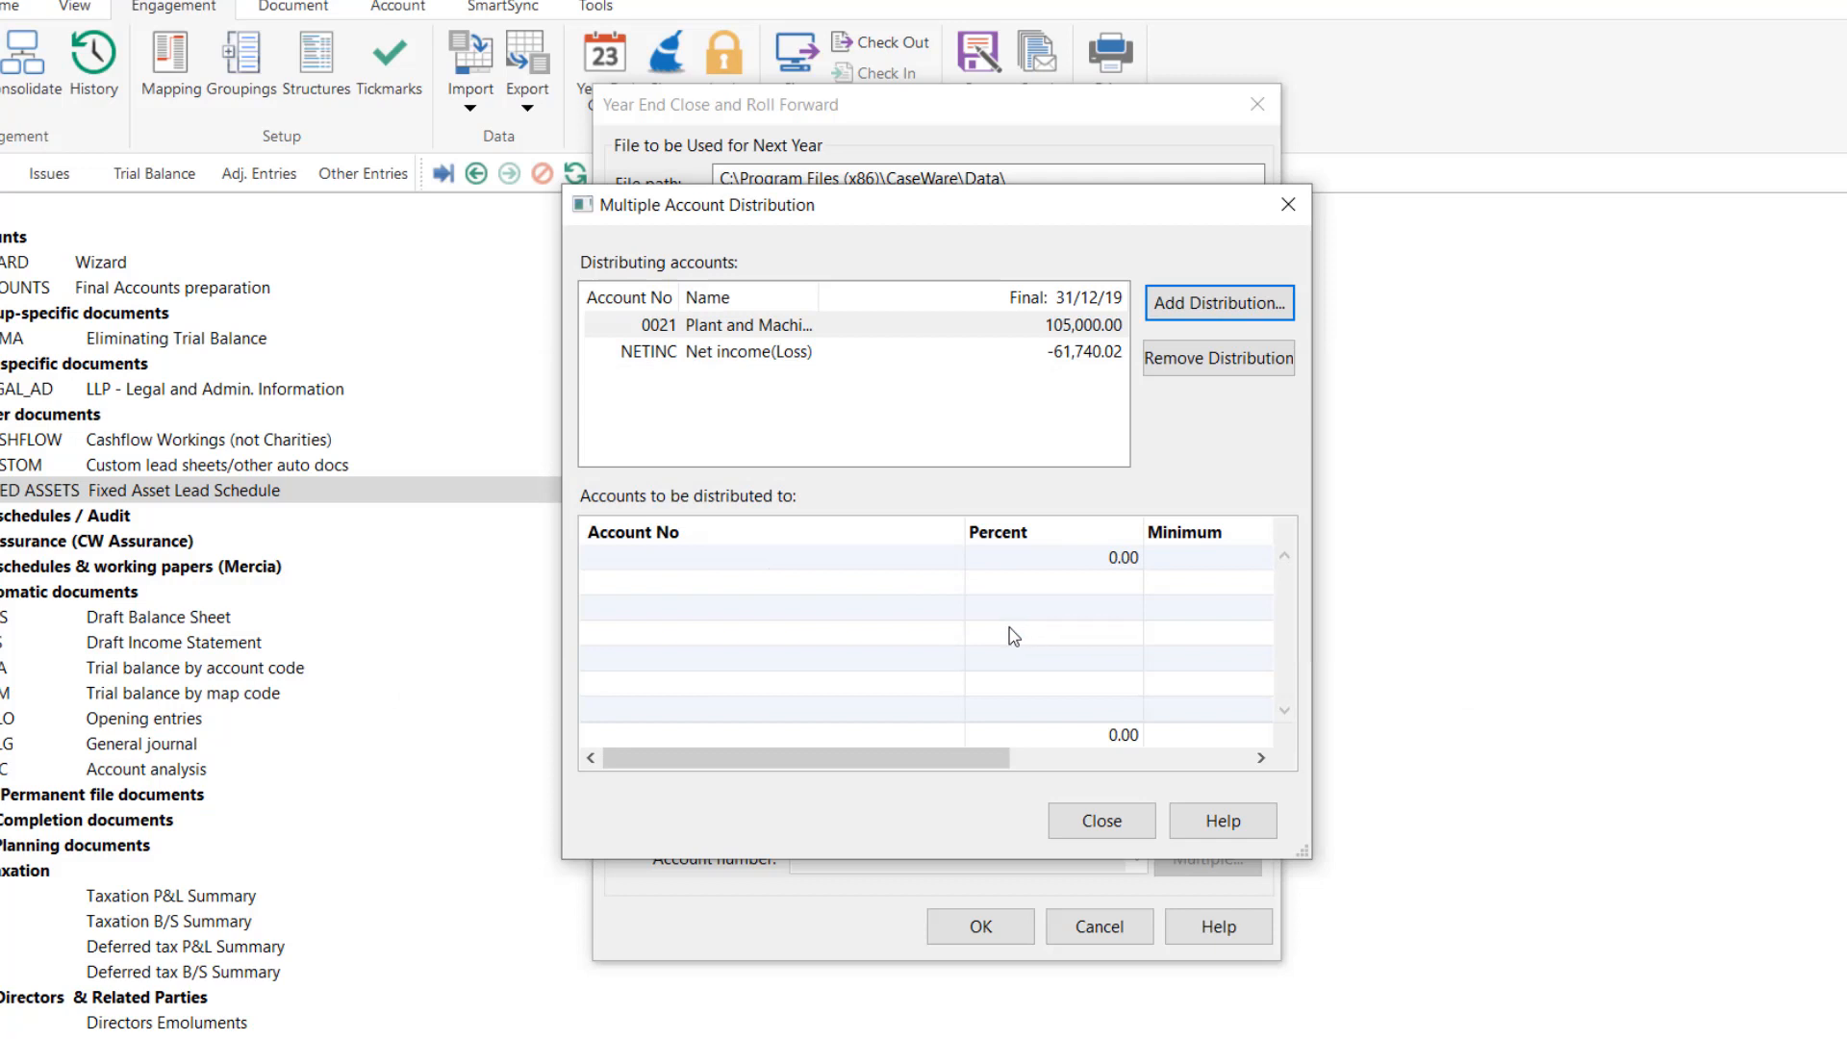
mouse_move(940, 621)
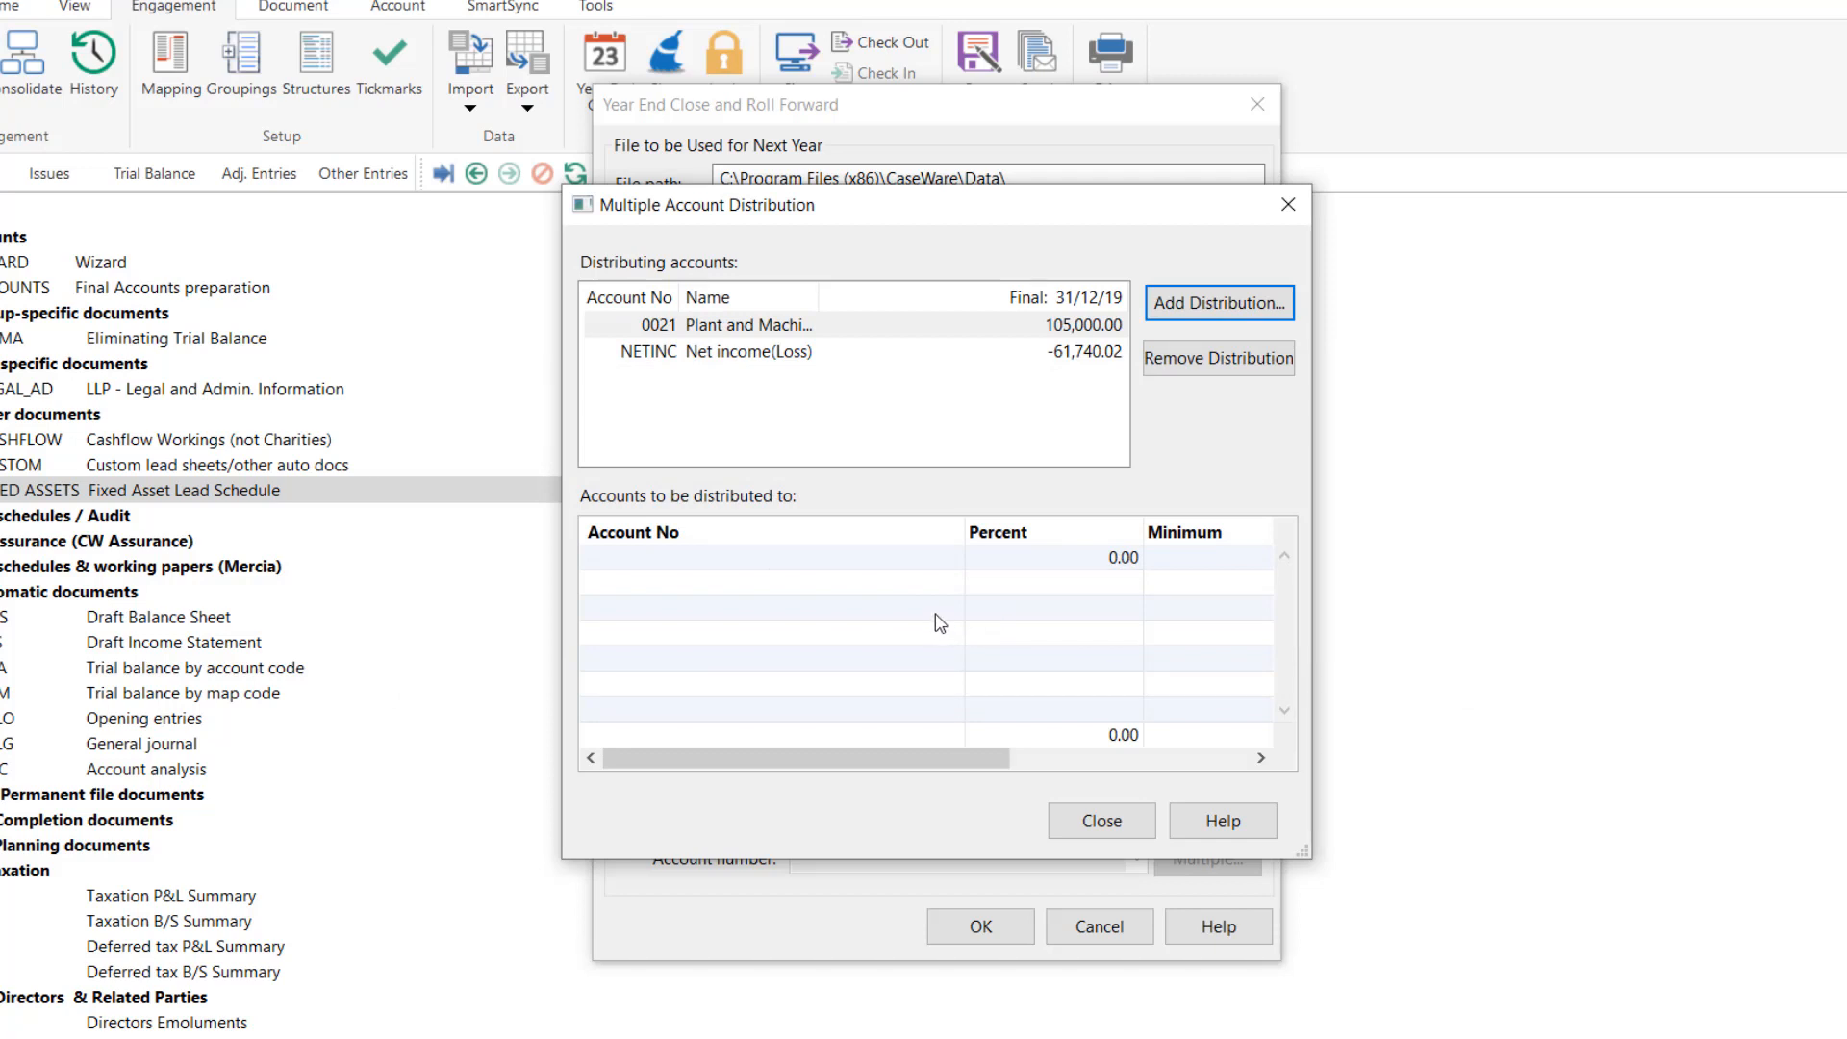
mouse_move(919, 581)
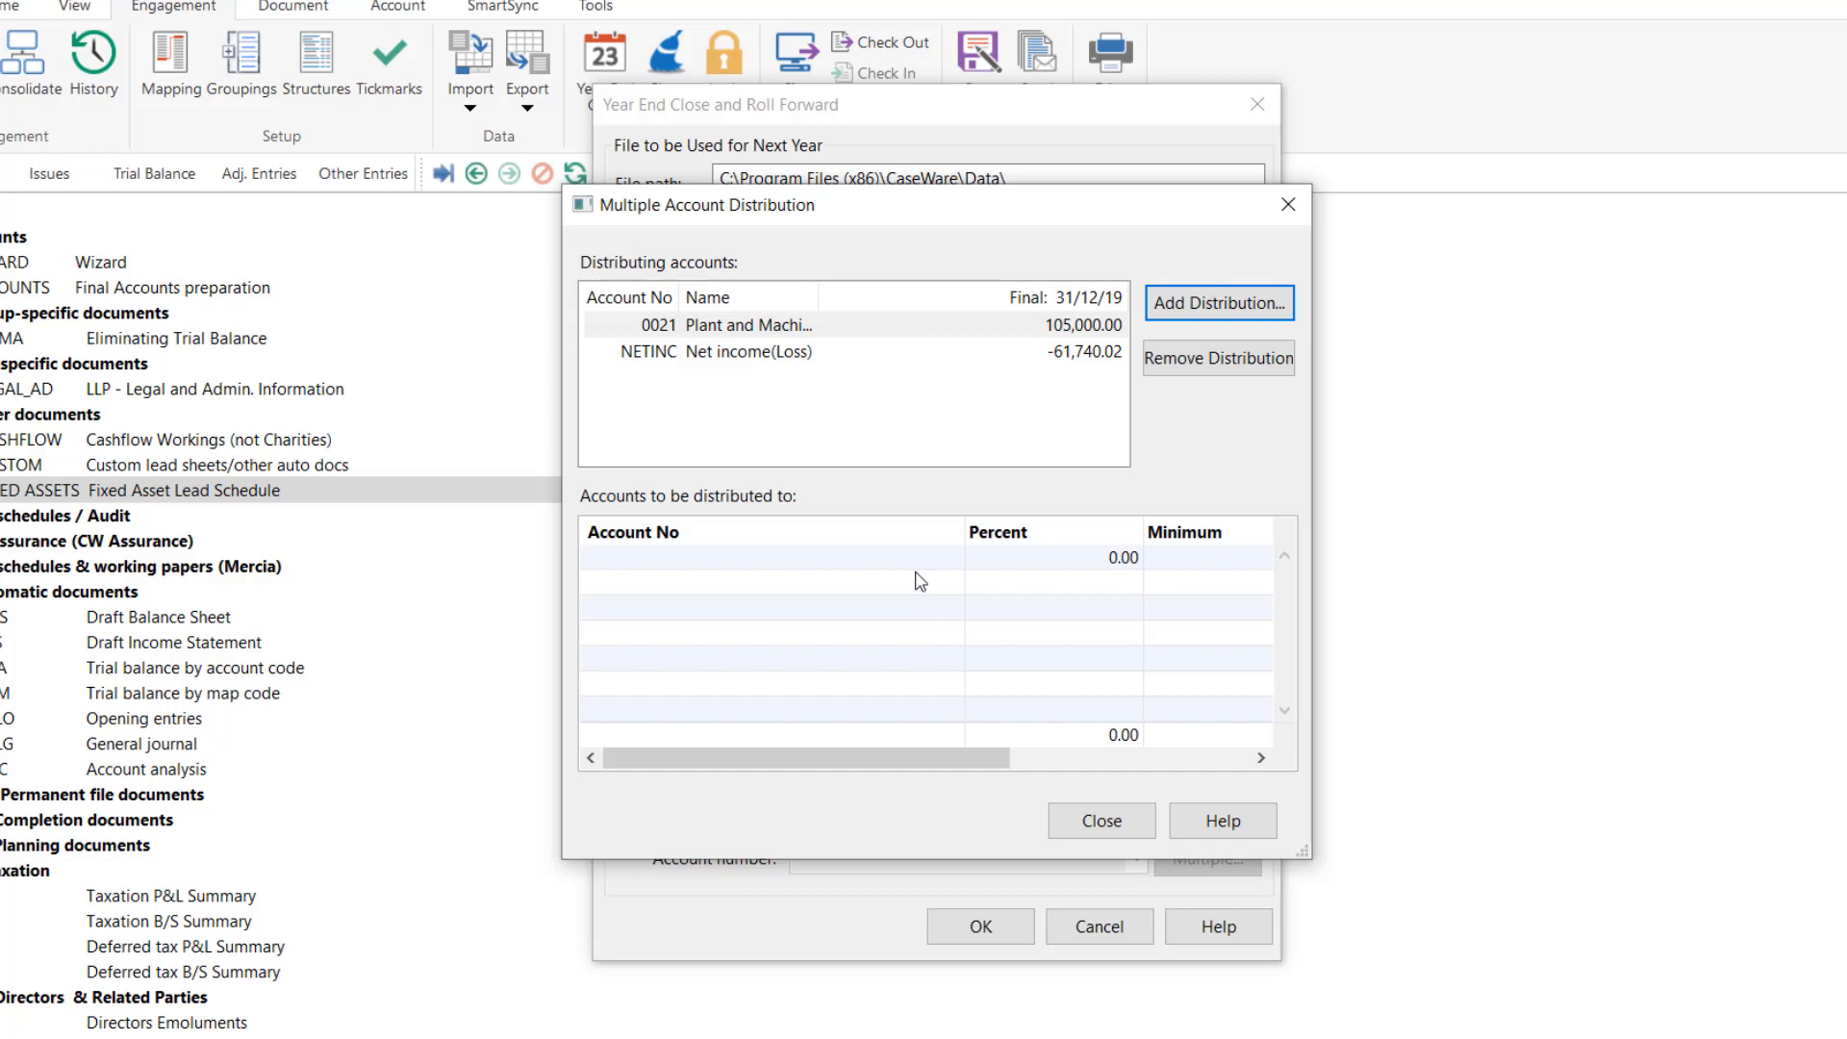
left_click(766, 558)
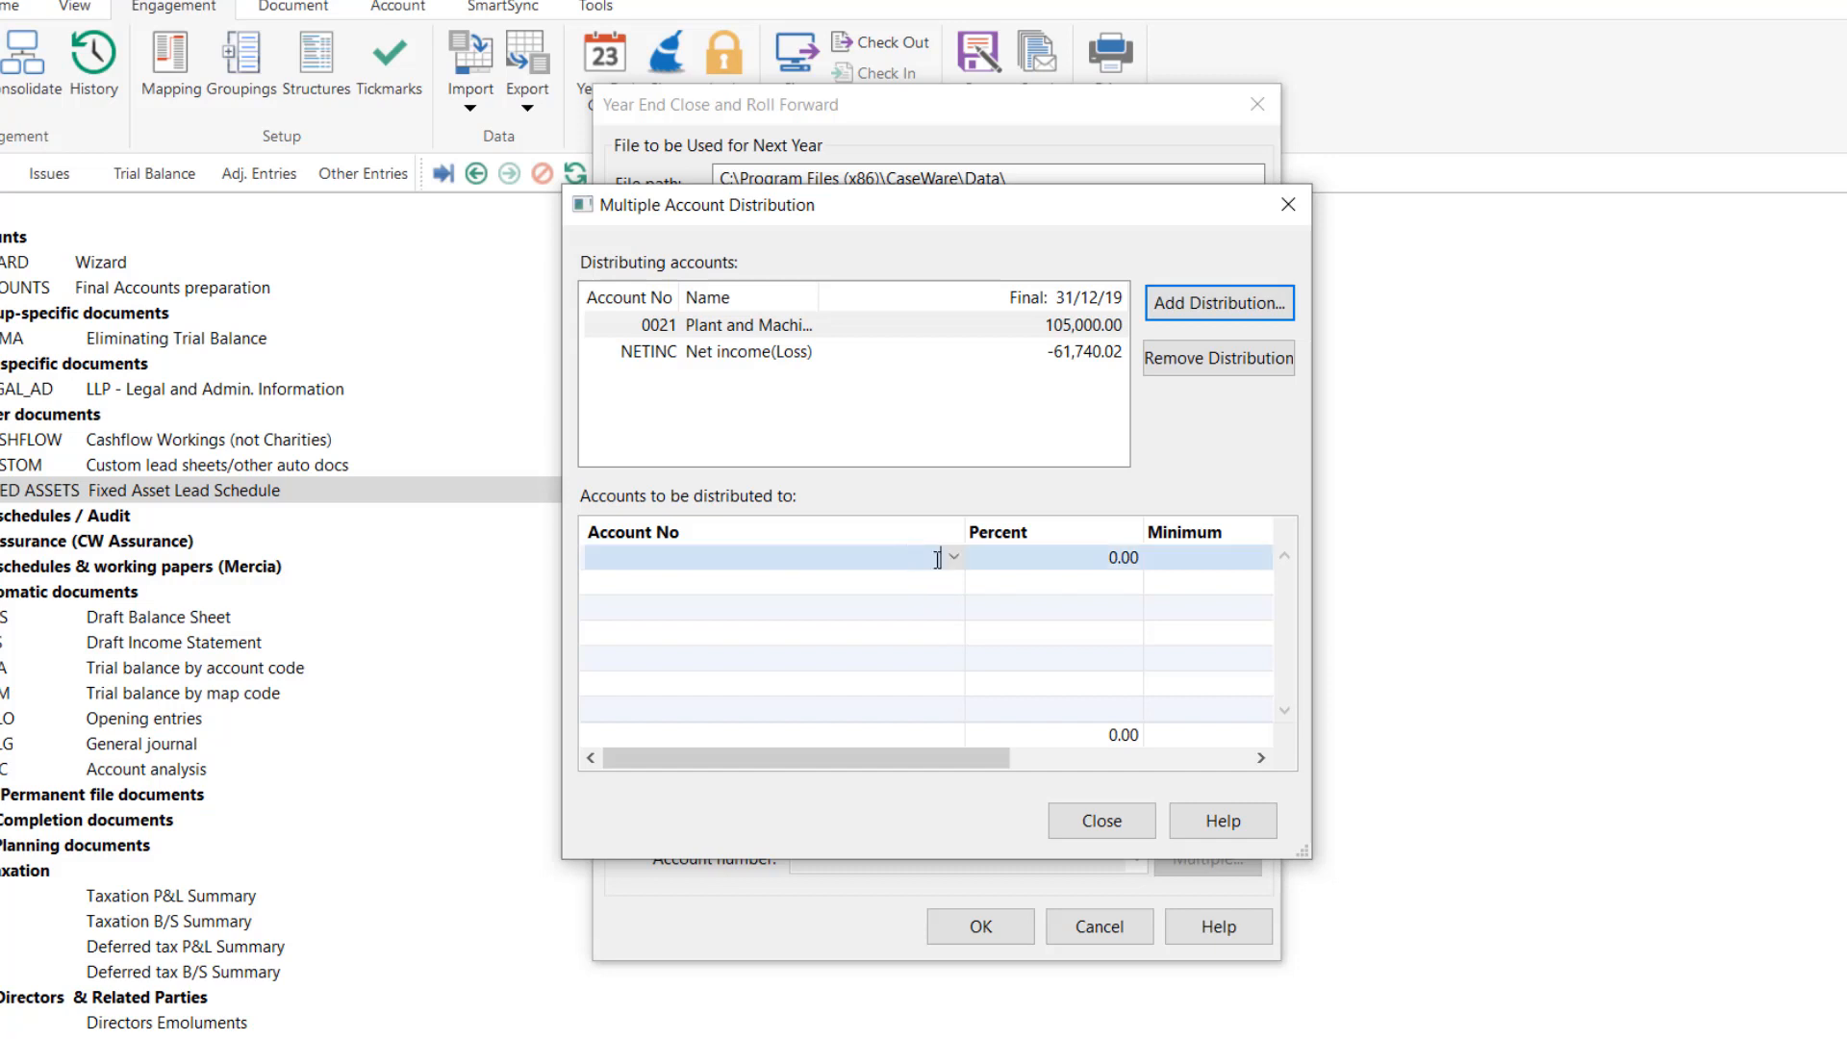
left_click(952, 558)
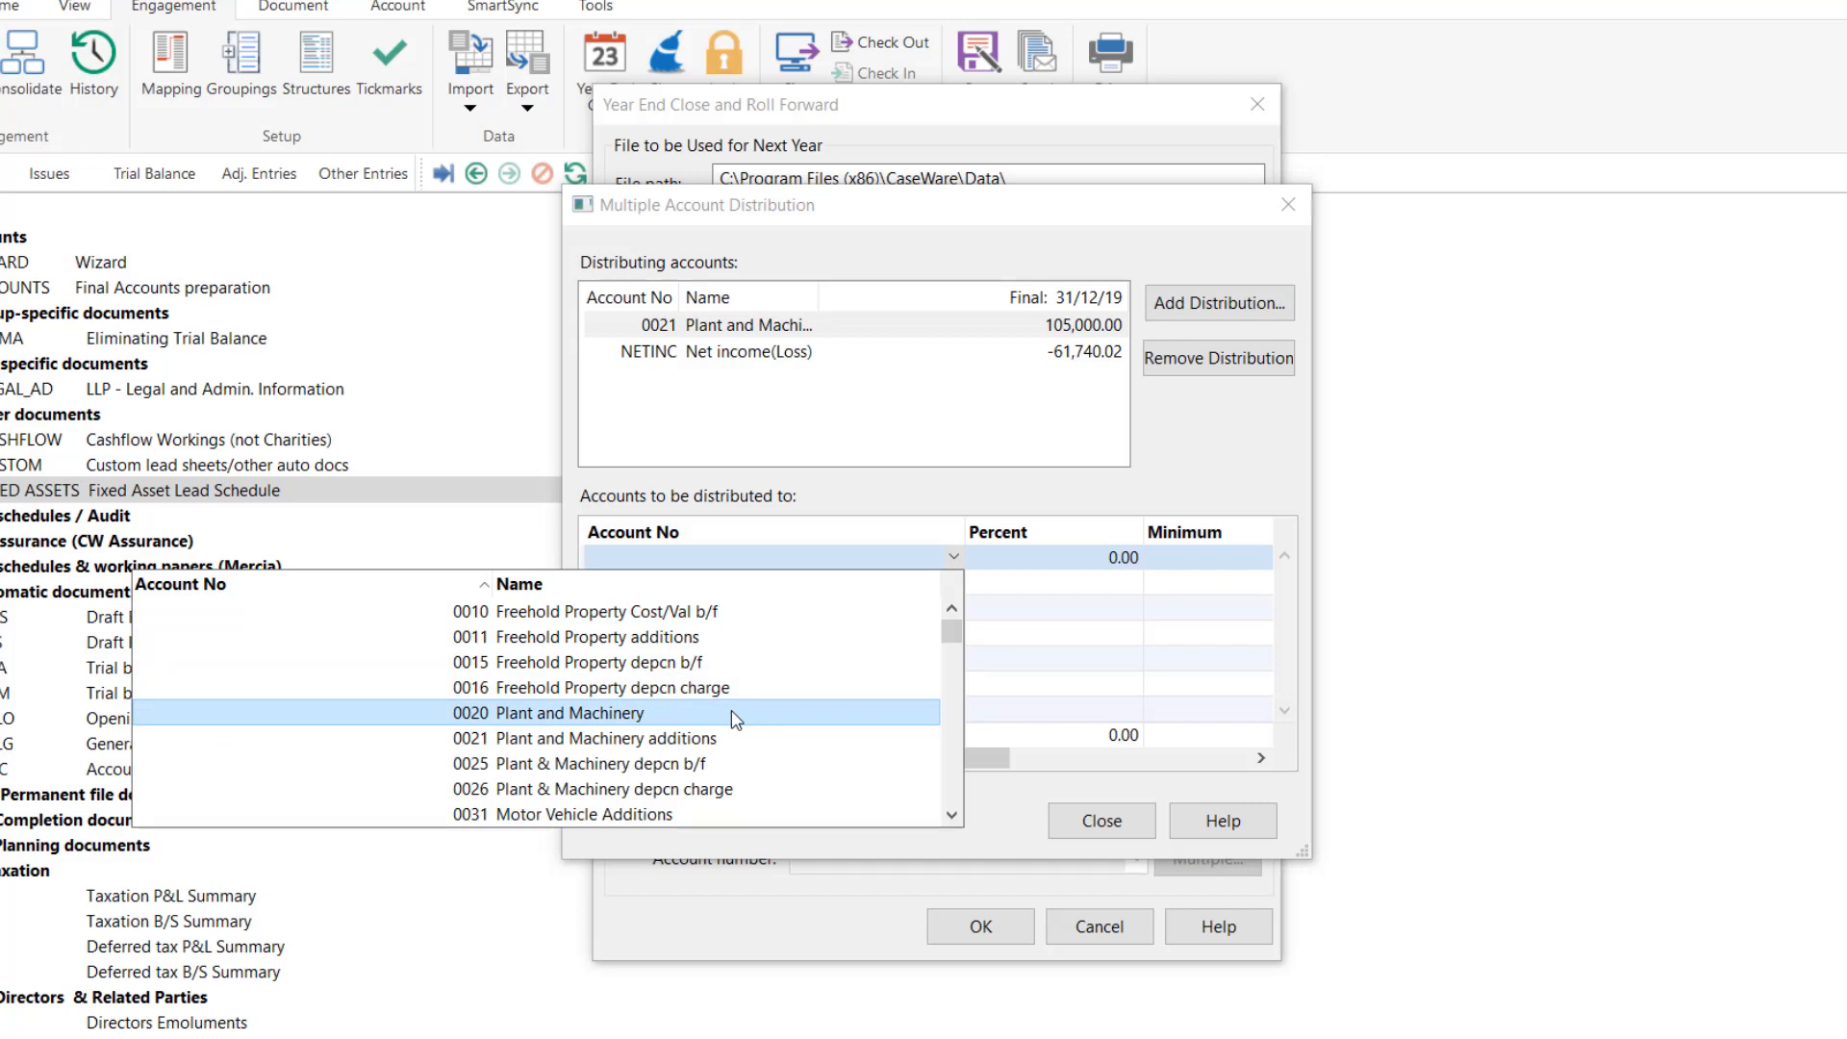
left_click(550, 711)
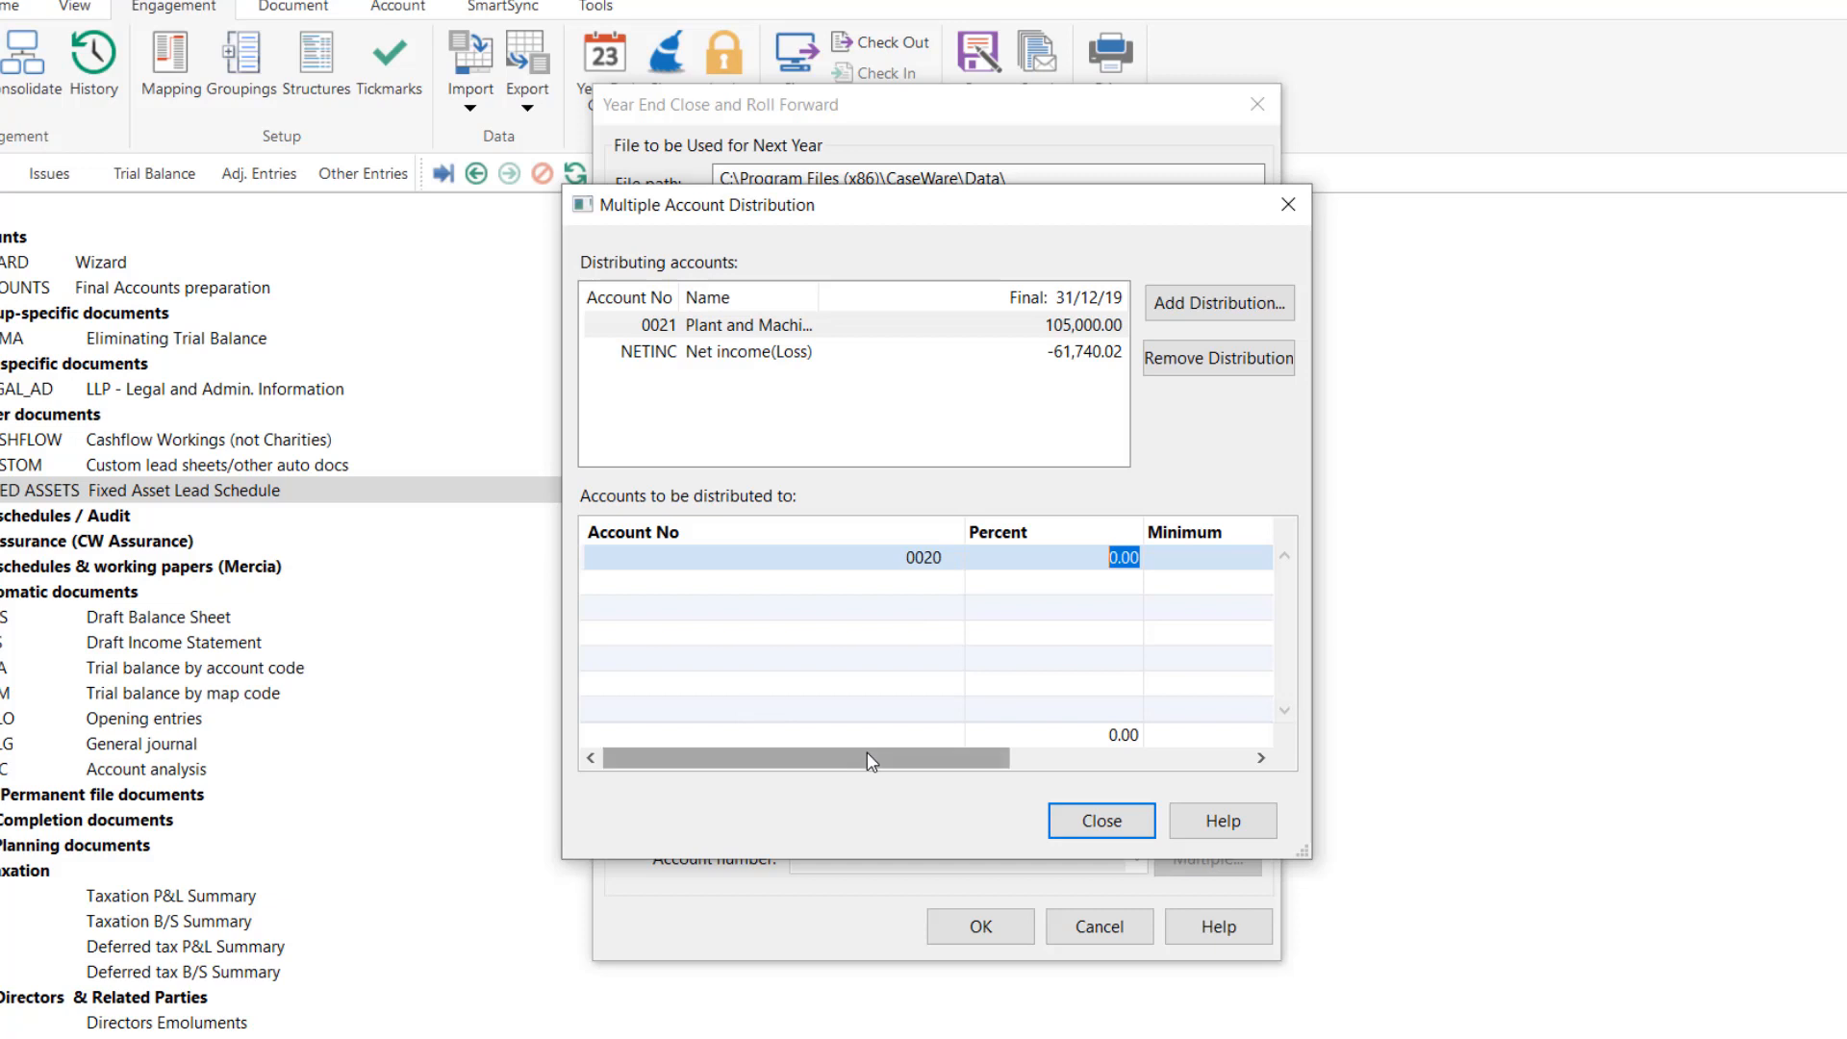
type("1")
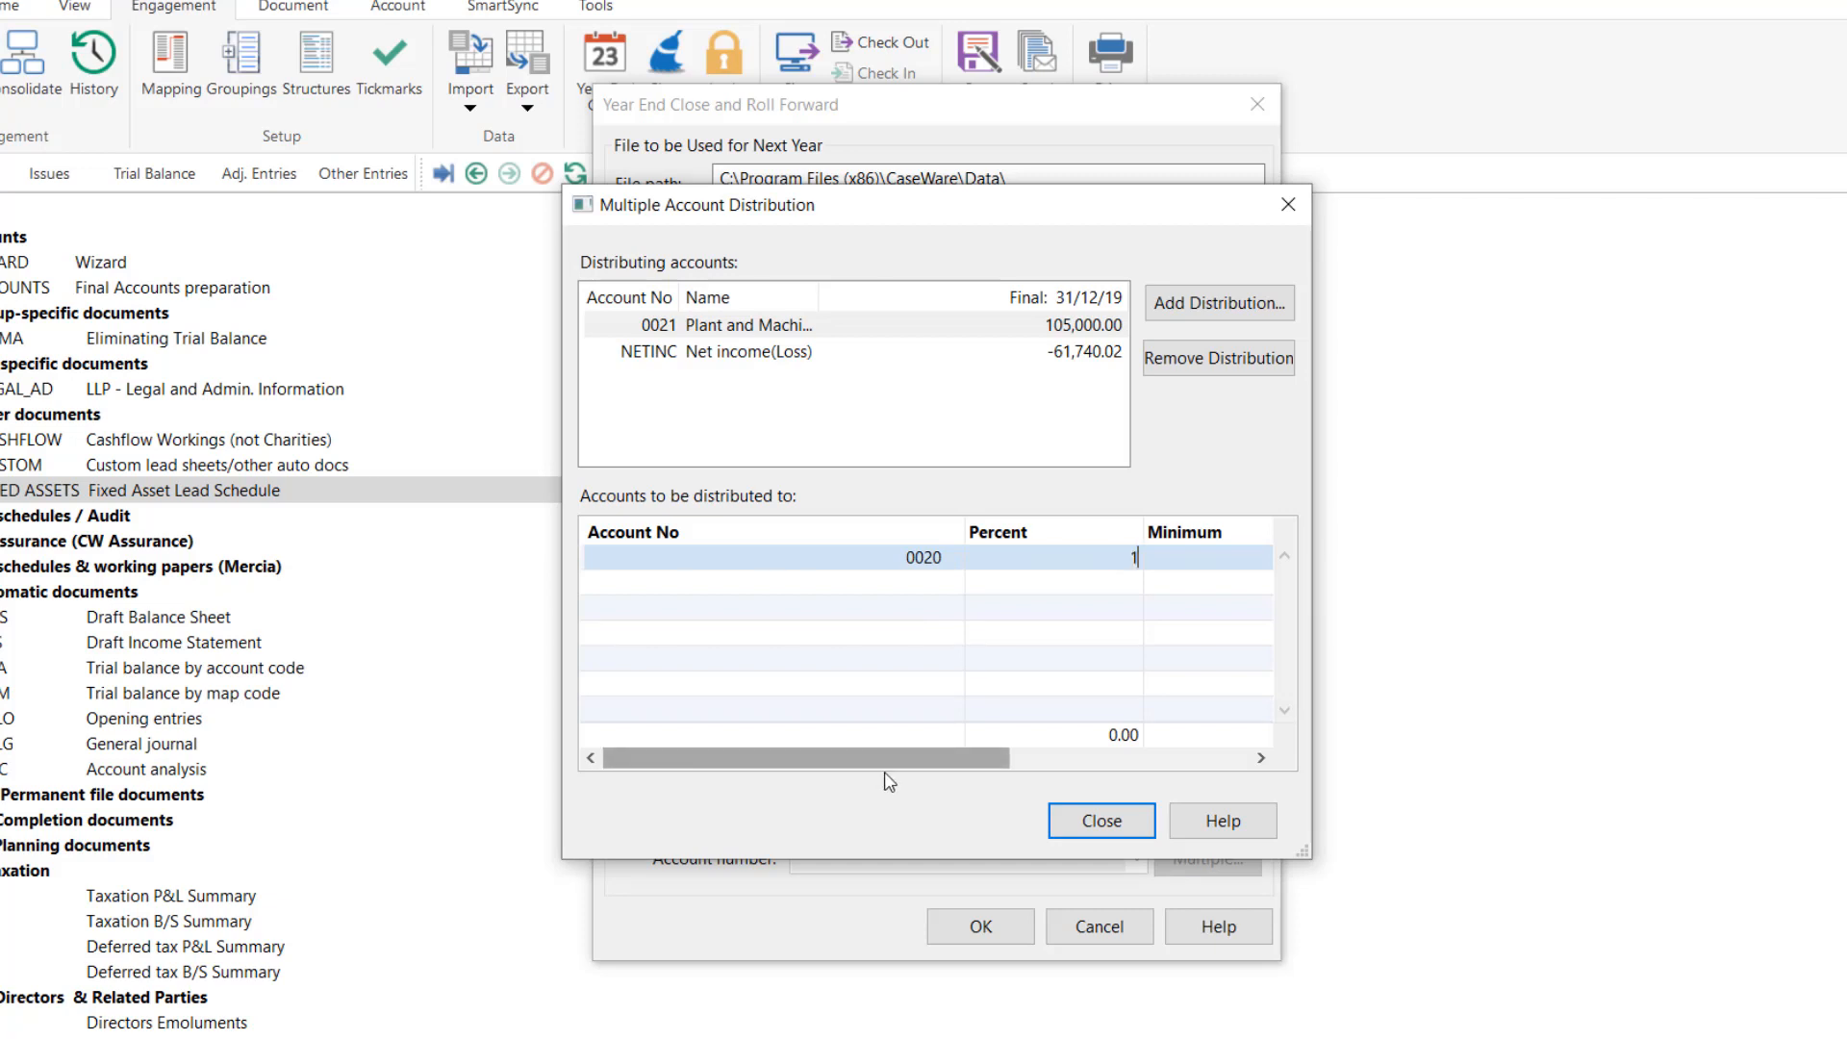
type("00.00")
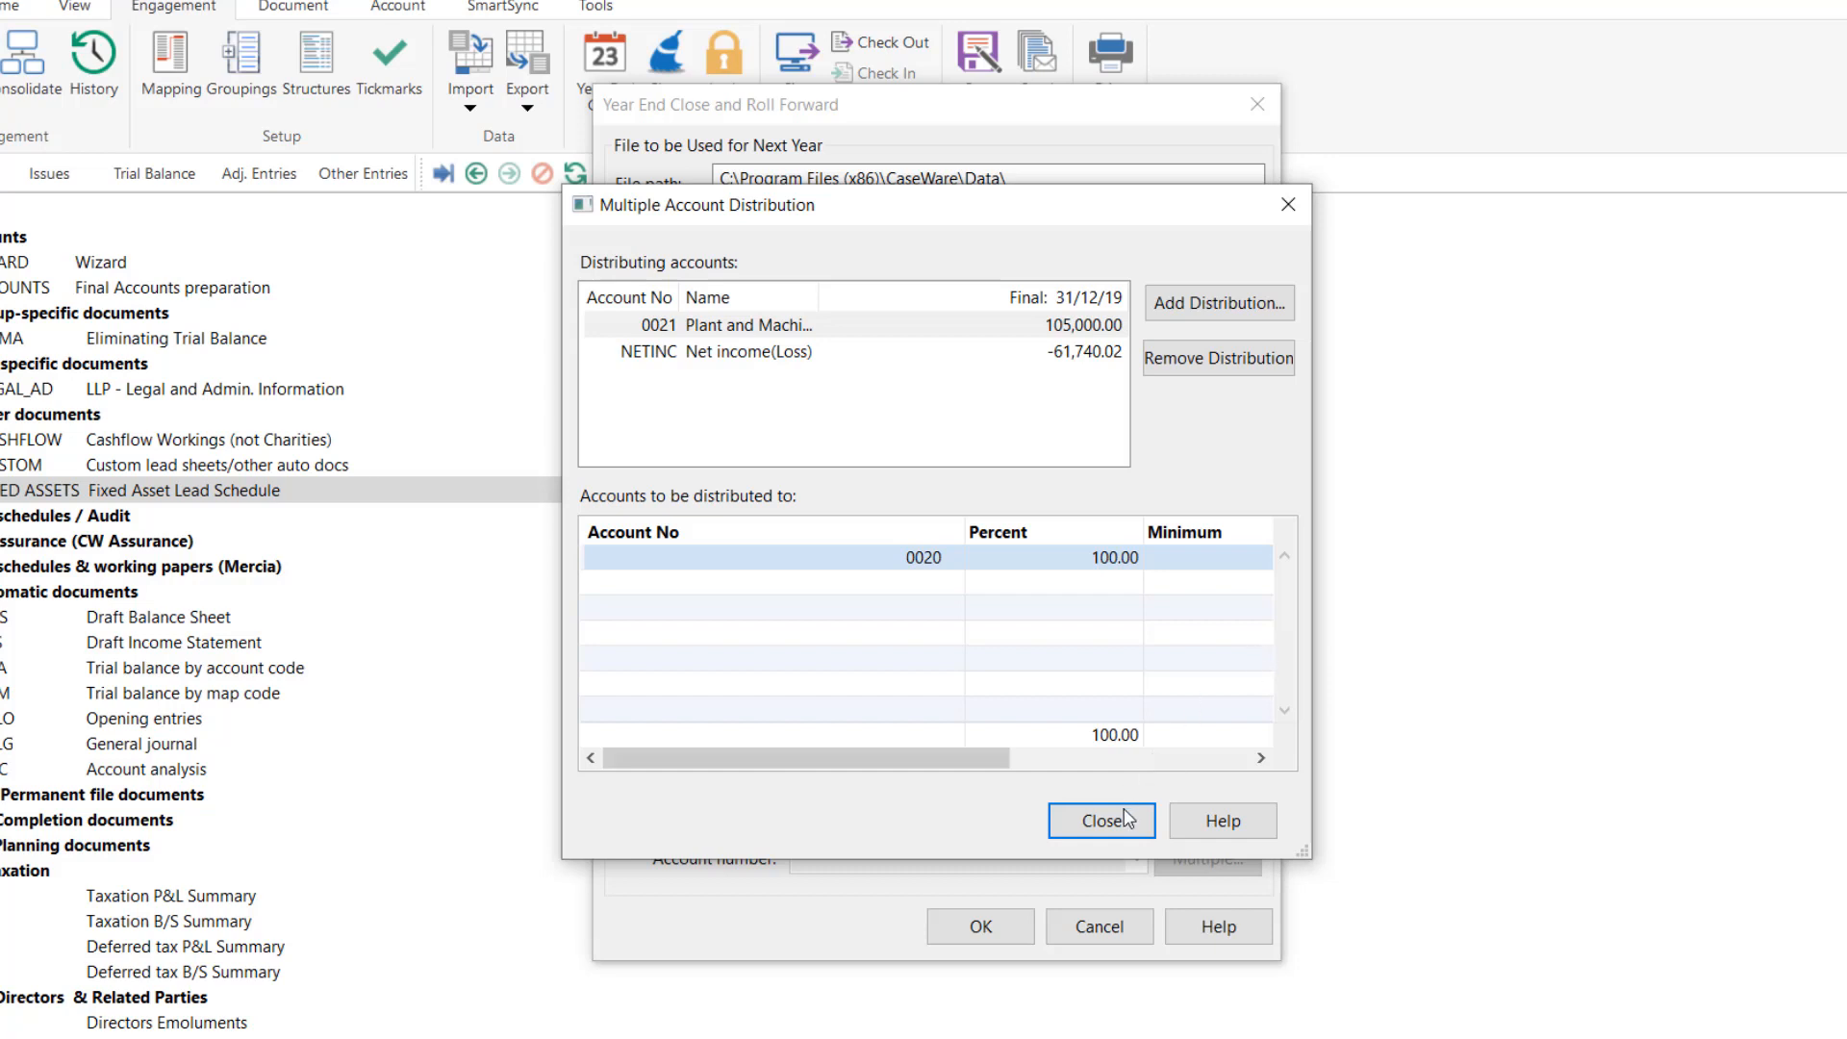
left_click(1100, 822)
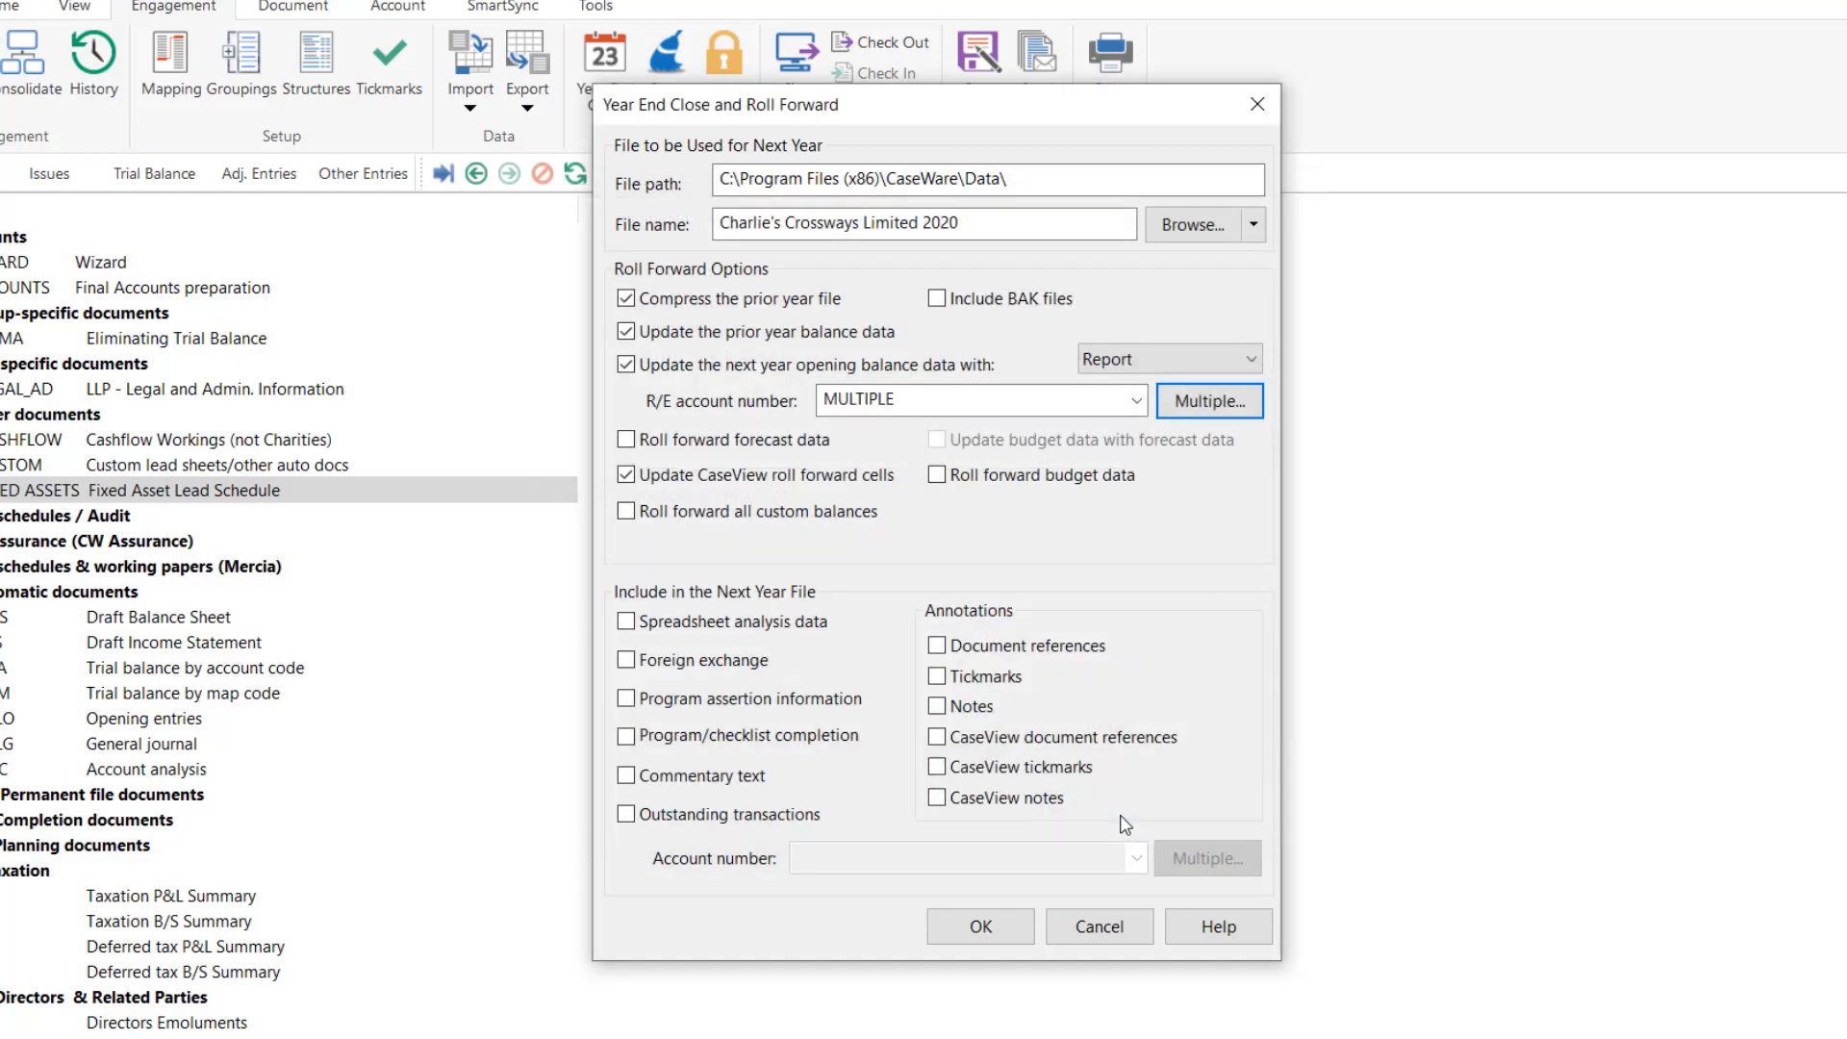
mouse_move(979, 925)
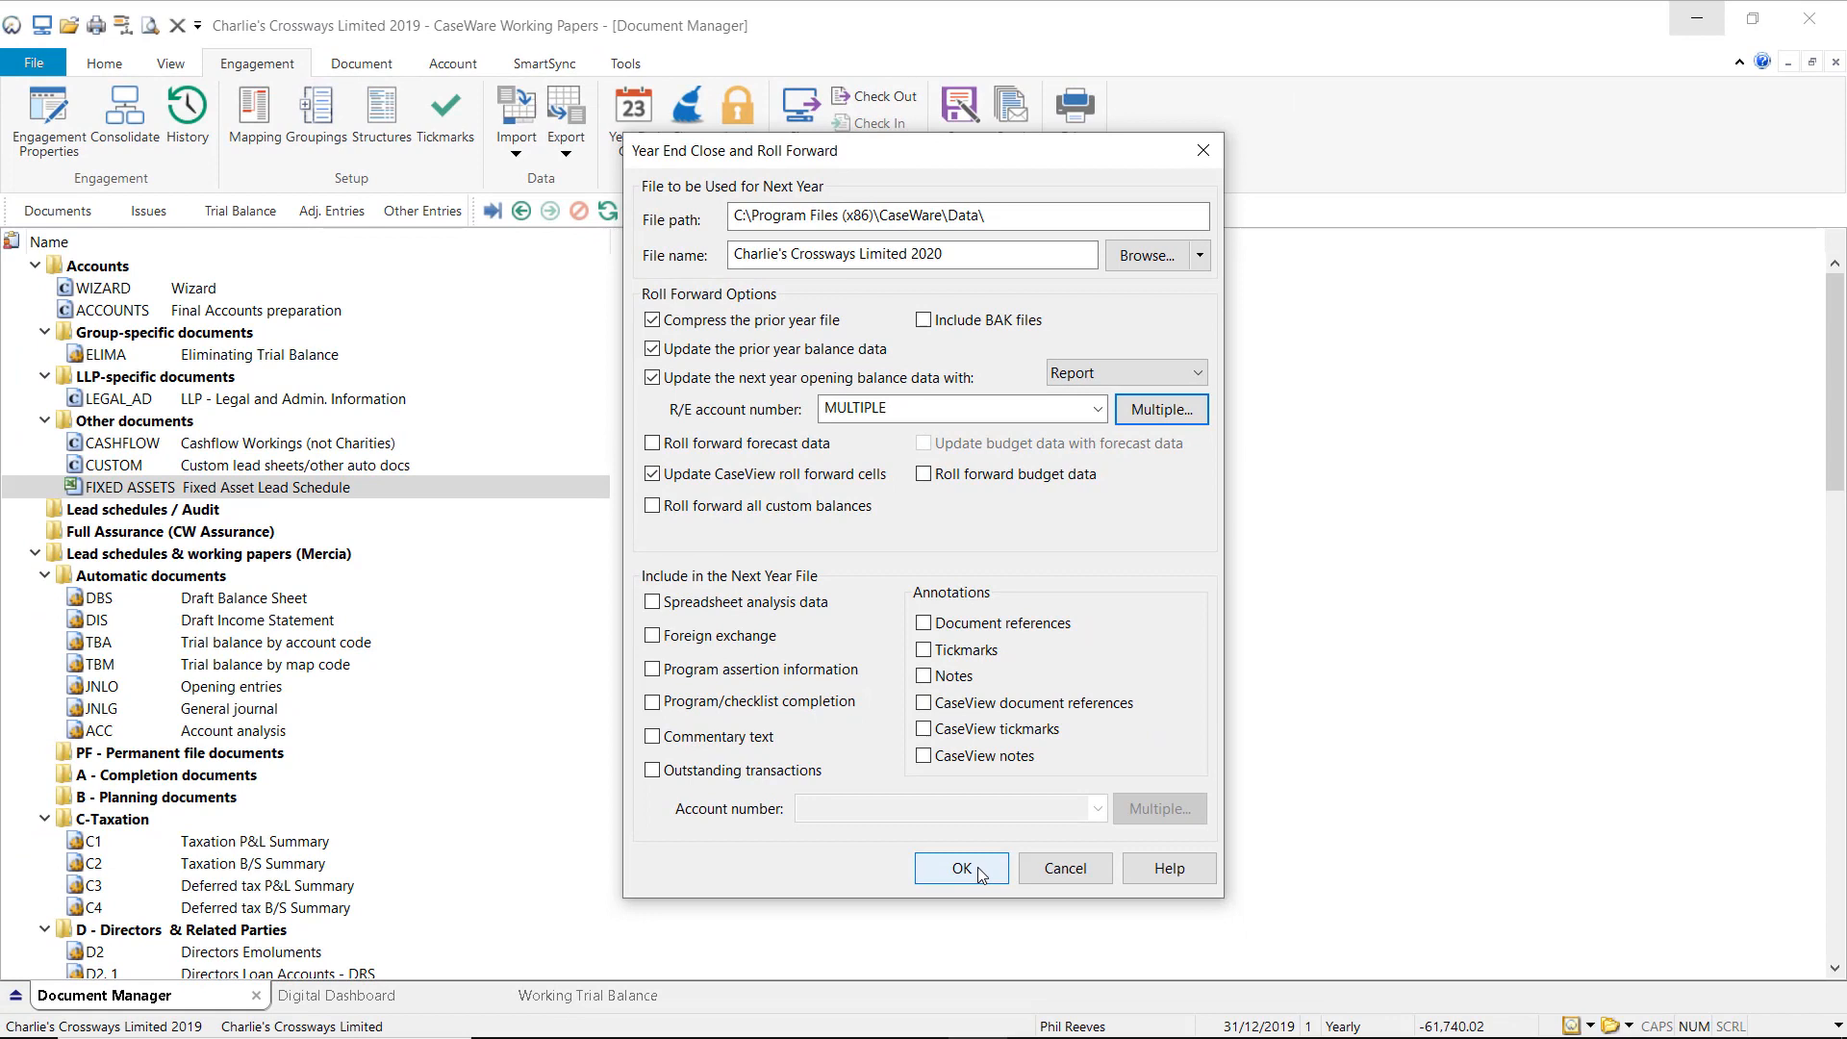
Confirm the dialog to run the year end close and roll forward.
left_click(962, 868)
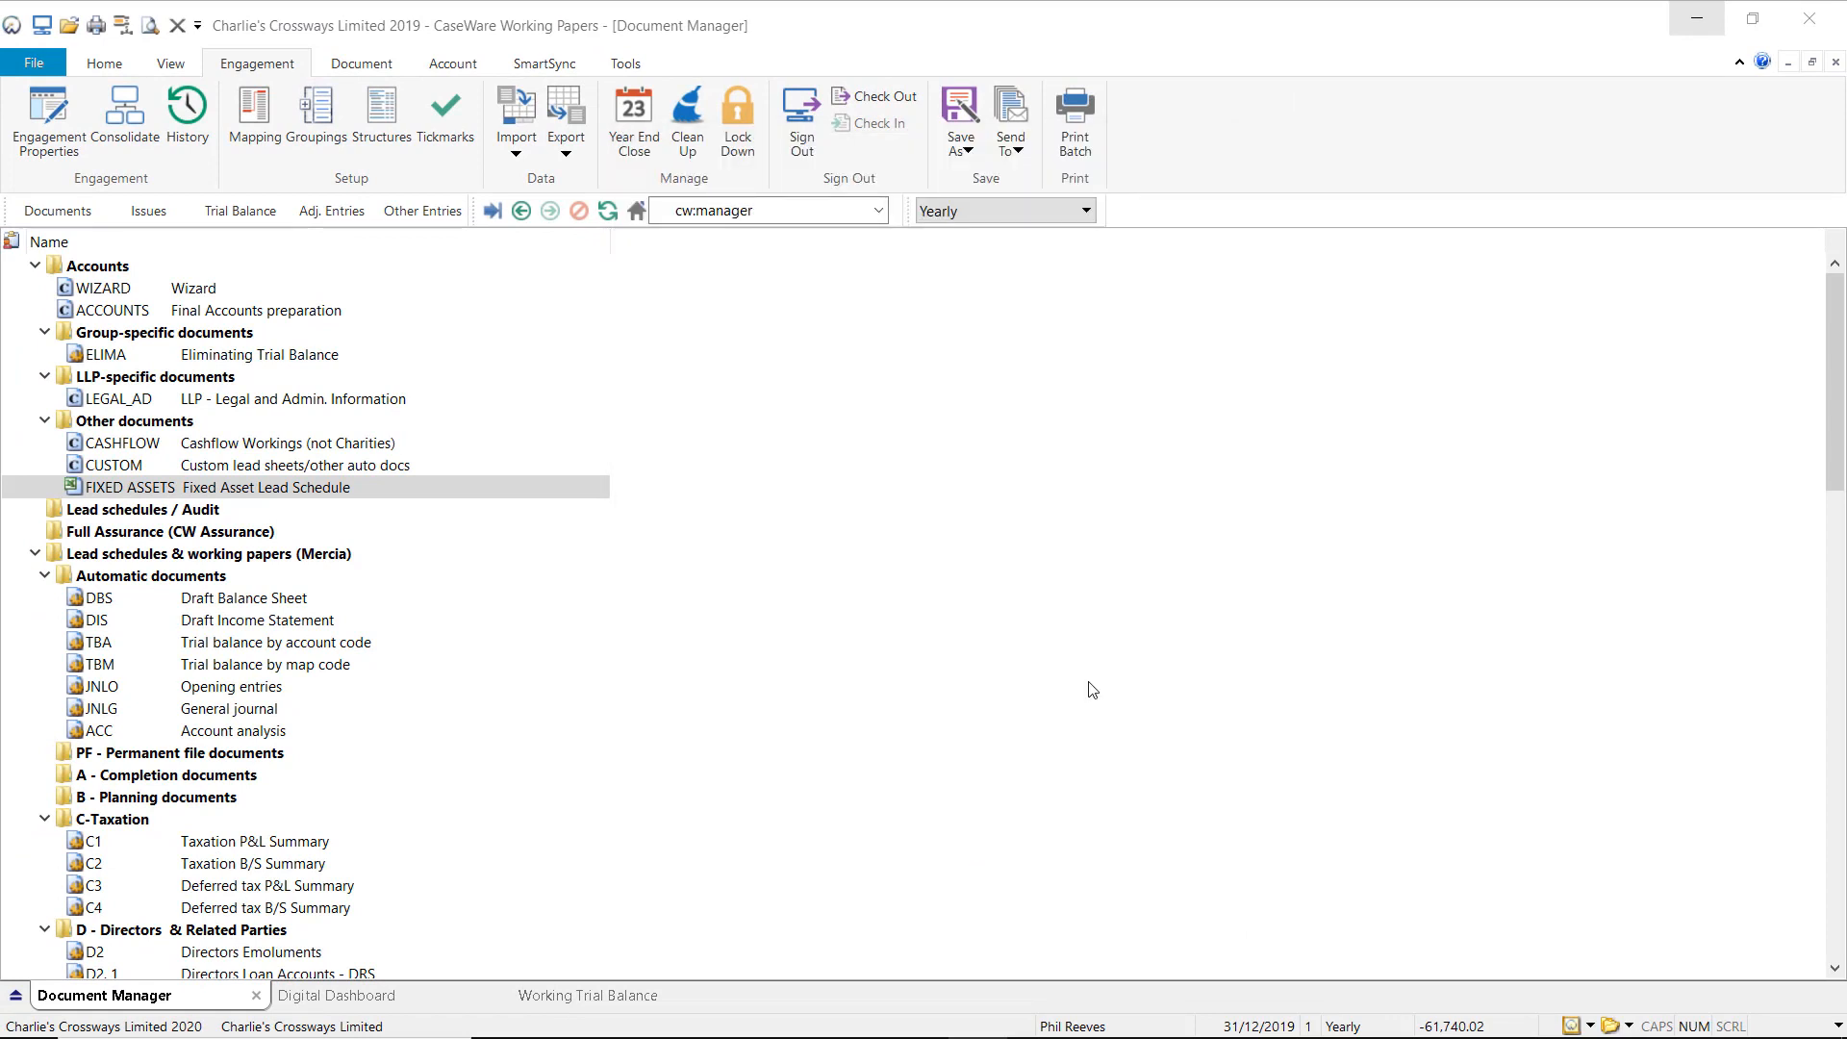